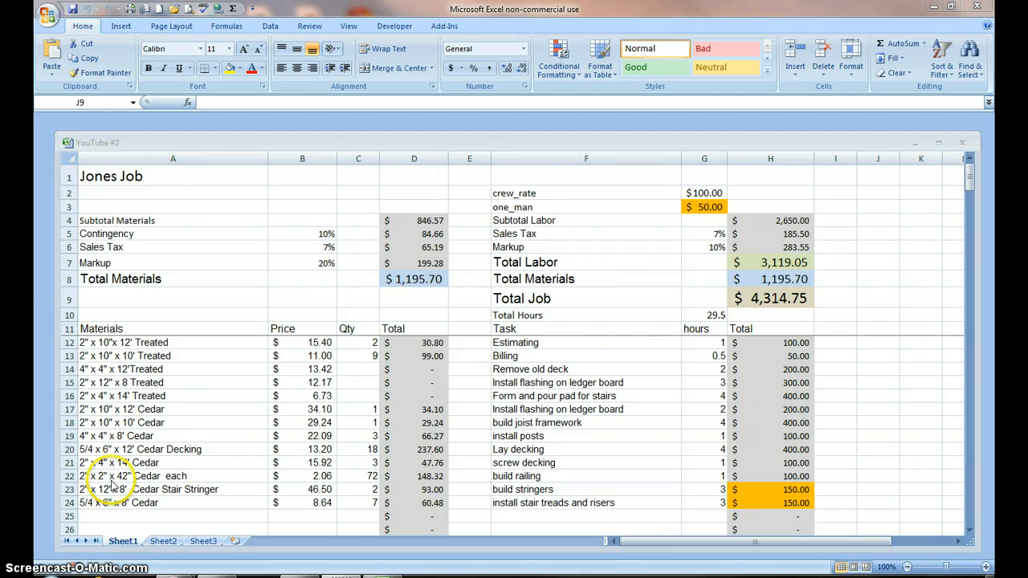
mouse_move(208, 478)
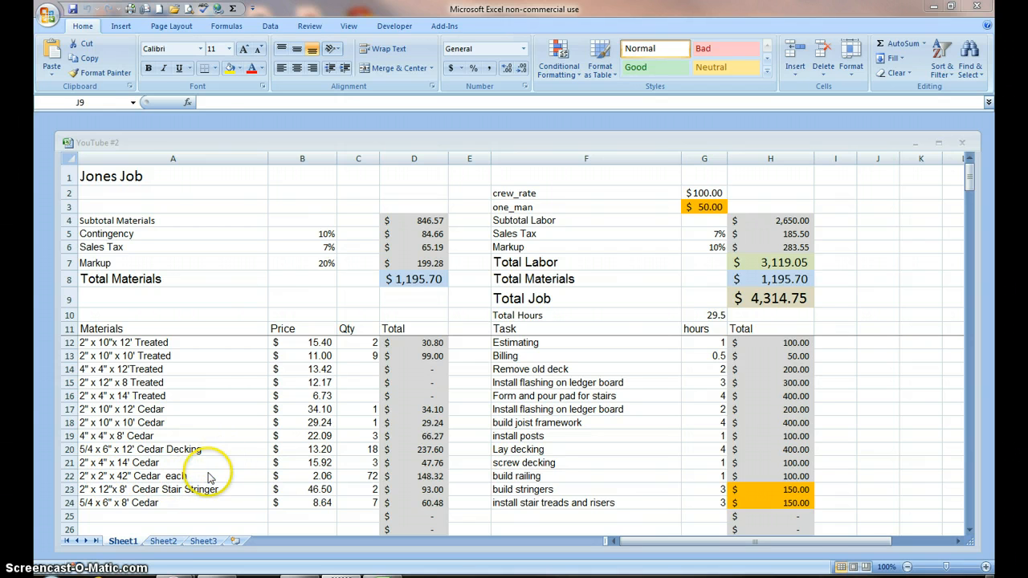
mouse_move(125, 541)
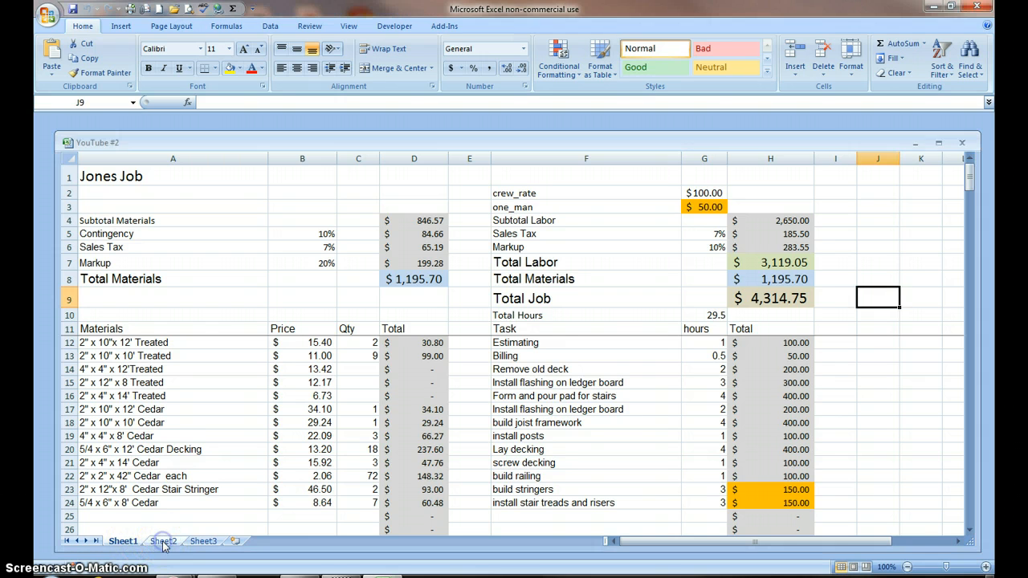
- Rename the Sheet1 tab holding the Jones Job estimate to EWS
click(203, 541)
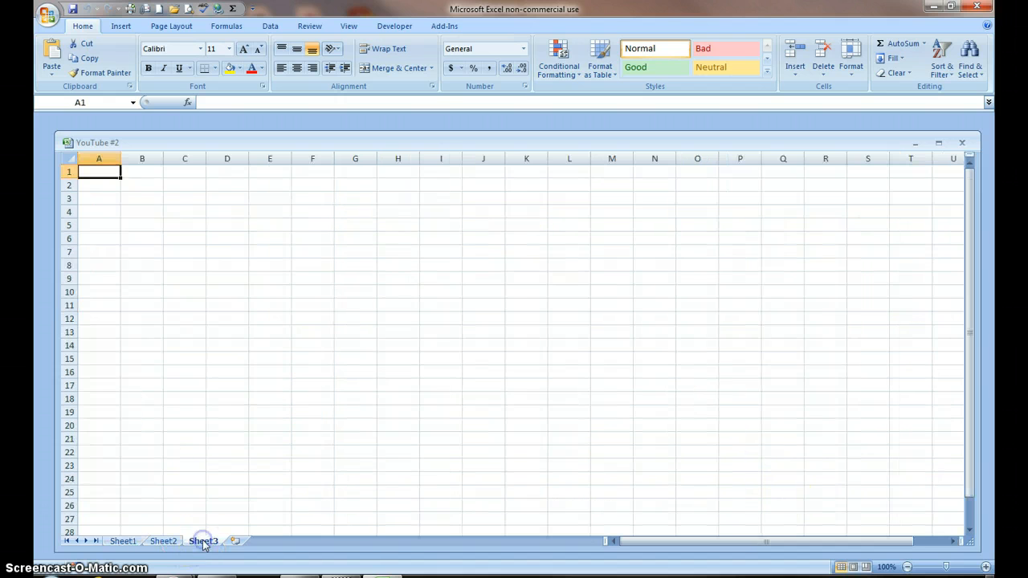
click(123, 540)
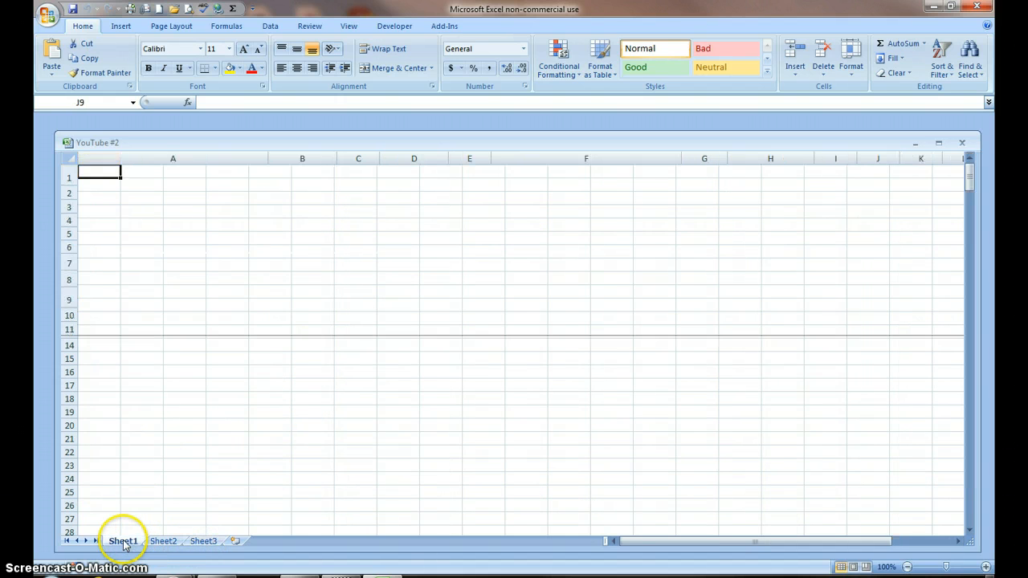
click(123, 541)
text(EWS)
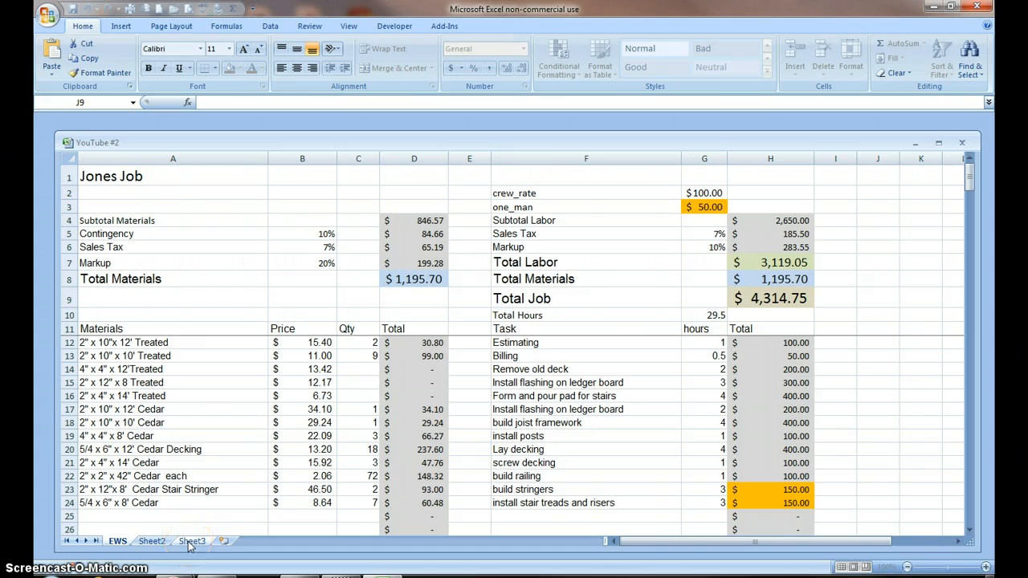
- Switch to Sheet3 and rename its tab to BWS via the right-click Rename option
click(192, 540)
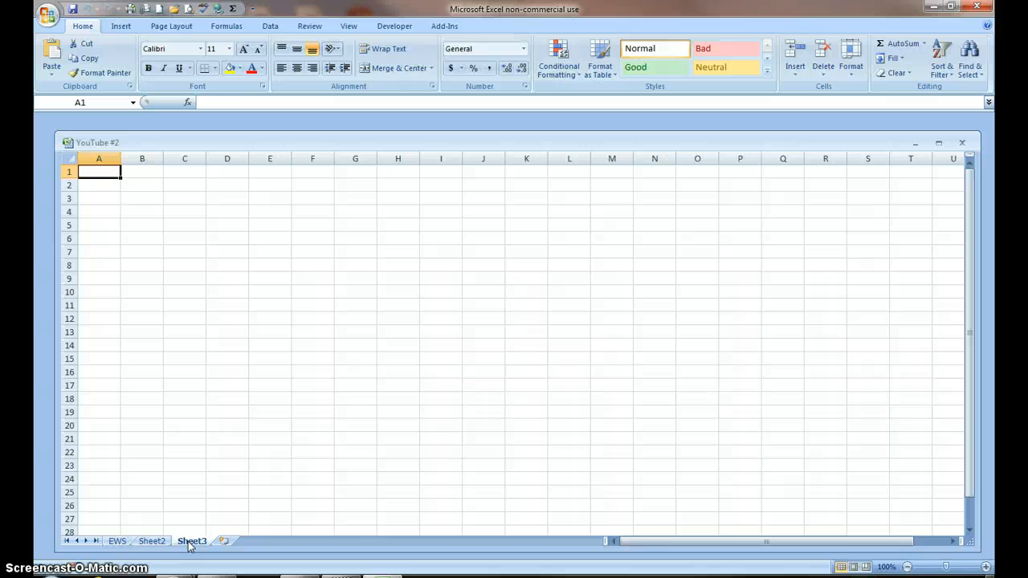
right_click(191, 540)
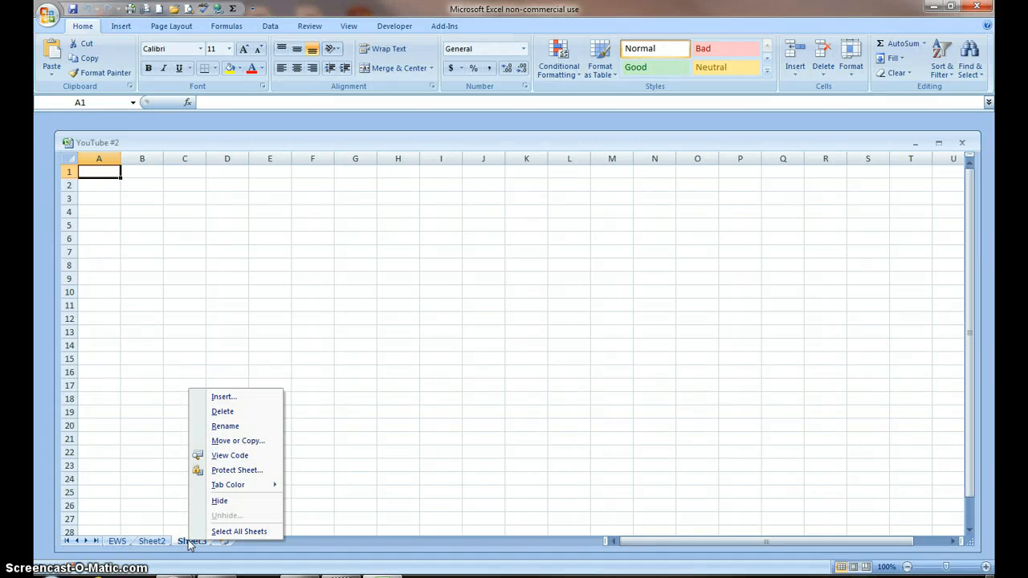
mouse_move(225, 426)
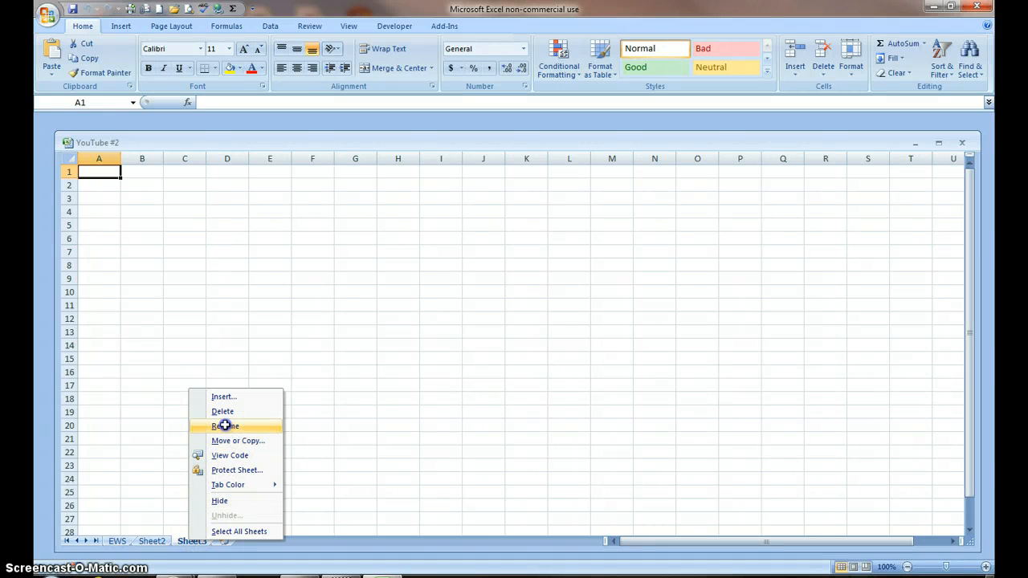
click(225, 426)
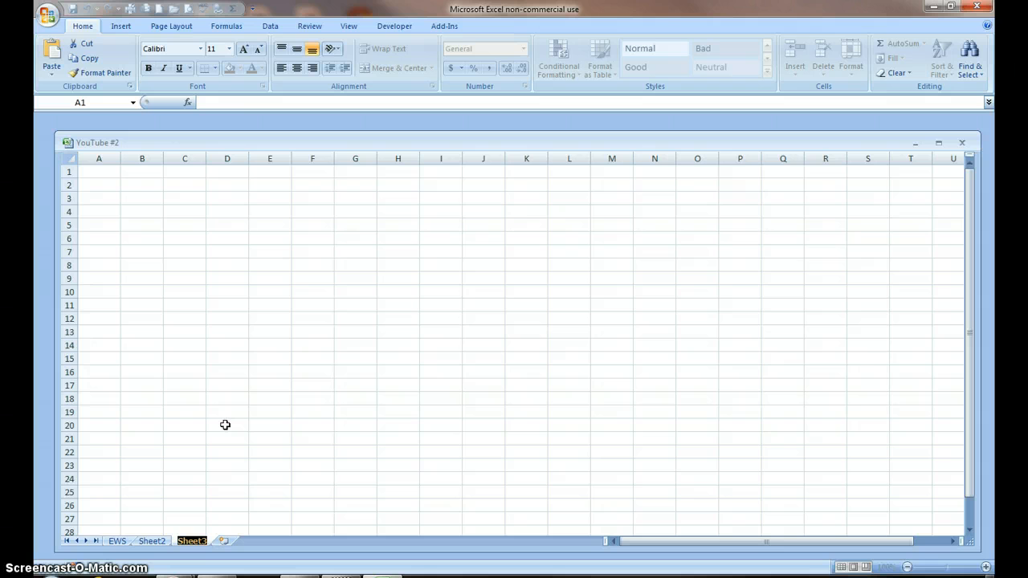
double_click(191, 540)
text(BWS)
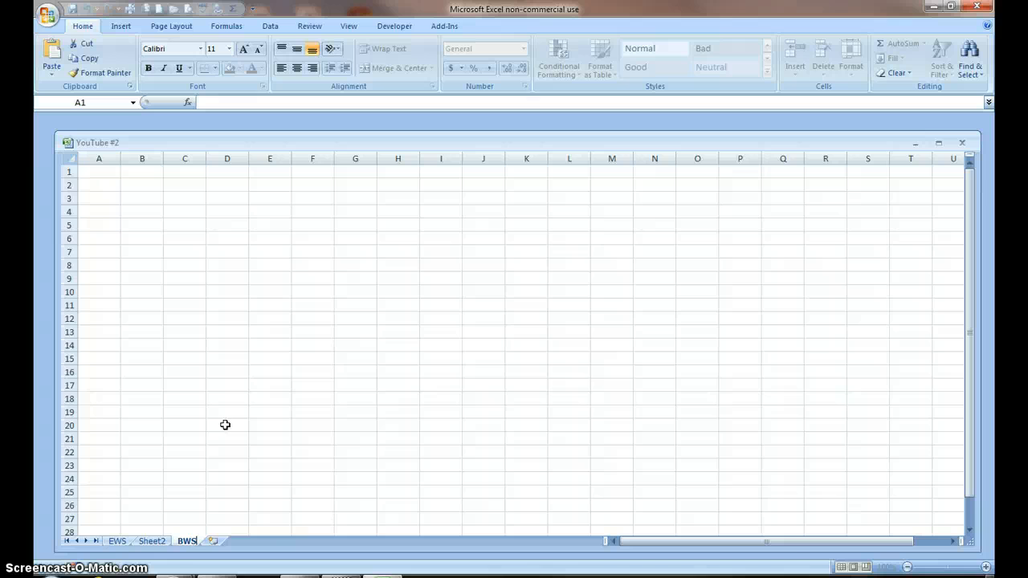
mouse_move(152, 540)
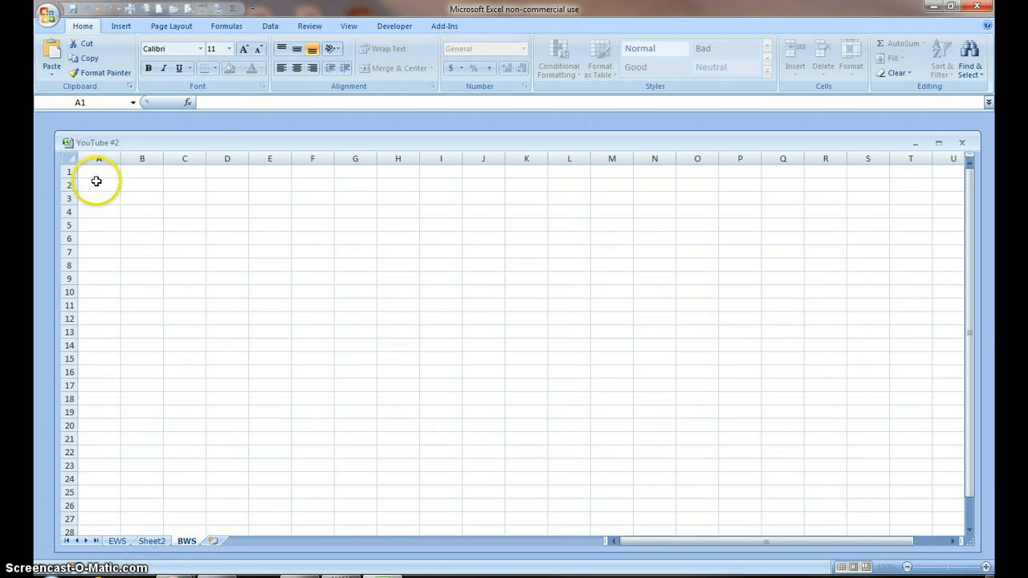
mouse_move(130, 174)
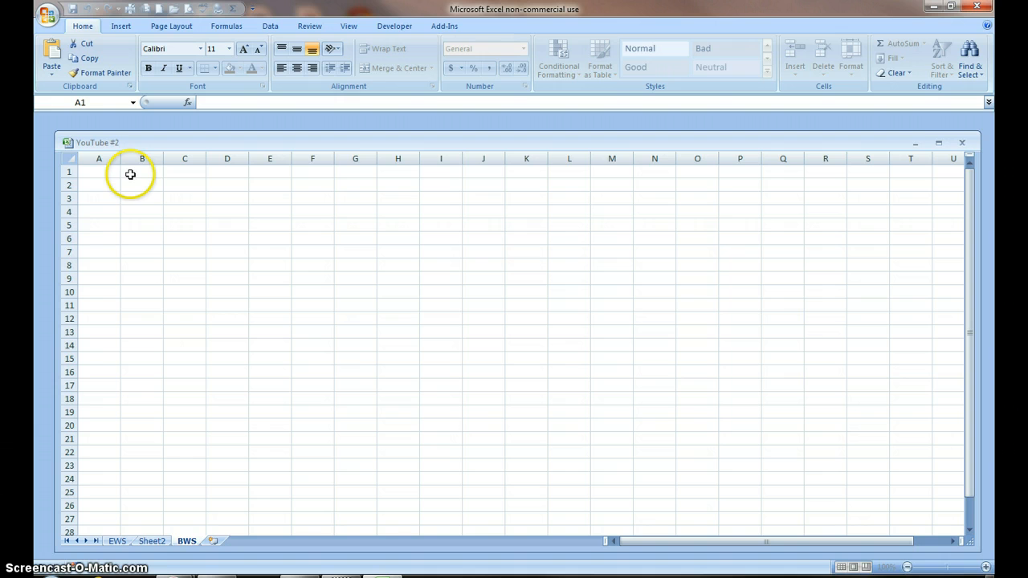
- Type the title 'Jones Job' into cell B1 of the BWS sheet
click(142, 172)
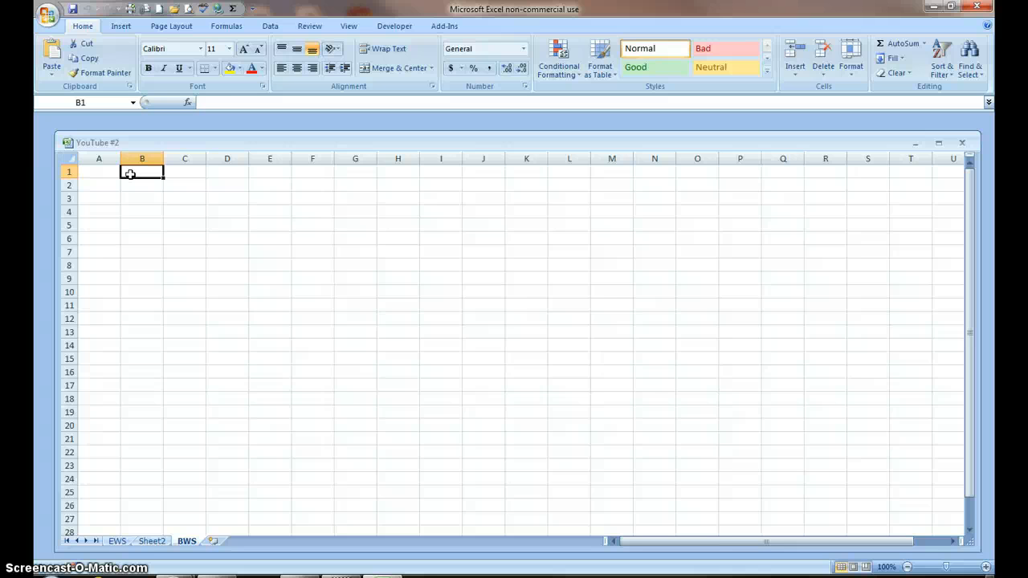
text(Jon)
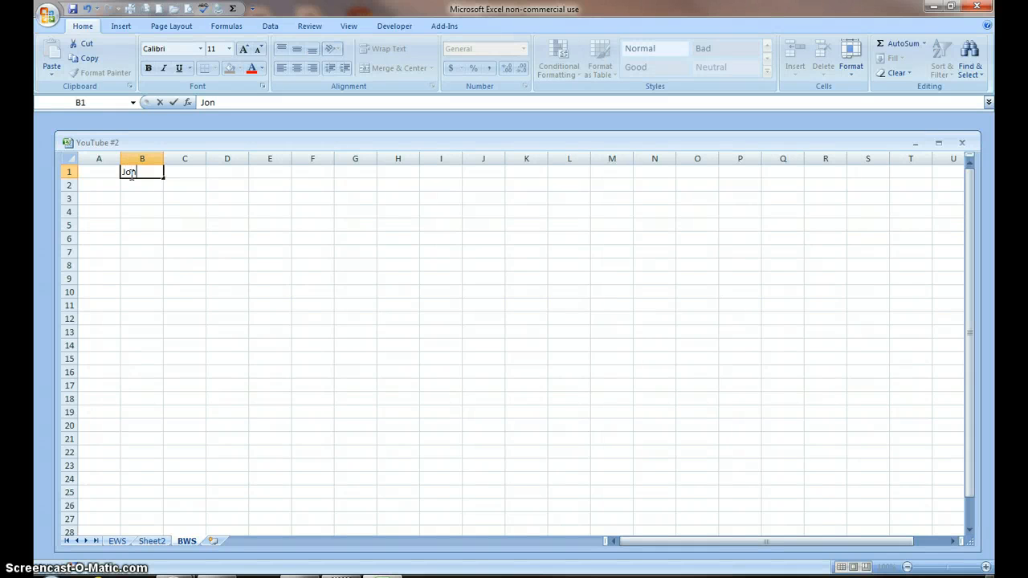
text(e Job)
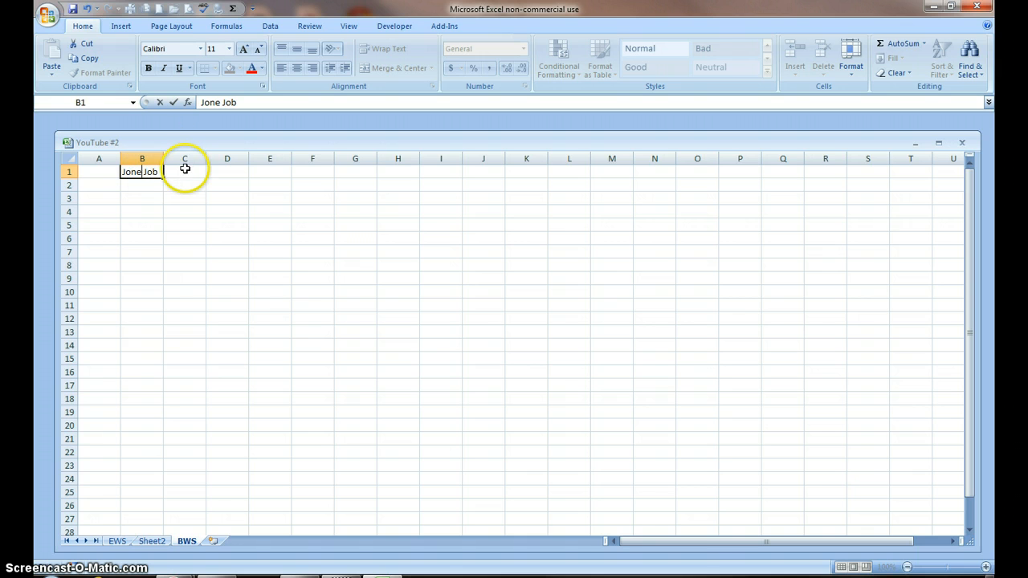
mouse_move(185, 168)
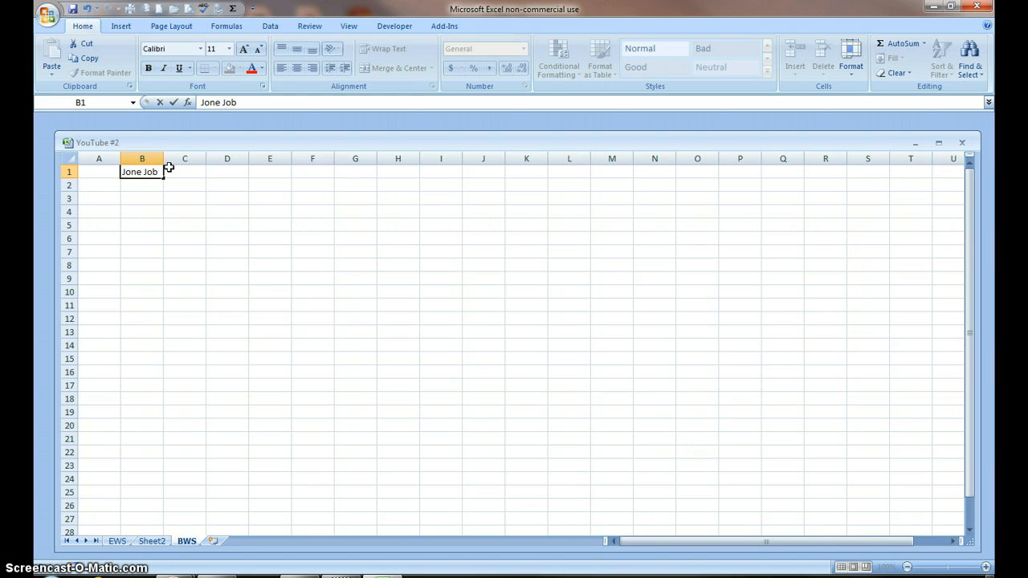
text(s)
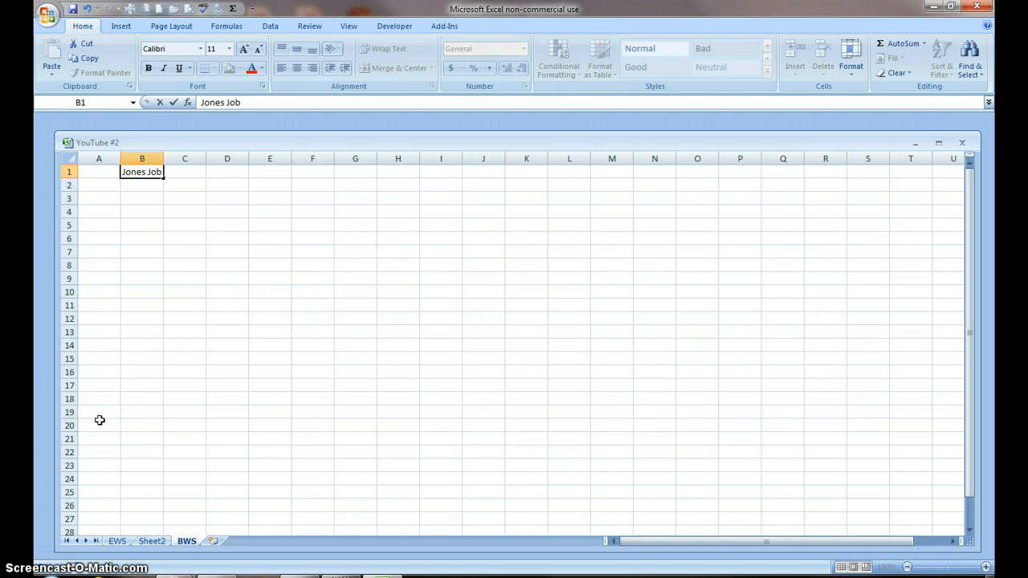
mouse_move(122, 356)
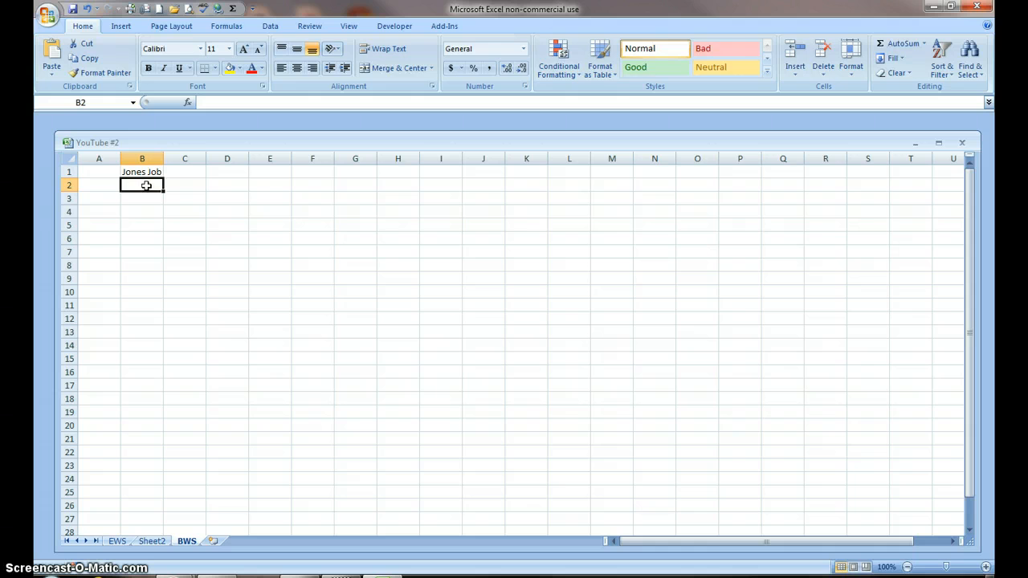
- Enter 'Labor Subtotal' in B2 and widen column B to fit it
text(Labor)
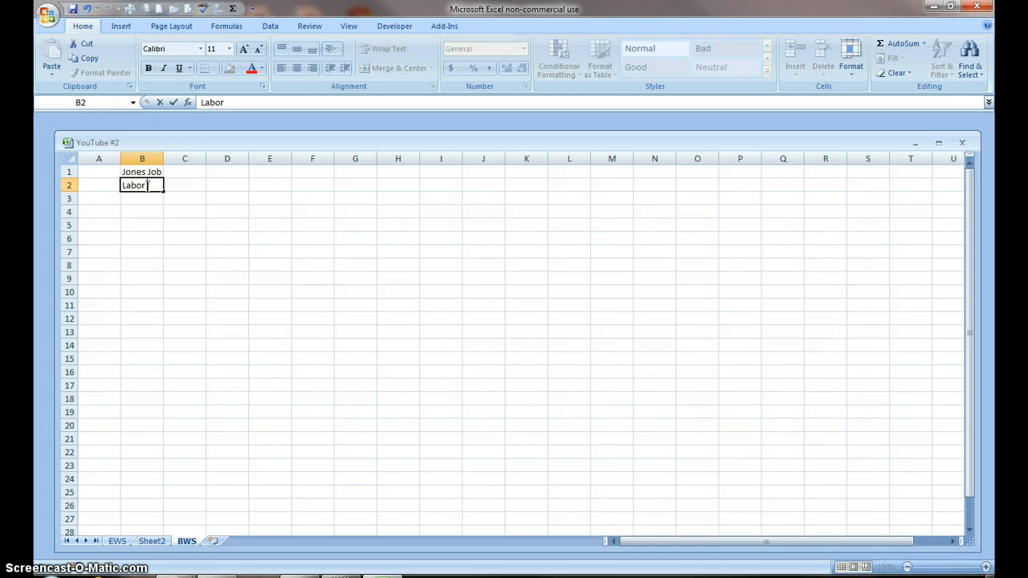
text(Subt)
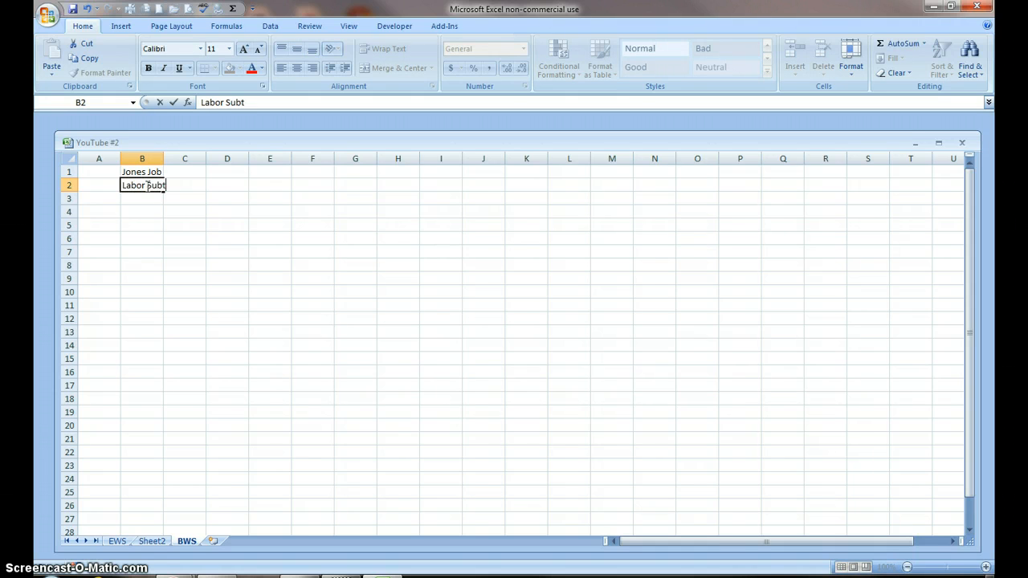
text(otal)
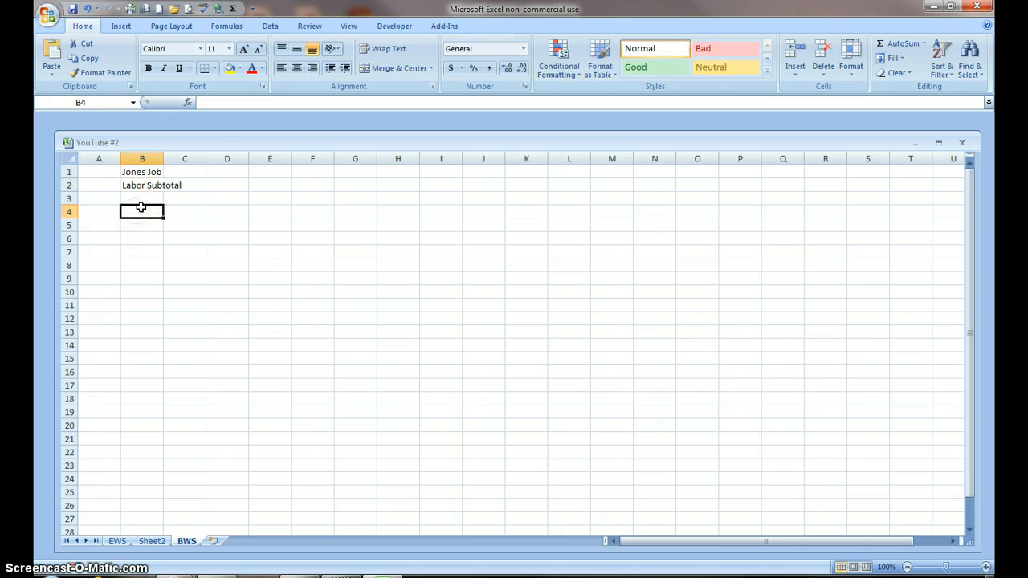
drag(167, 158, 167, 158)
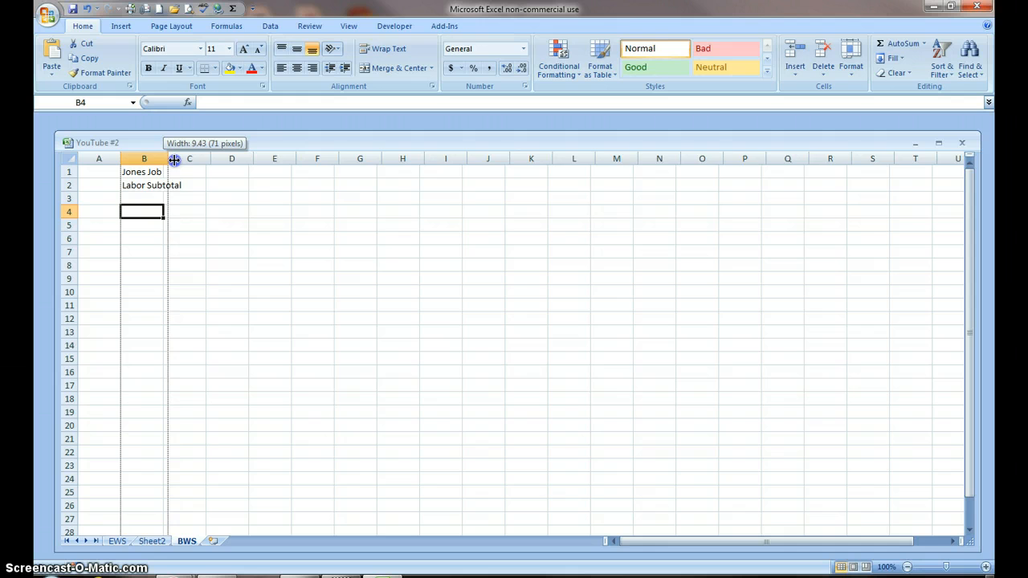
drag(175, 158, 197, 158)
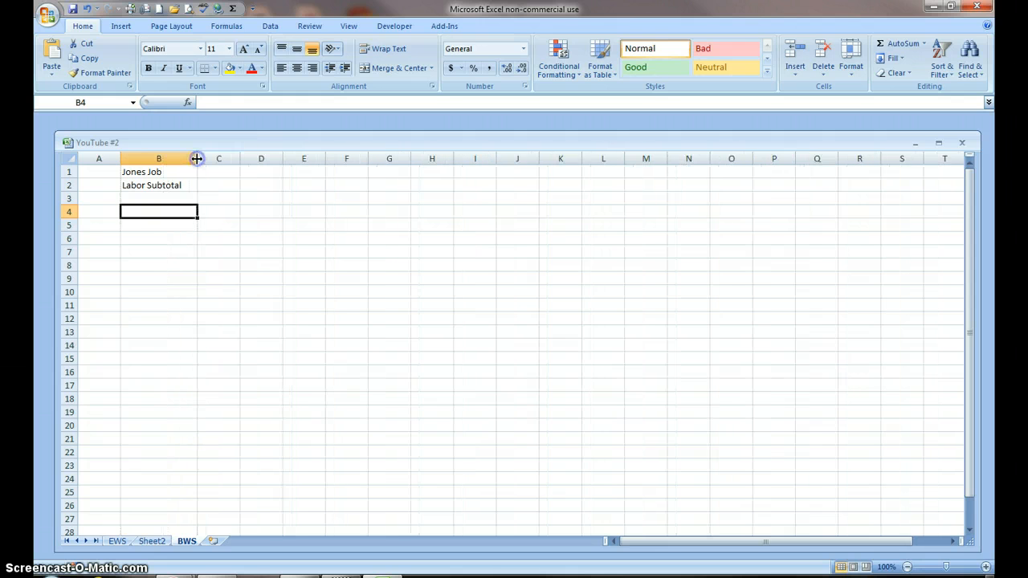
- Add the labels 'Labor Markup' in B3 and 'Sales Tax' in B4
click(159, 198)
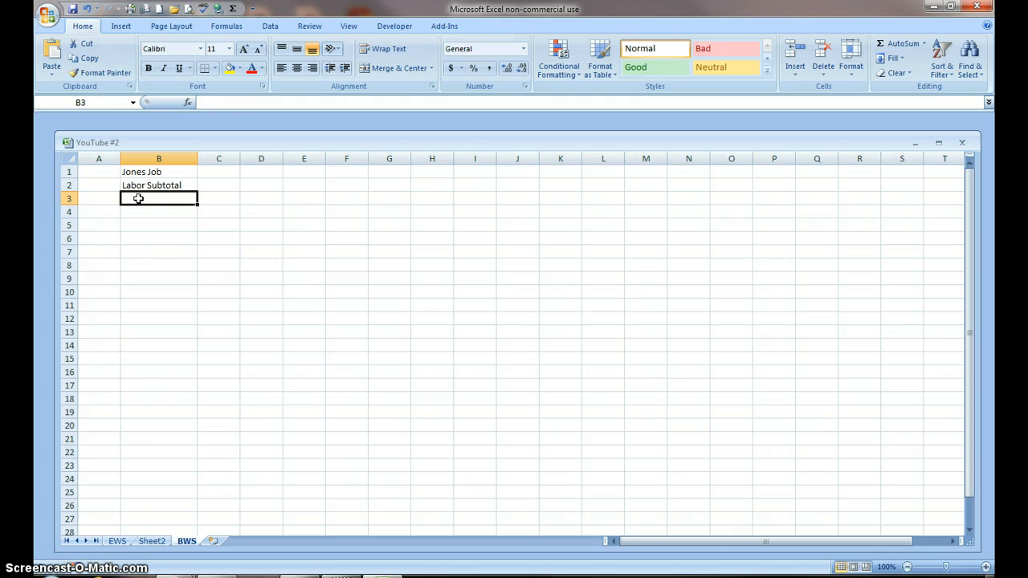
text(Labor Mar)
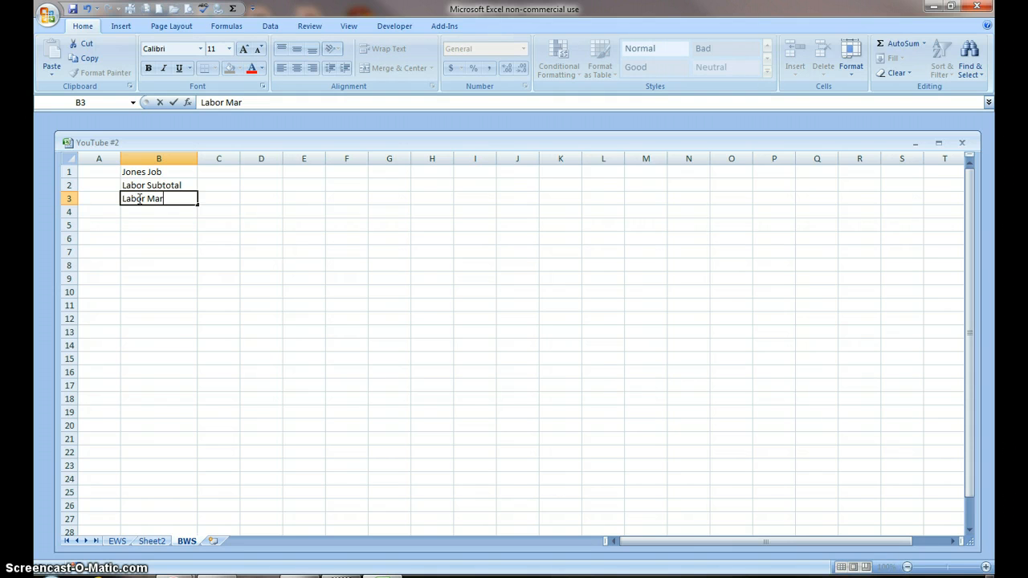
text(kup)
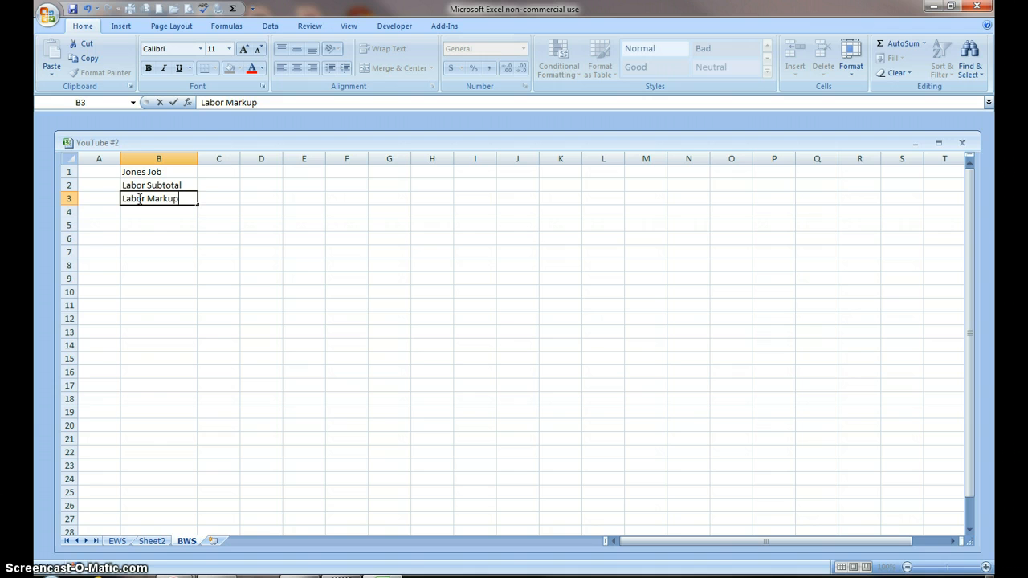
key(Return)
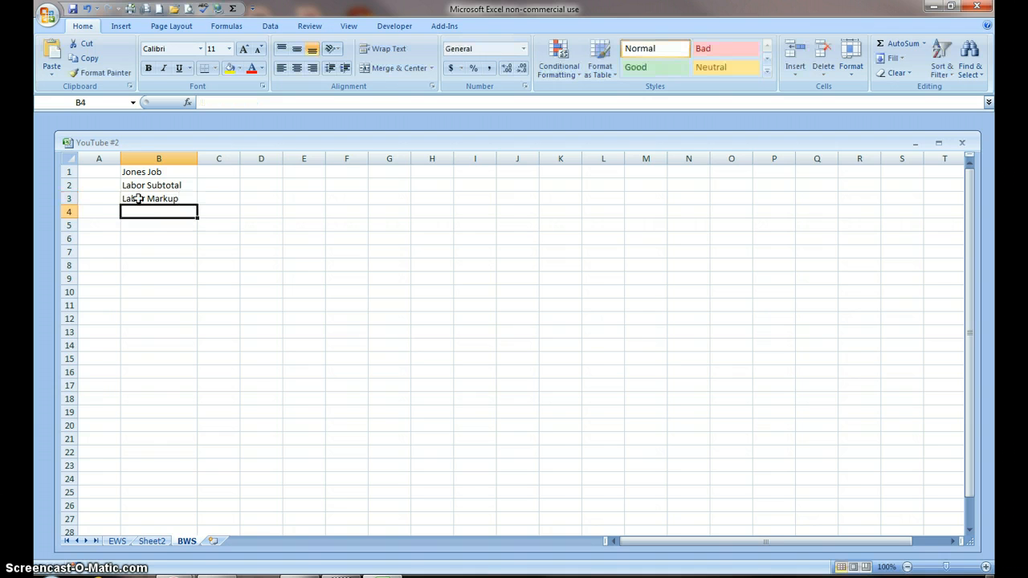
text(Sales)
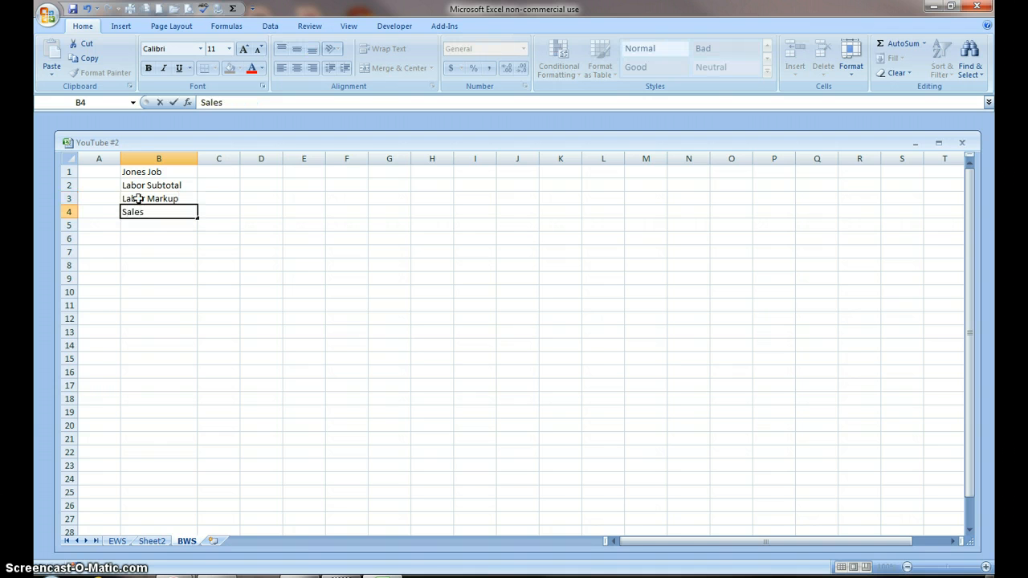
text(T)
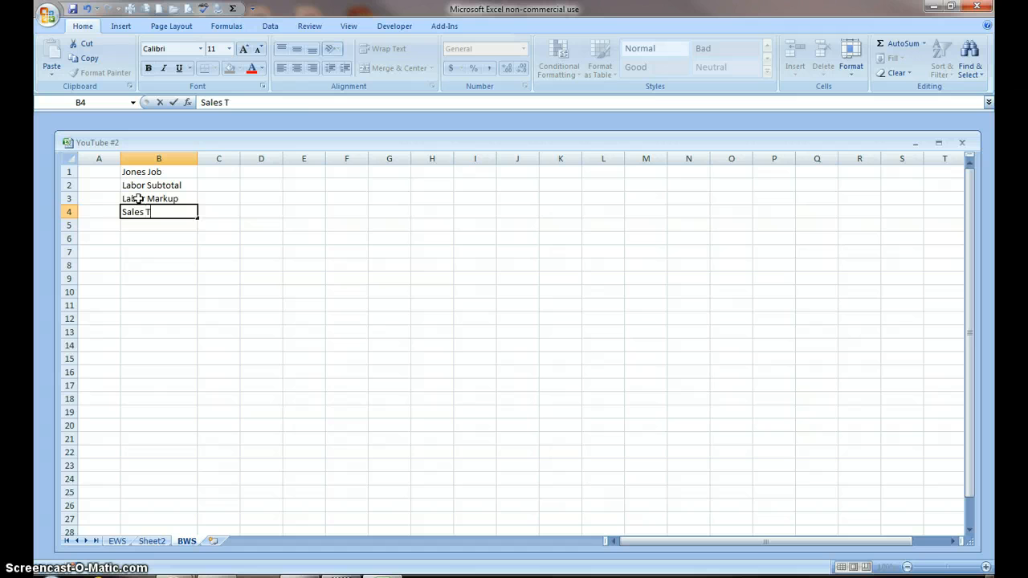
text(ax)
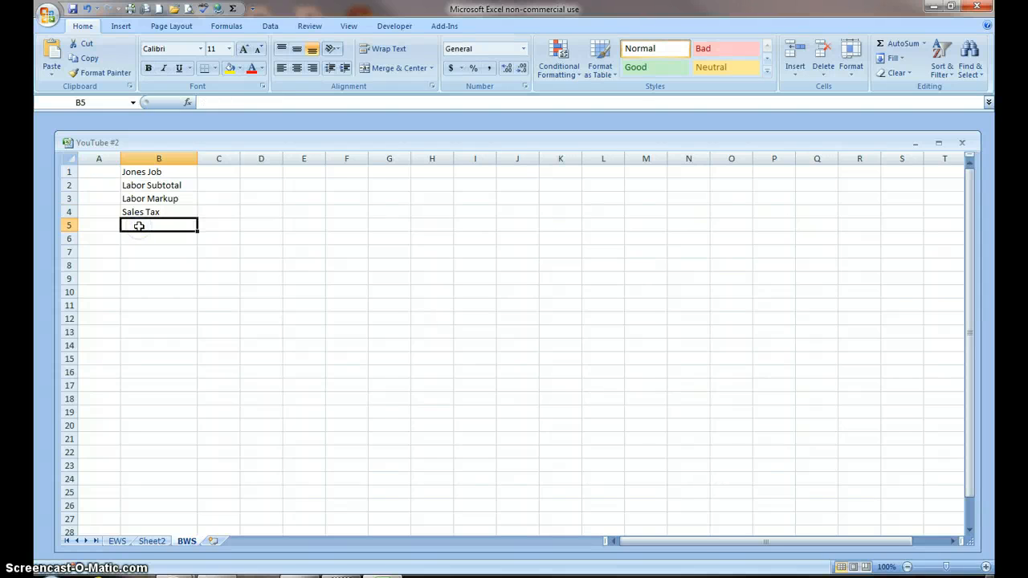
- Correct the B5 label from 'Labor Subtotal' to 'Labor Total'
text(La)
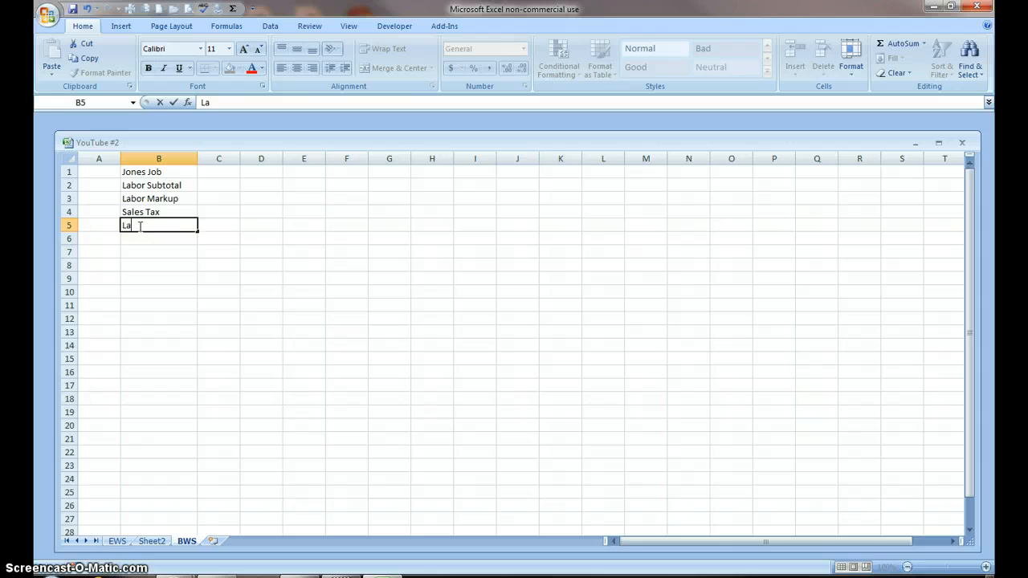
text(Labor Subtotal)
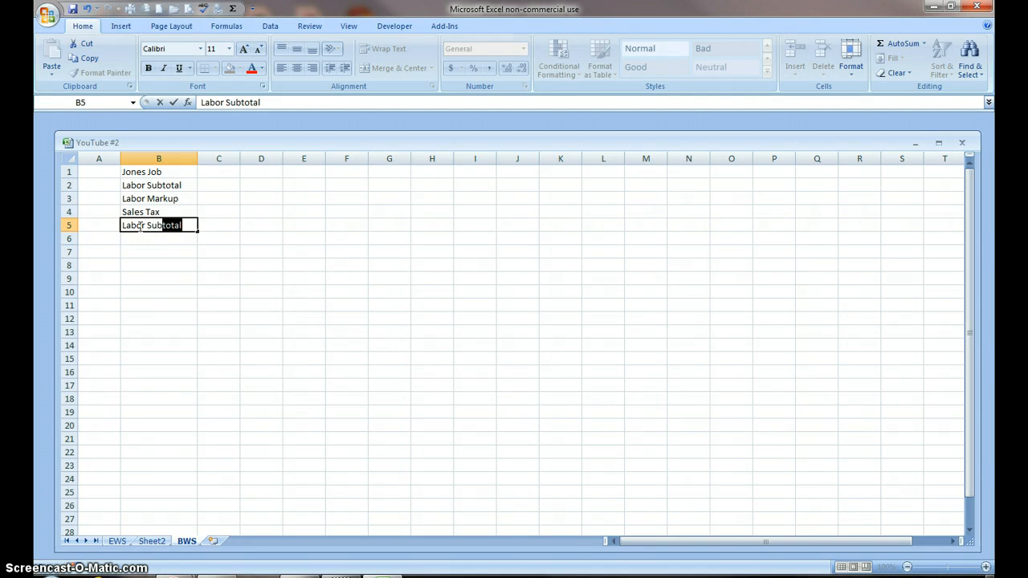
key(BackSpace)
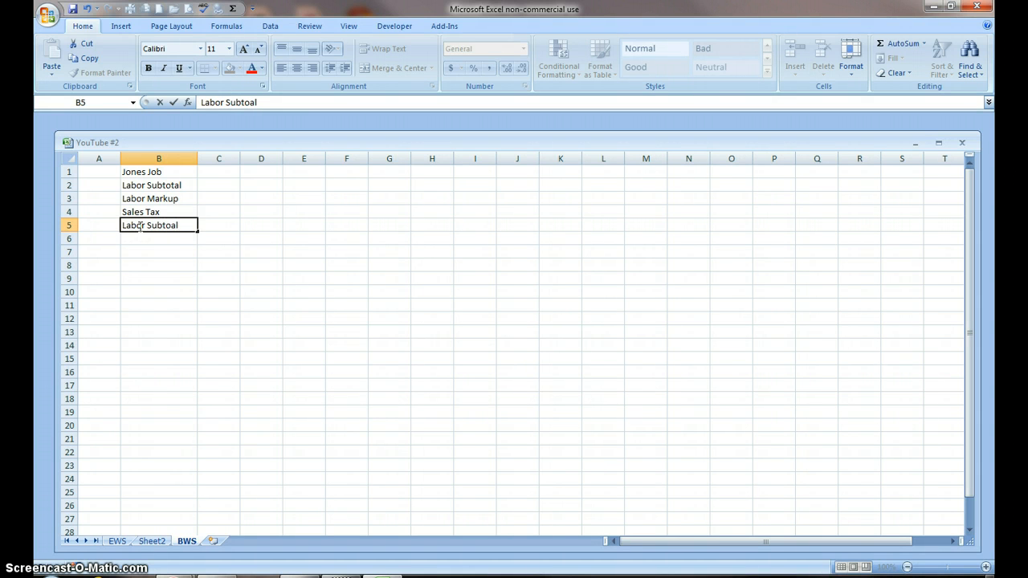
mouse_move(208, 231)
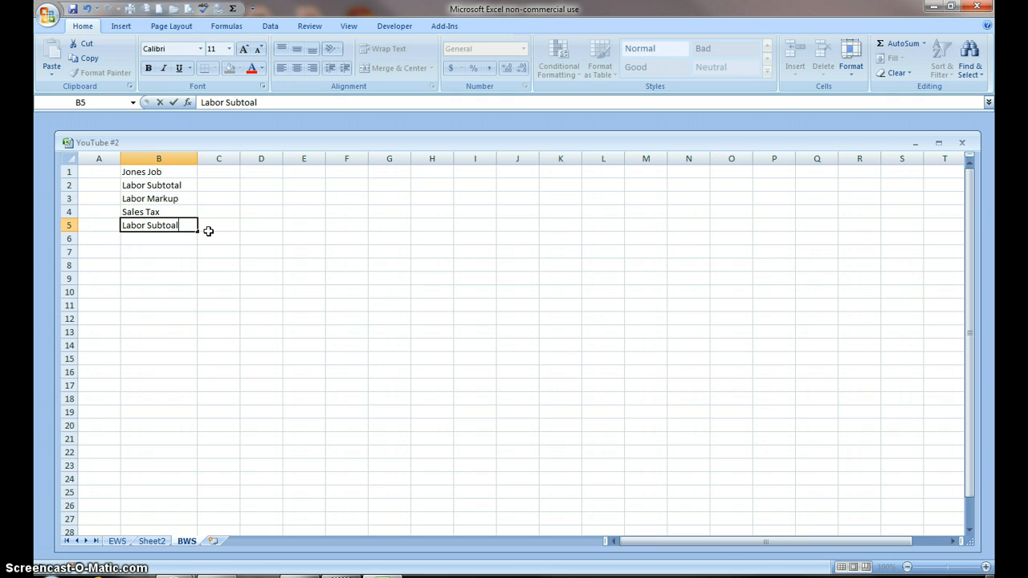
click(99, 225)
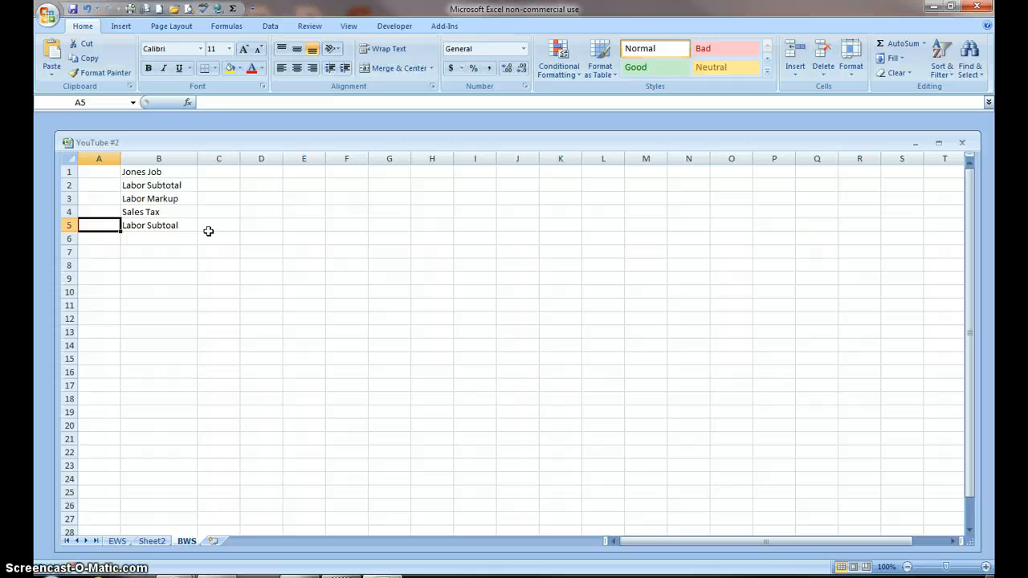
click(158, 225)
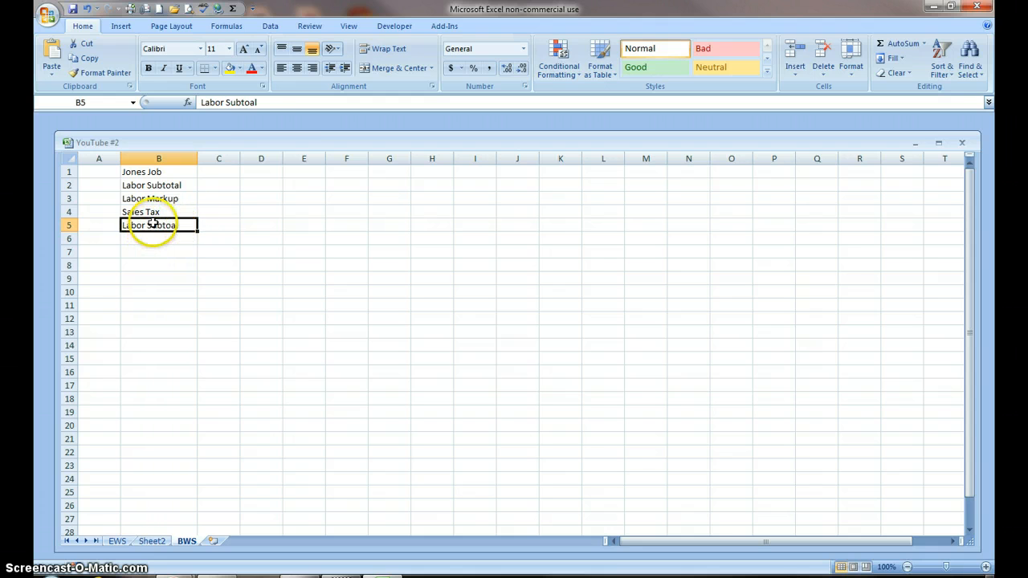
double_click(158, 225)
text(t)
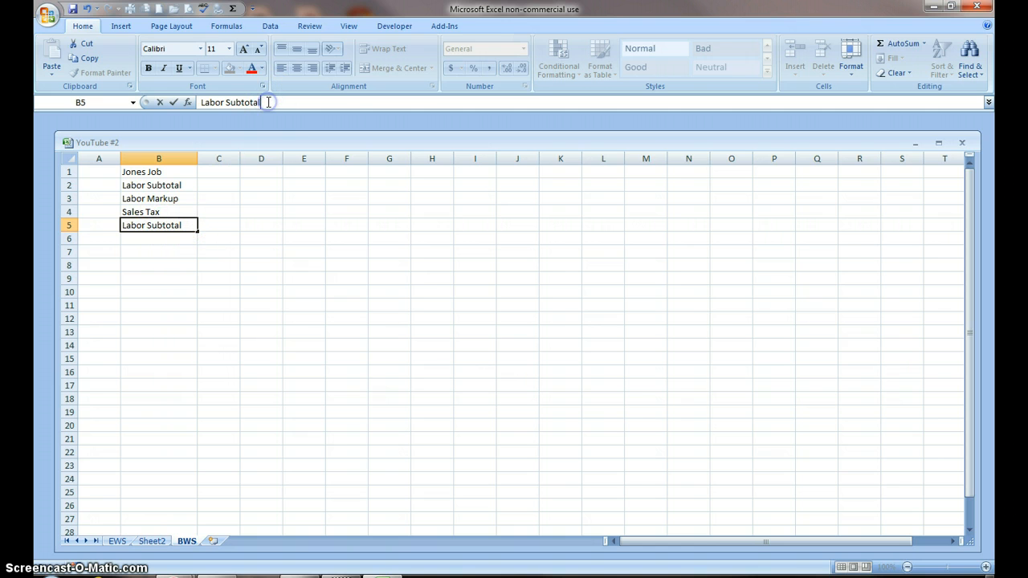
key(BackSpace)
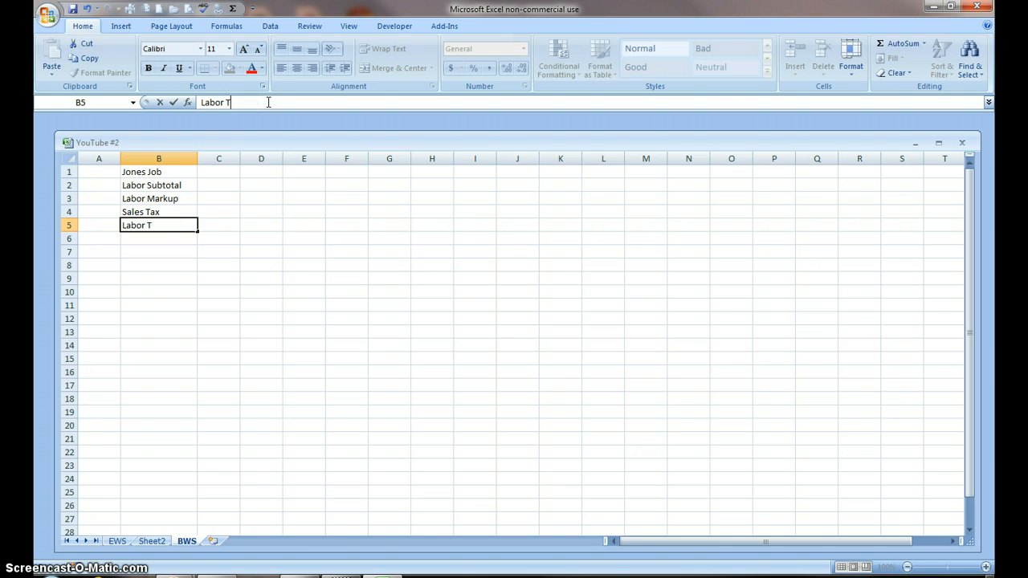
text(otal)
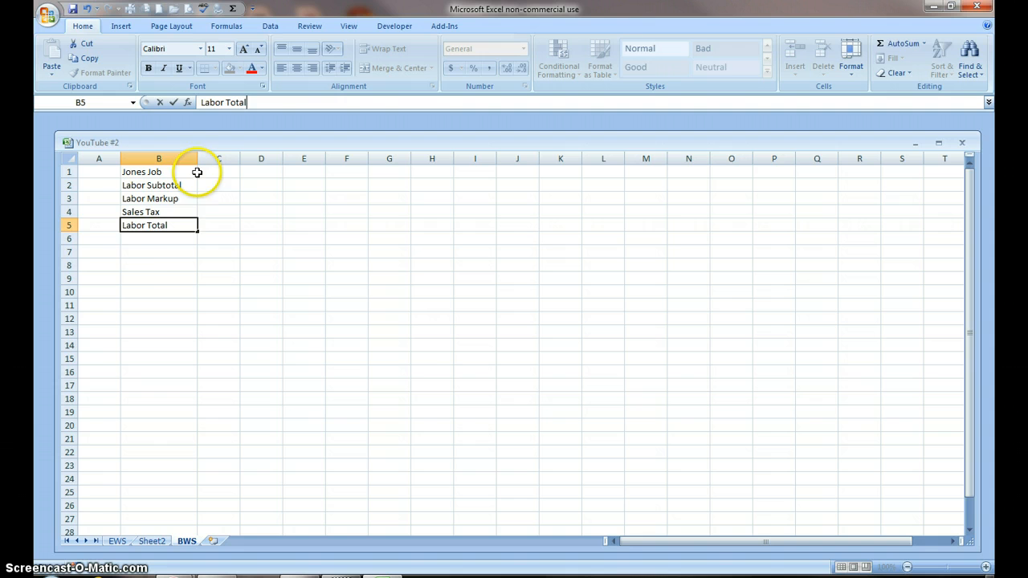
mouse_move(146, 249)
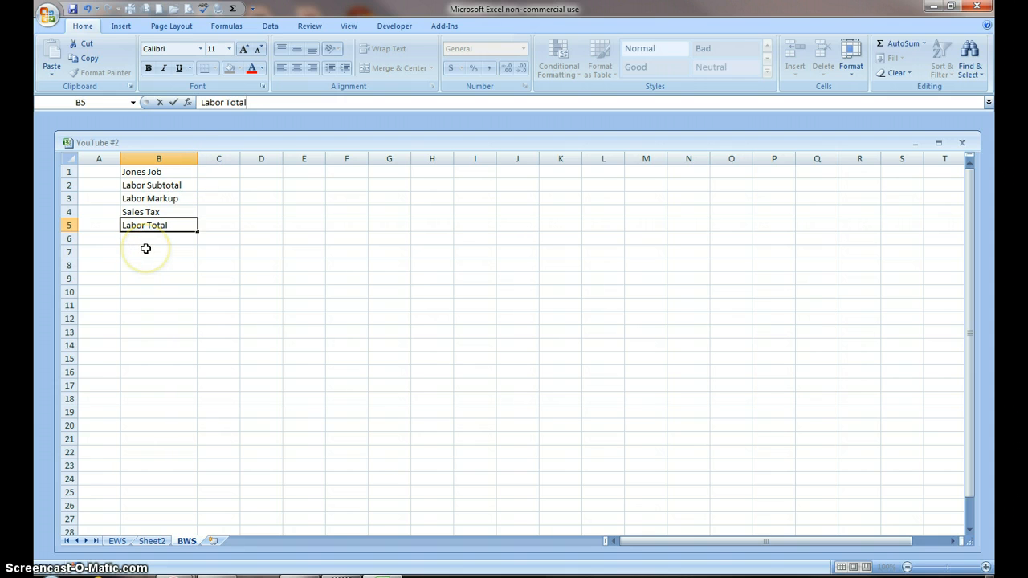
key(Return)
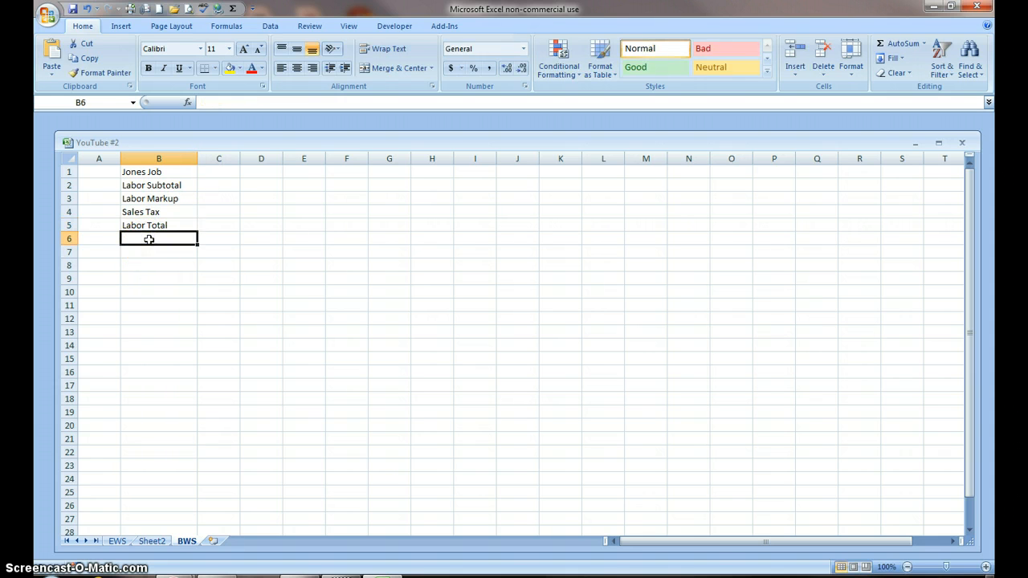
- Enter 'Materials Subtotal' below Labor Total and widen column B further
text(Materi)
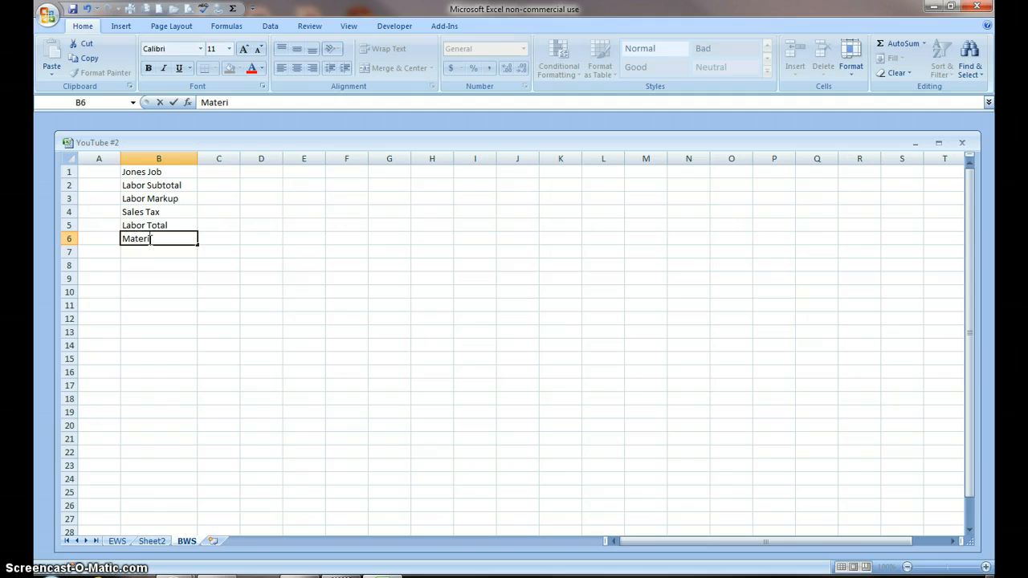
text(als Subtoatl)
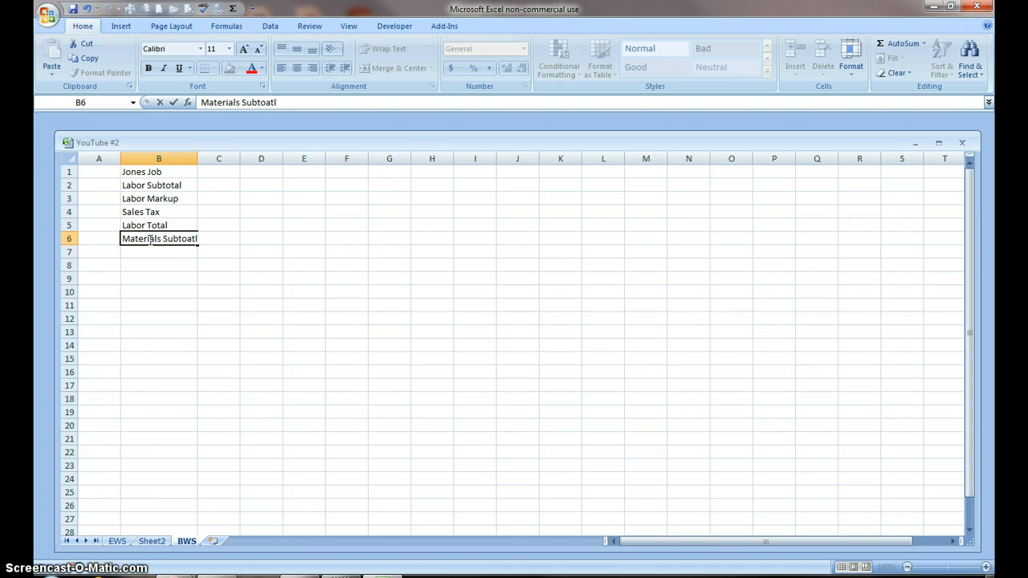
key(Backspace)
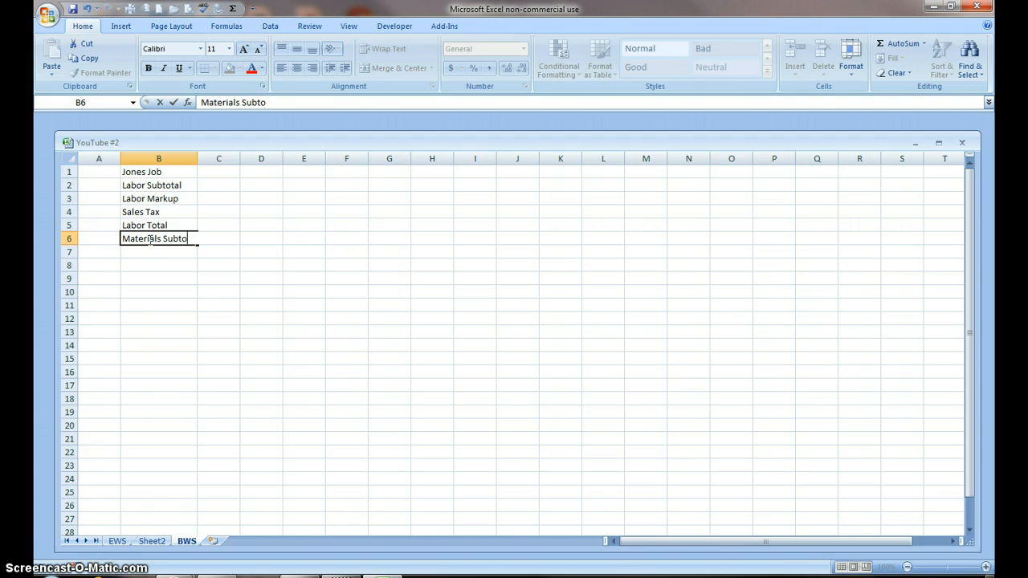
text(tal)
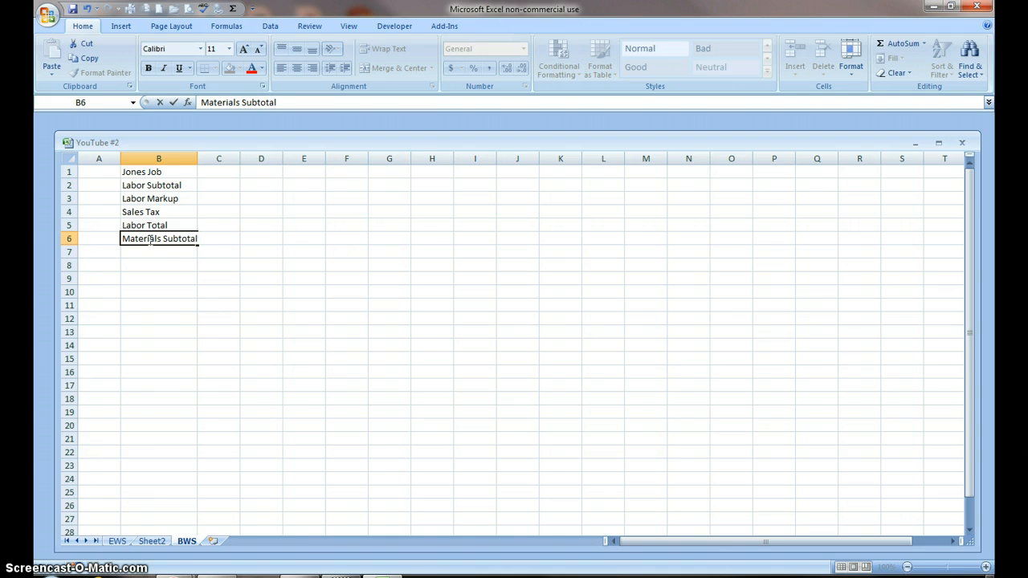
click(158, 265)
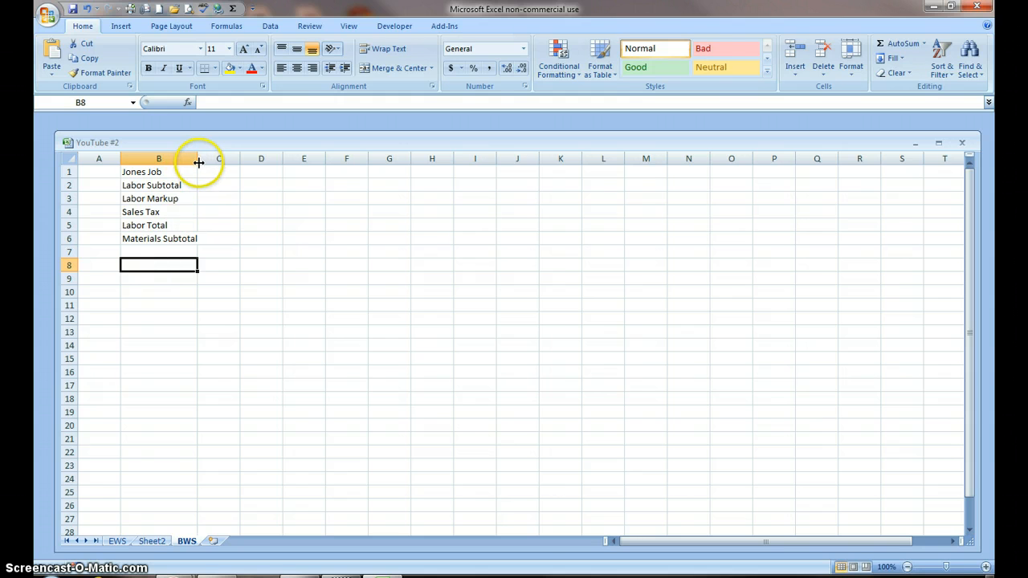
drag(199, 158, 217, 158)
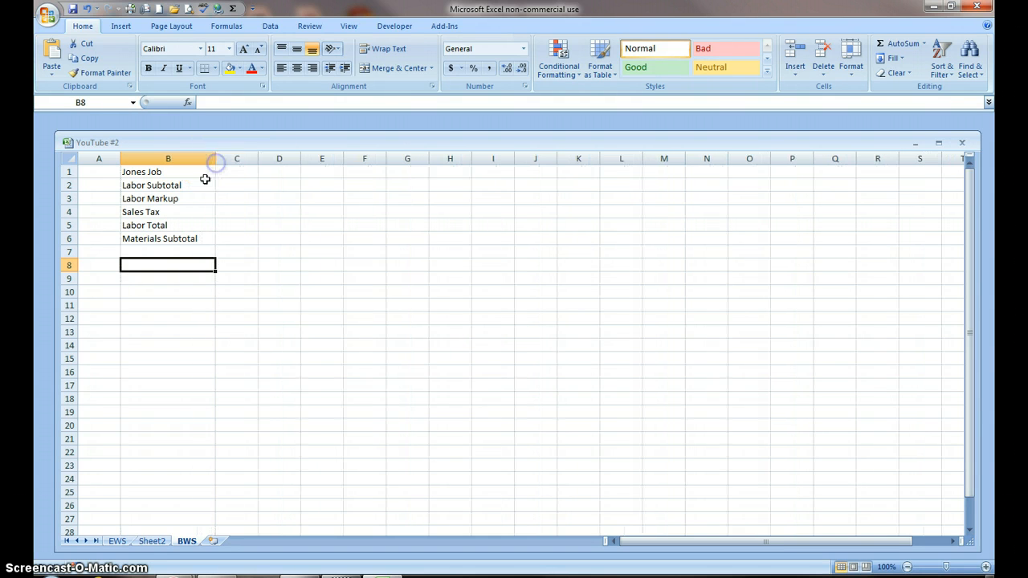
- Add the 'Materials Total' and 'Total Job Cost' labels further down column B
click(168, 251)
text(Materials Markup)
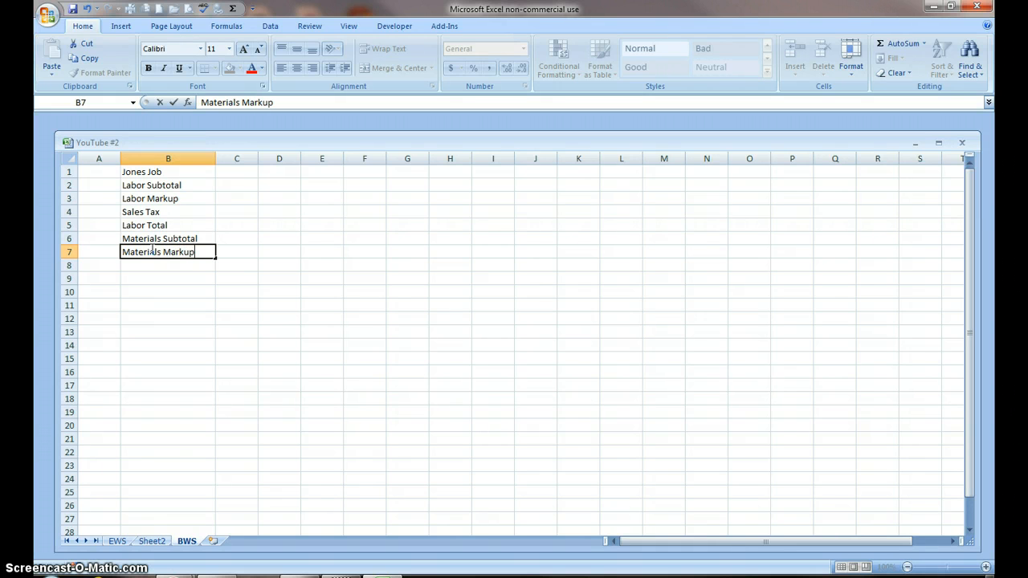
text(M)
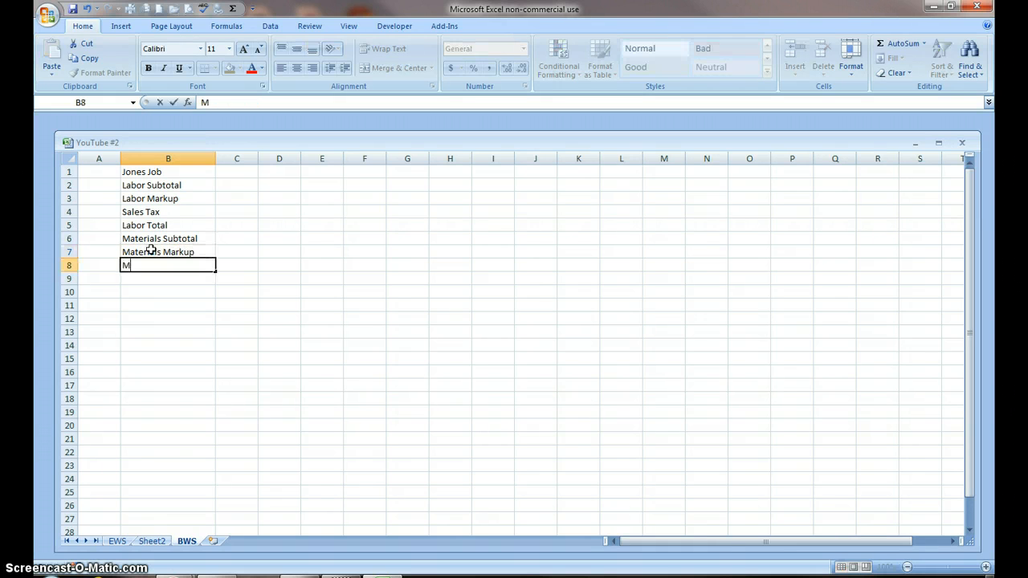
text(ateri)
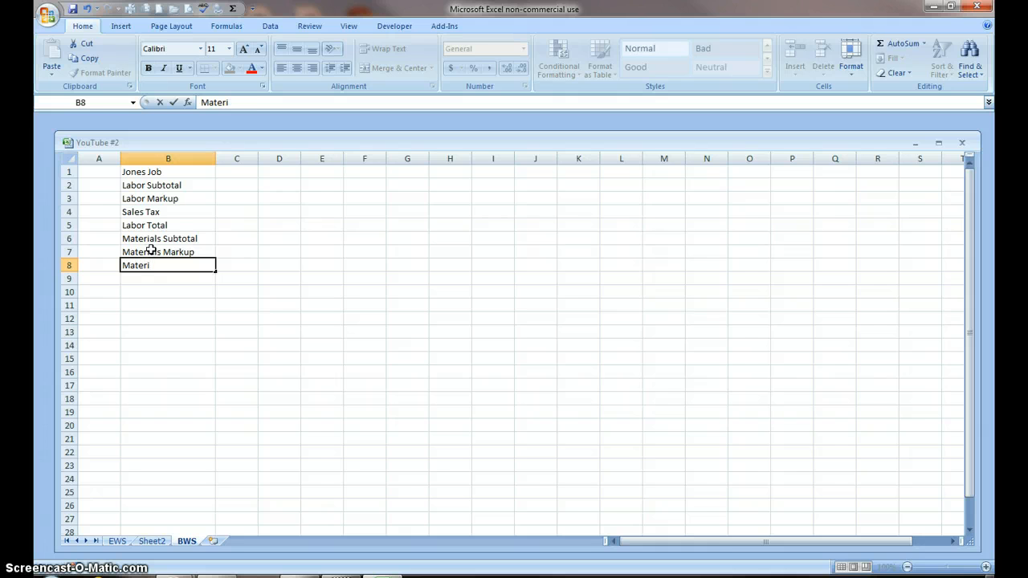
text(als)
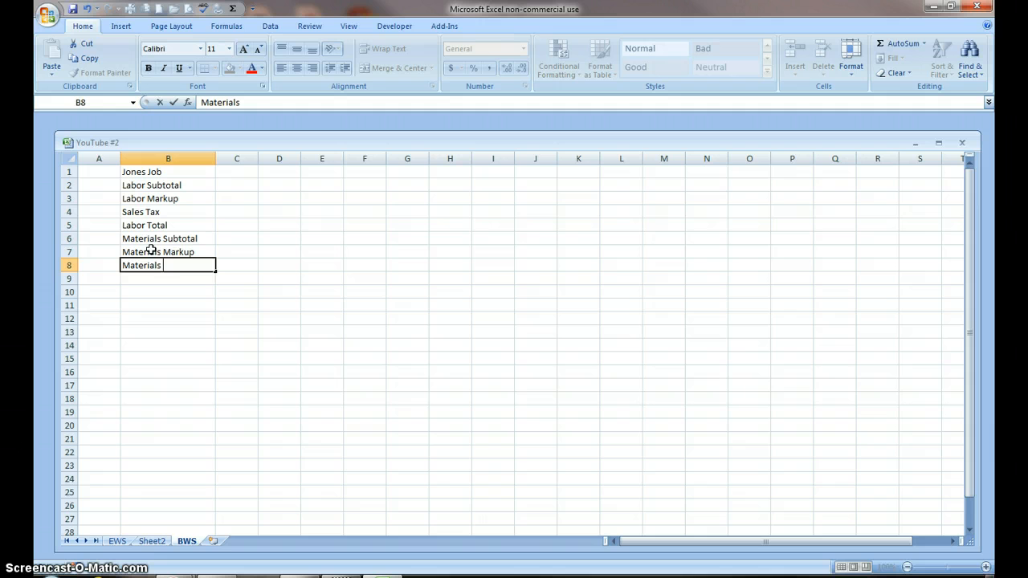
text(Total)
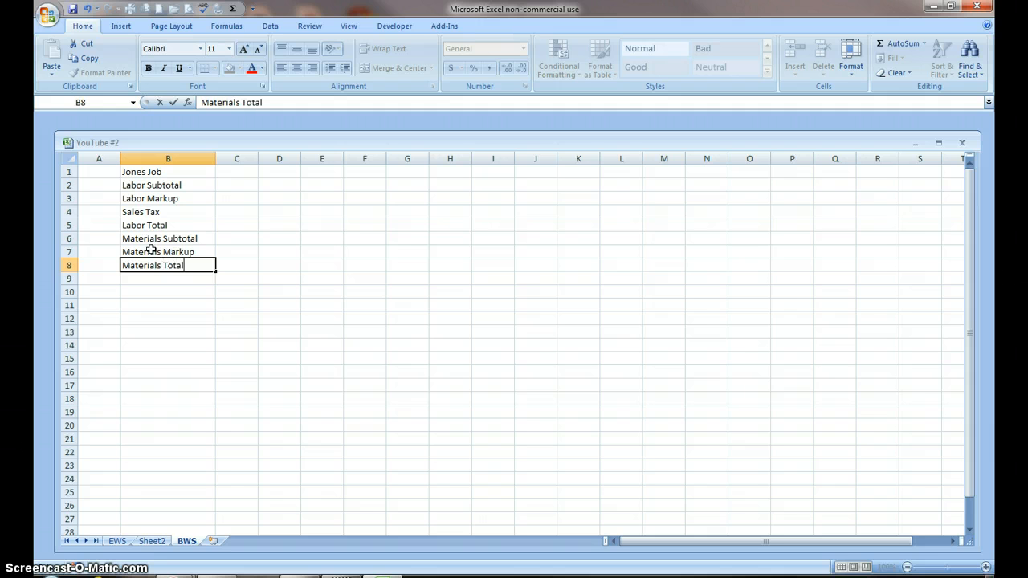
mouse_move(159, 283)
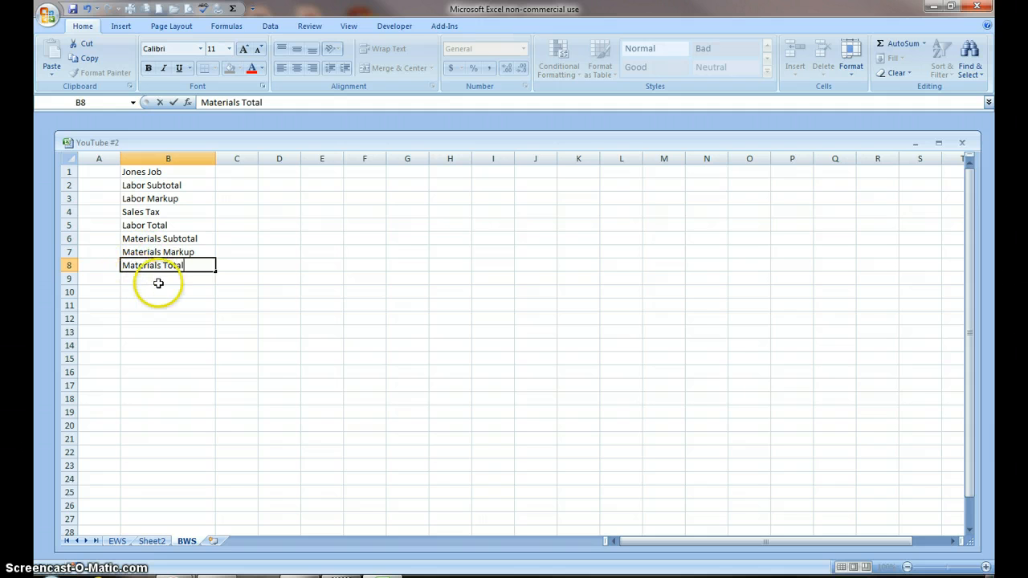
key(Return)
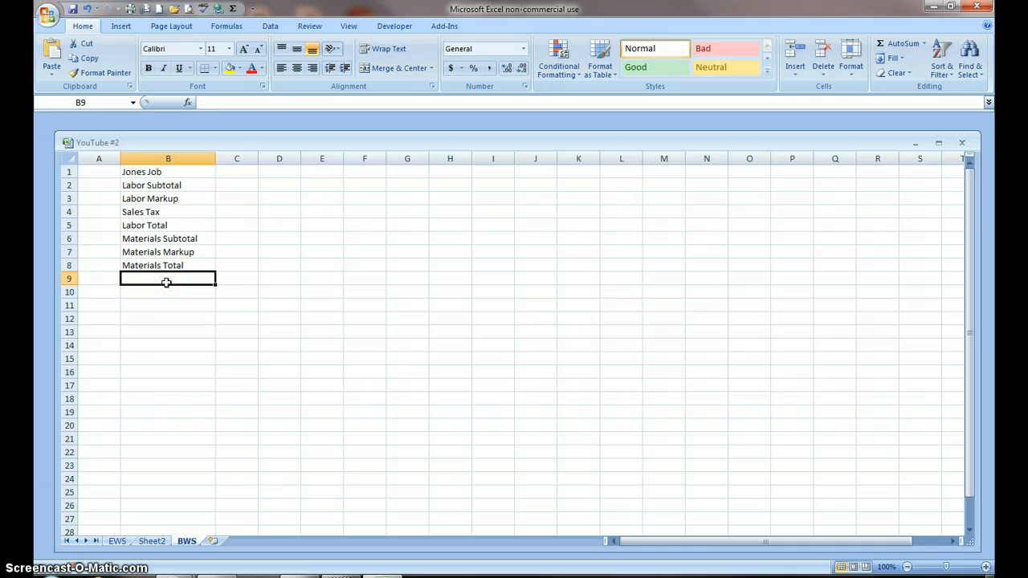
text(Total J)
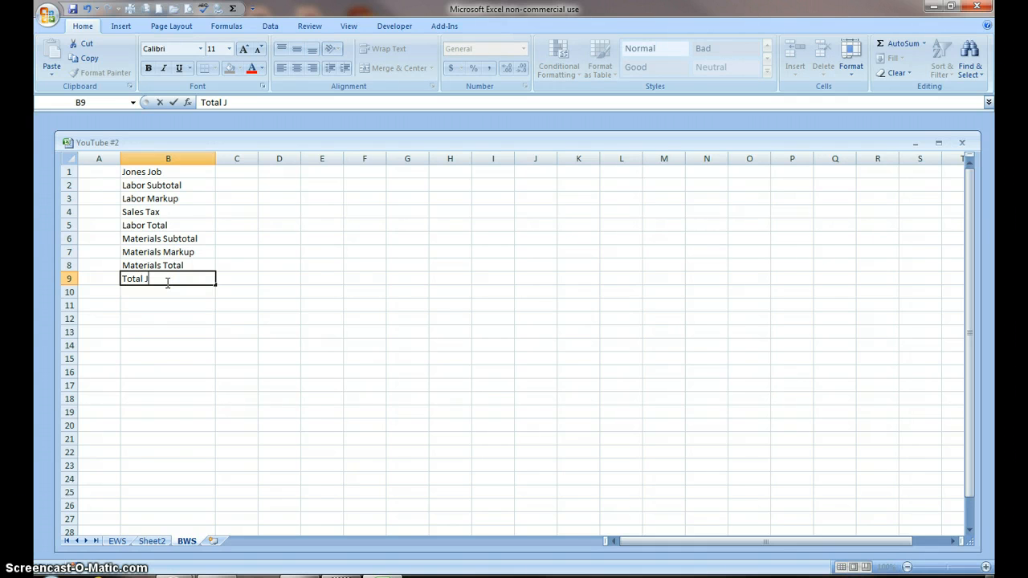
text(ob Cost)
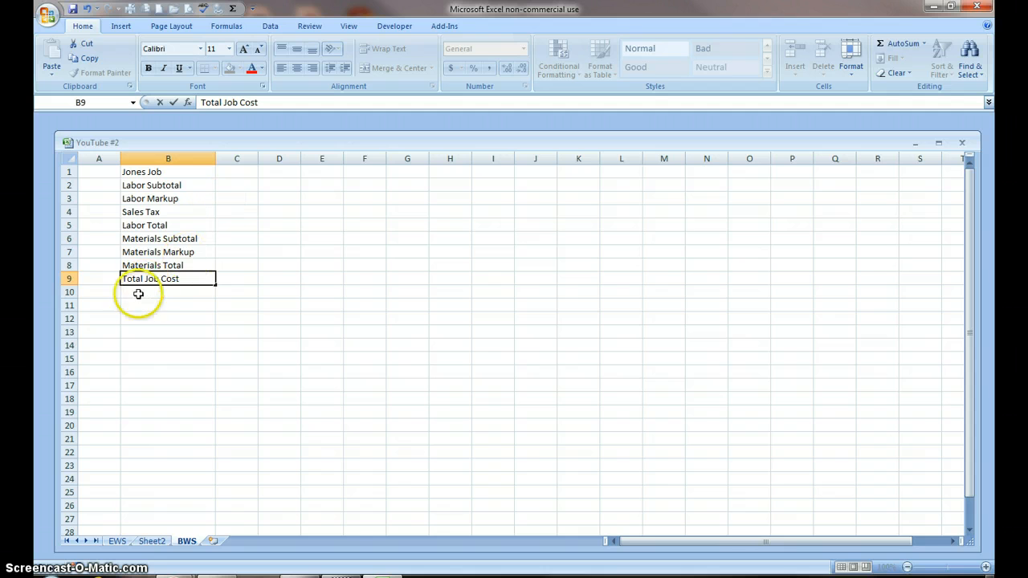
mouse_move(123, 309)
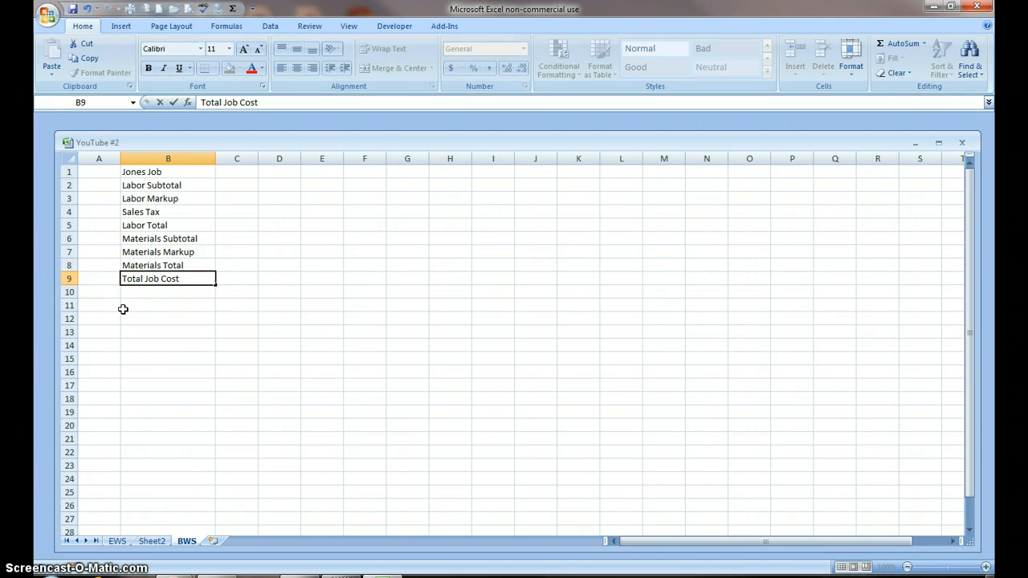
mouse_move(130, 334)
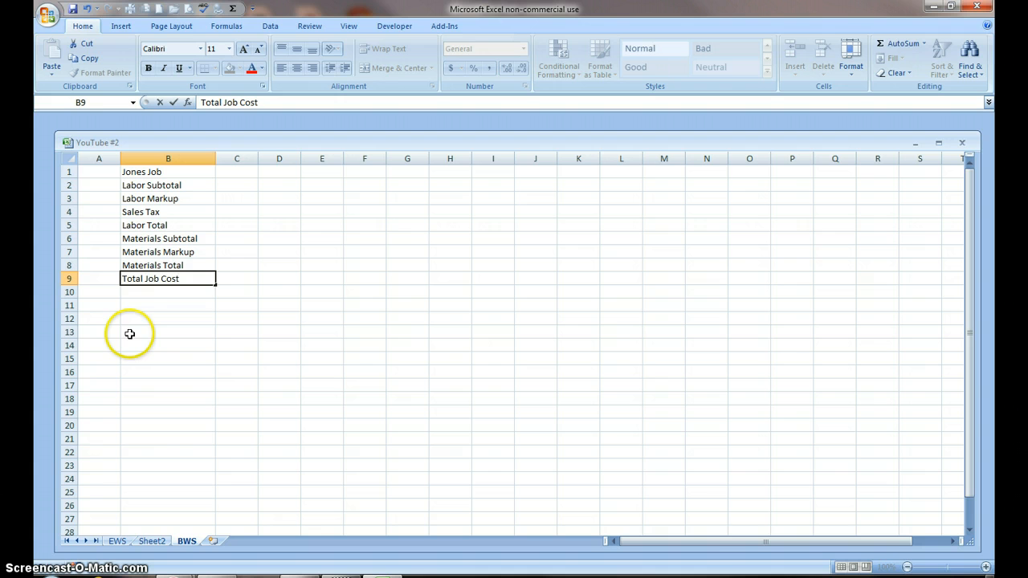
- Enter the heading 'Material Supplier' in B14 and 'Lumber Yard' beneath it in B15
click(168, 332)
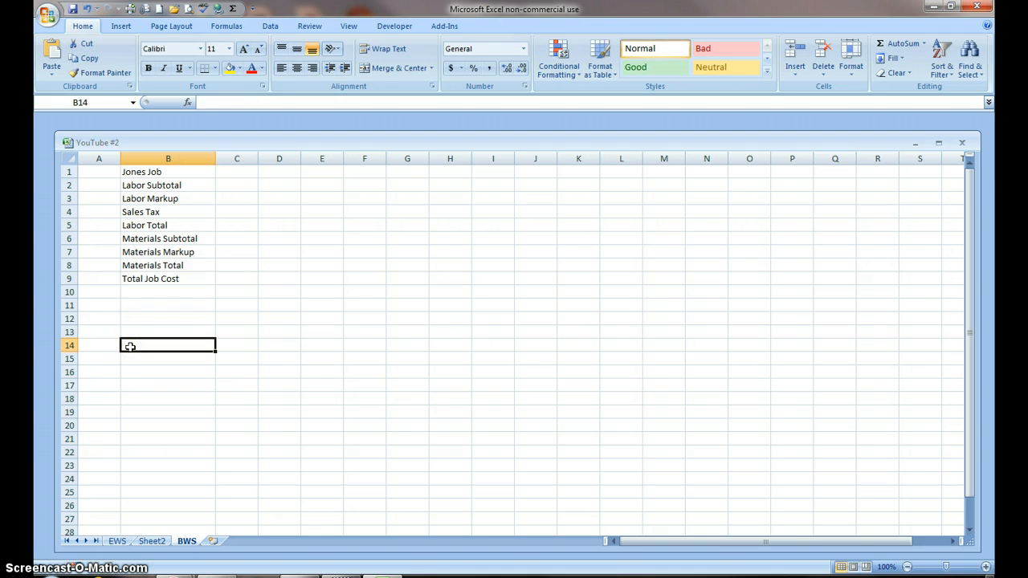
text(Mater)
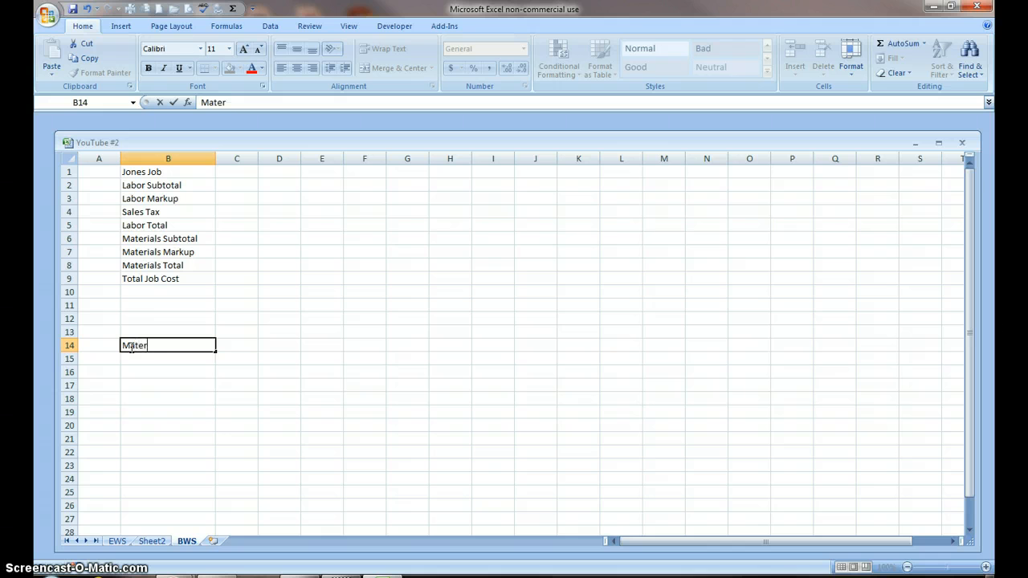
text(ia)
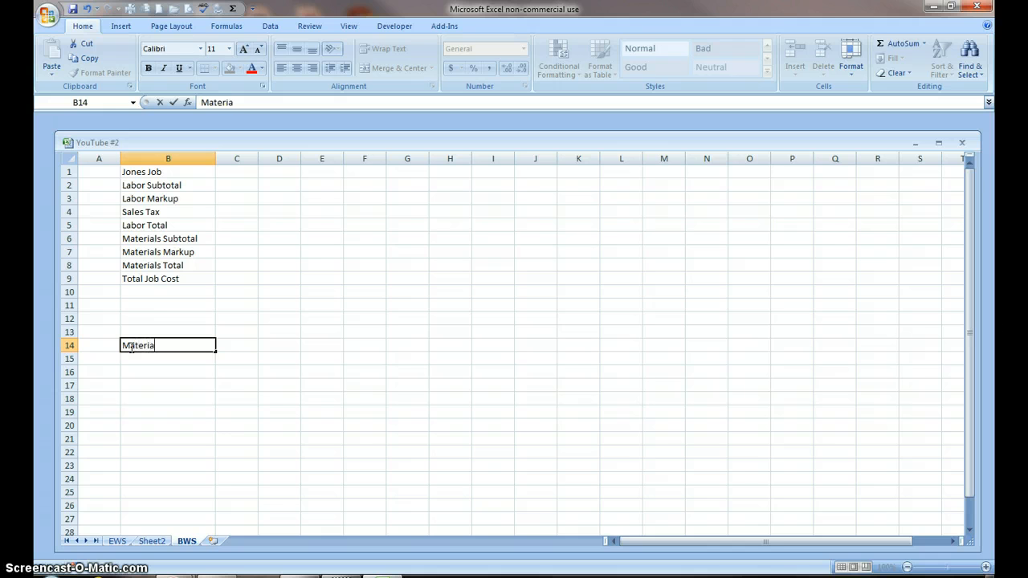
text(l Invo)
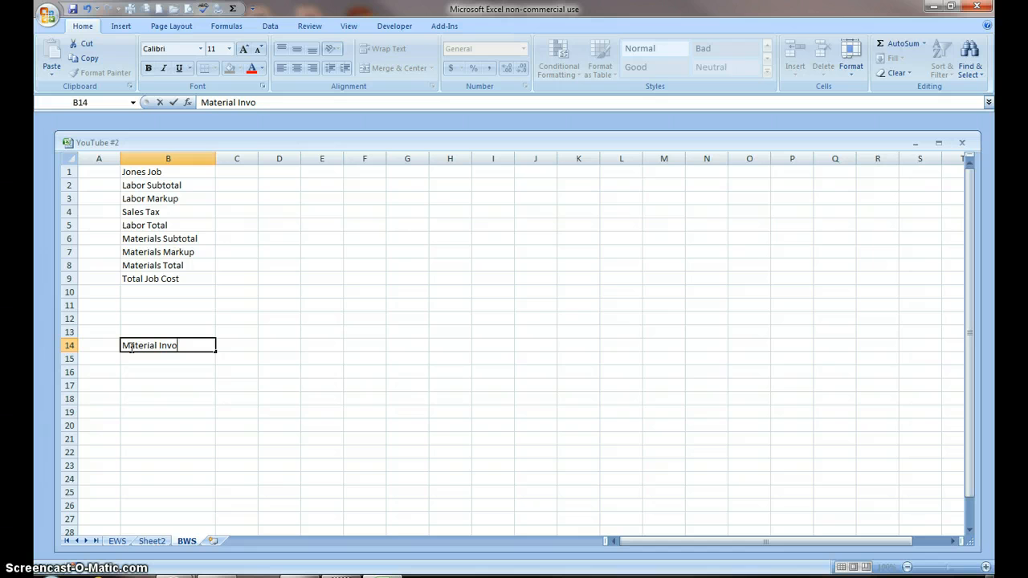
text(ice)
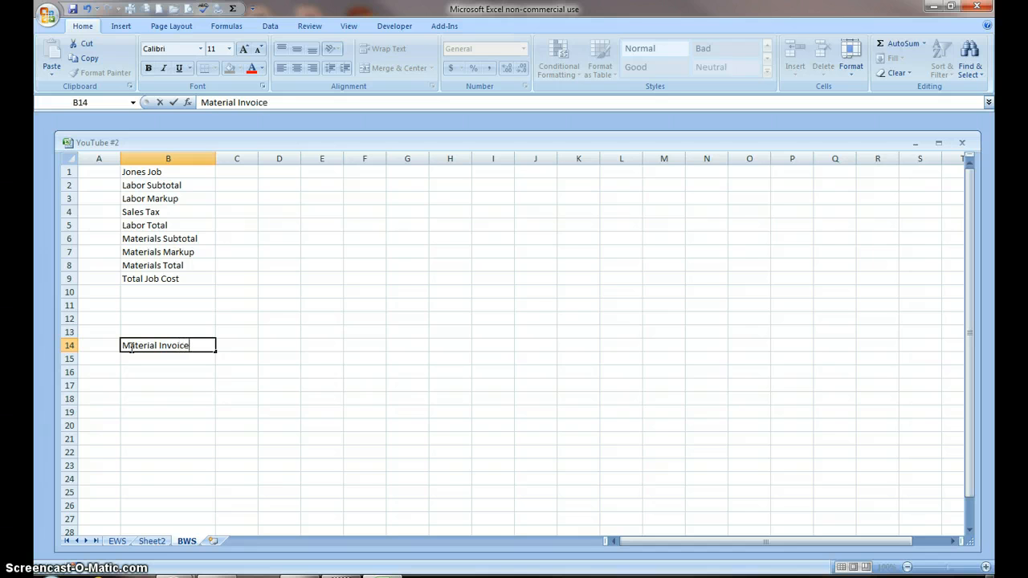
mouse_move(200, 355)
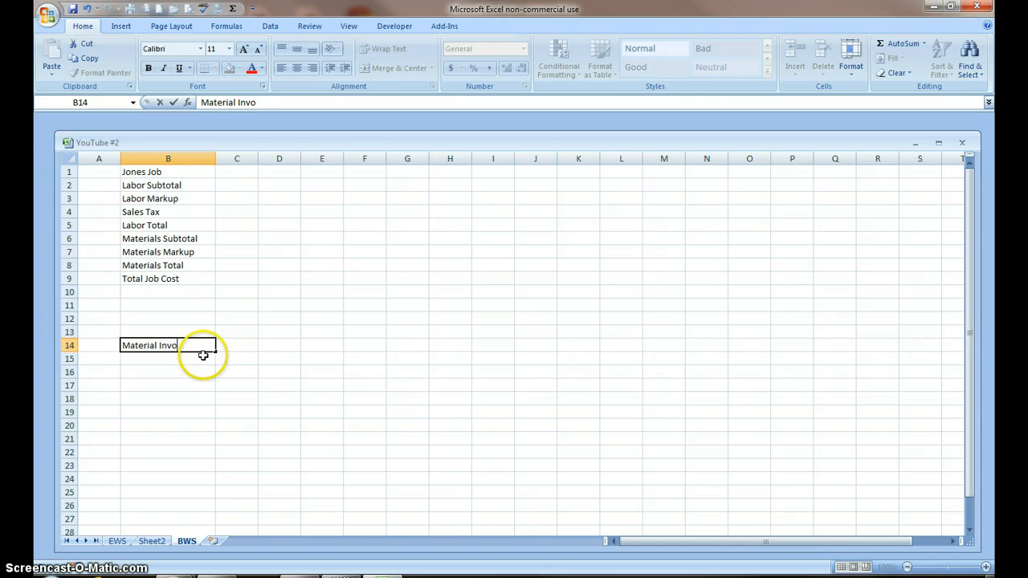
key(Backspace)
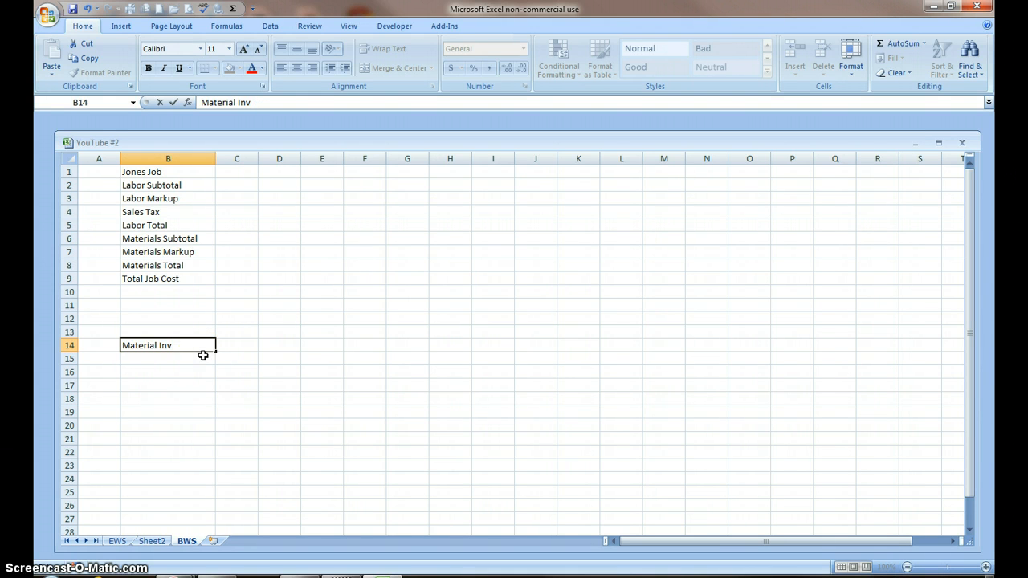
key(backspace)
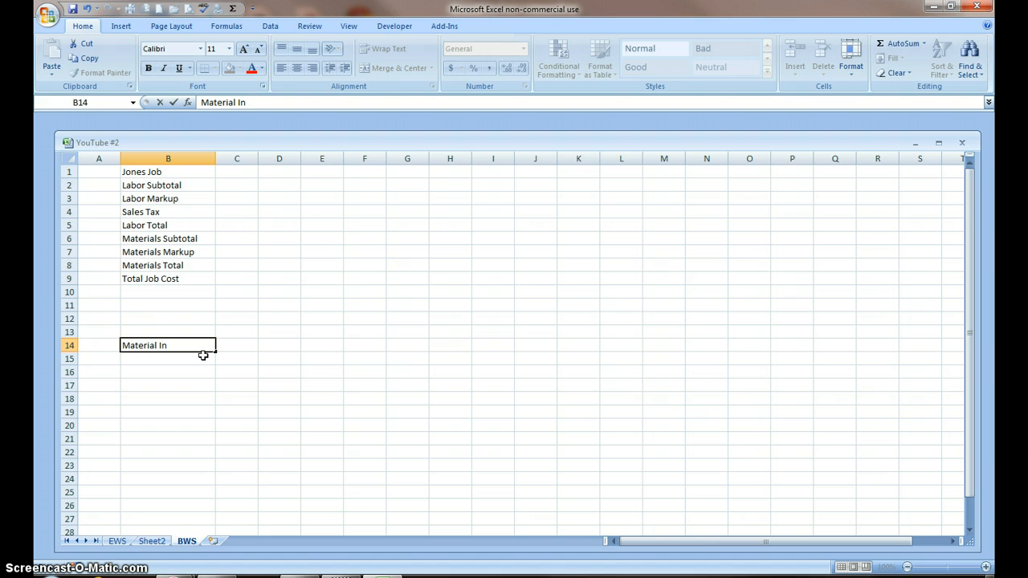
key(Backspace)
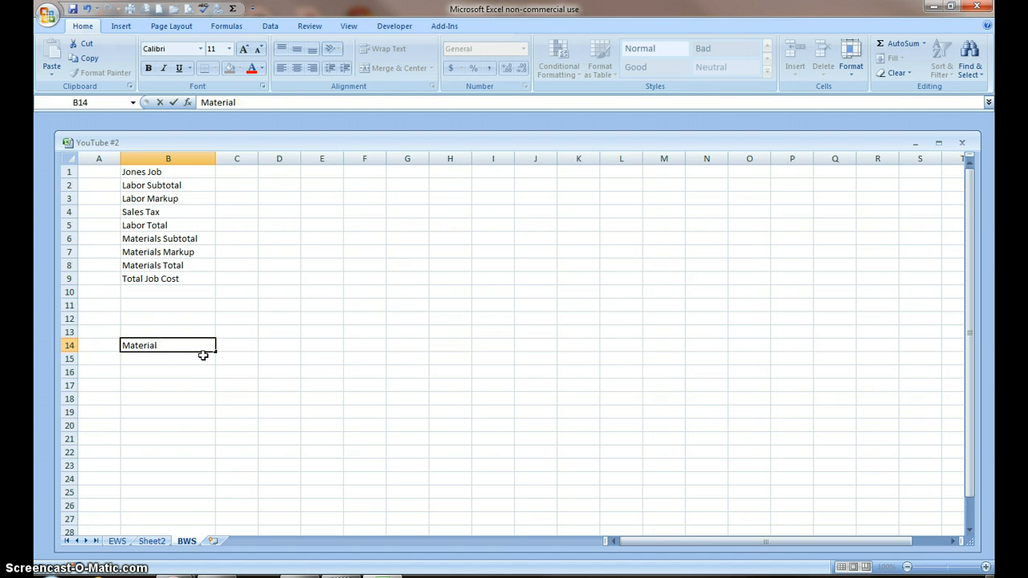
text(Suppli)
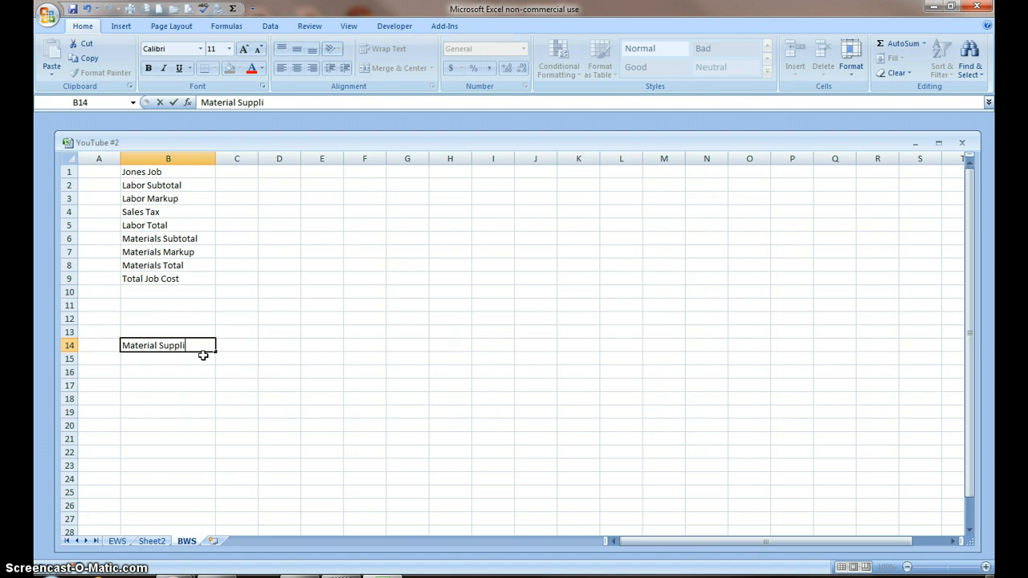
text(er)
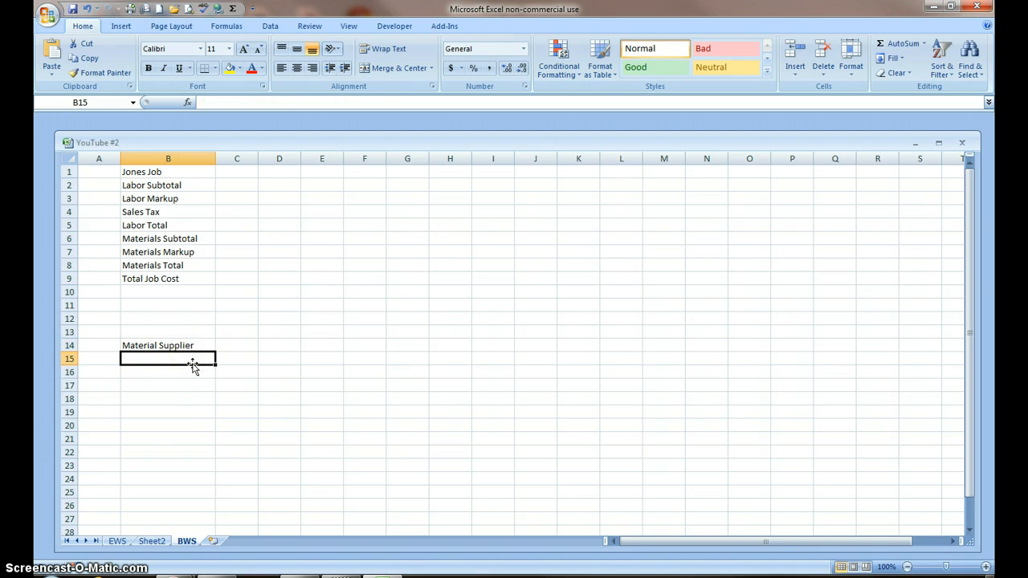
text(Lum)
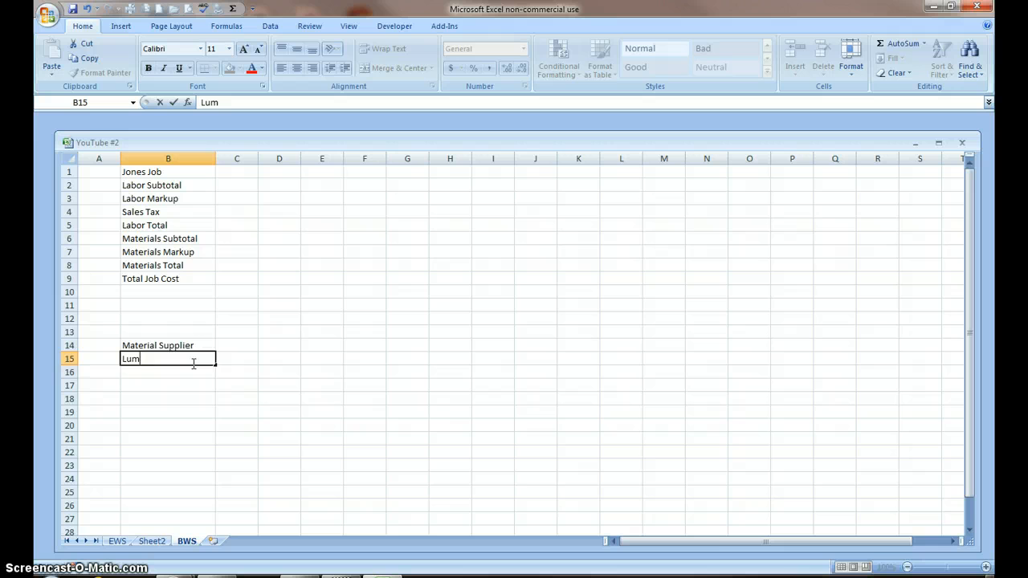
text(ber Yard)
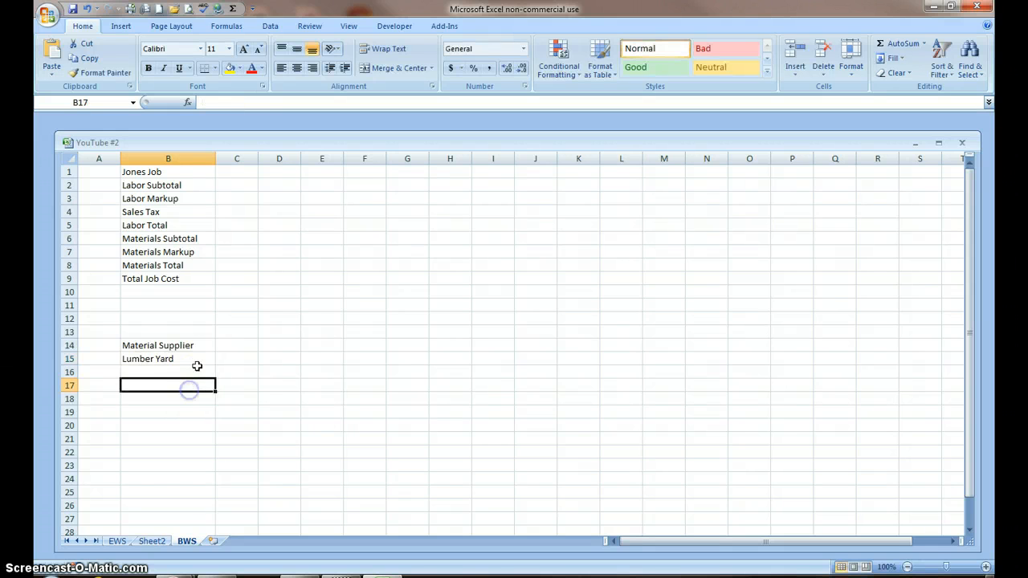
- Fill Lumber Yard down rows 15–20 and Paint Store down rows 23–25
click(168, 359)
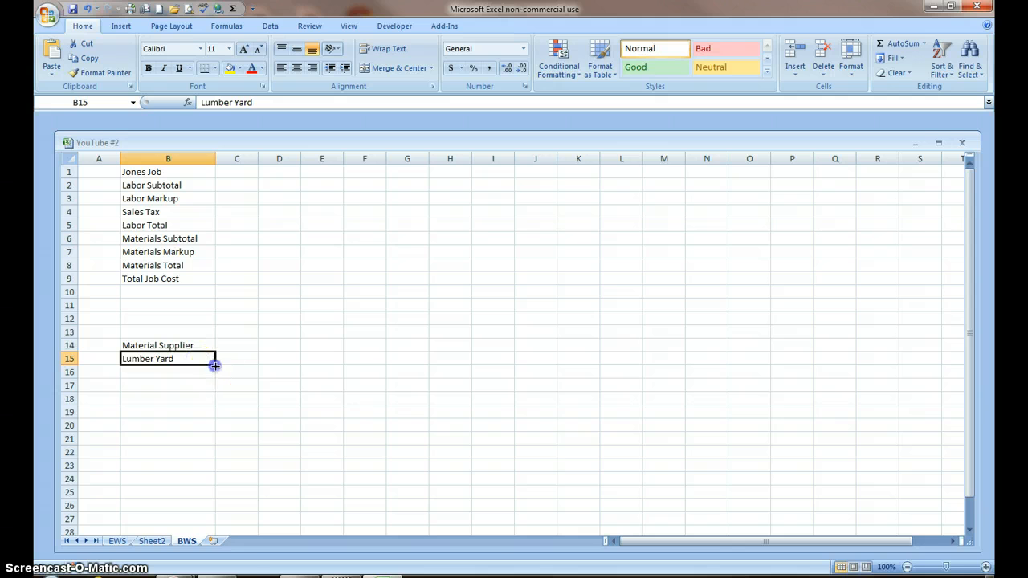
drag(214, 366, 215, 425)
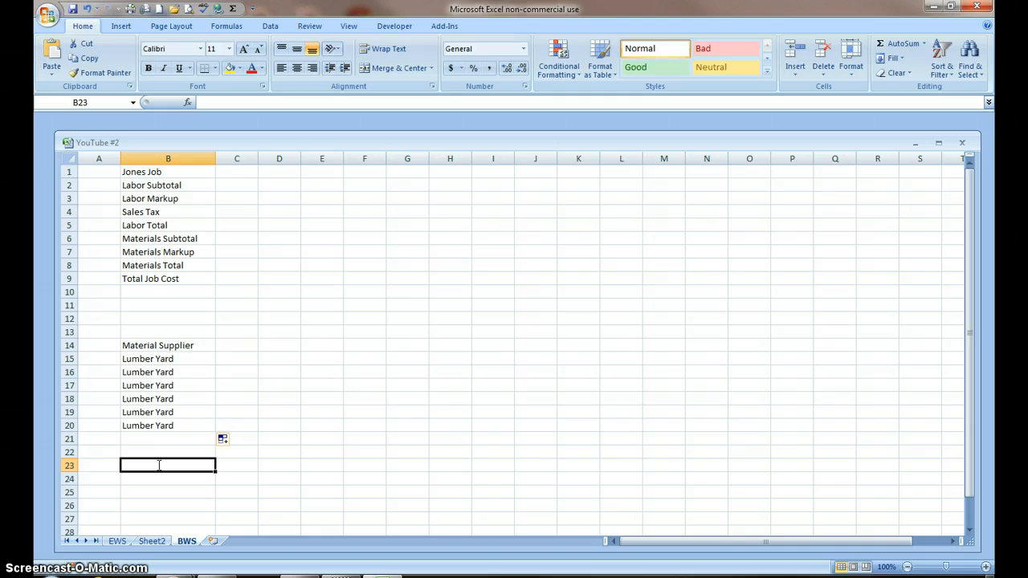
text(Paint Sto)
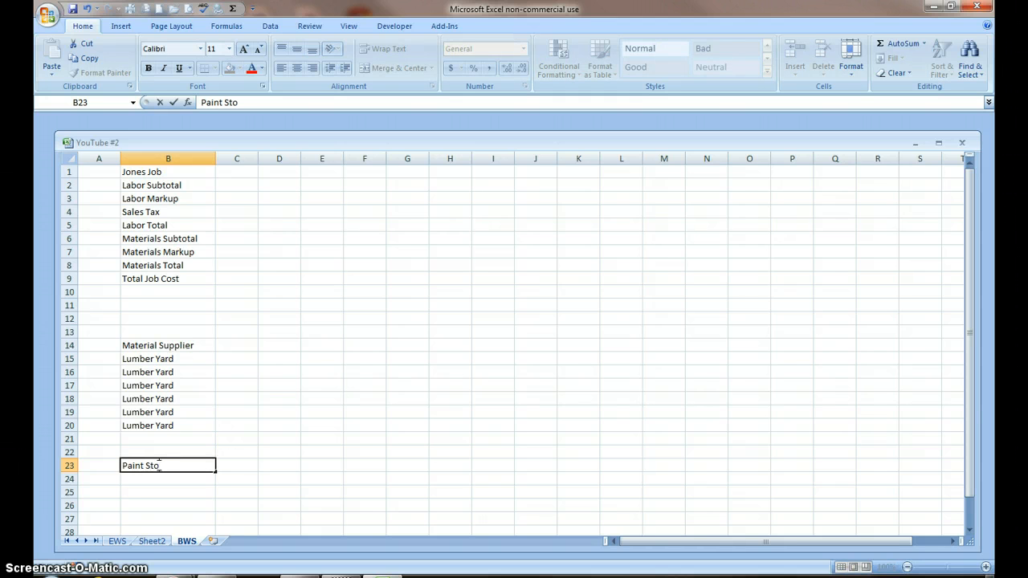
text(re)
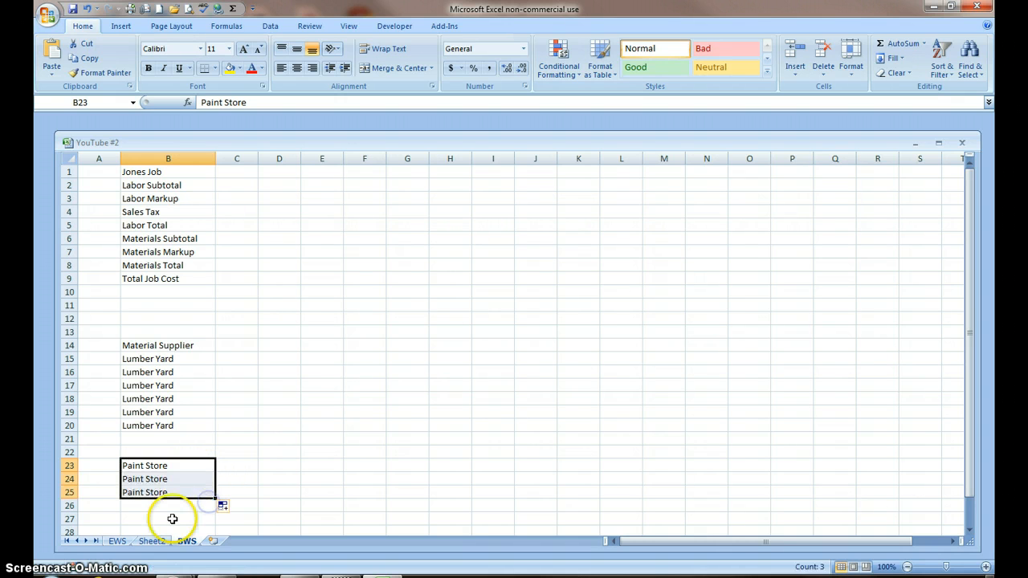
click(167, 506)
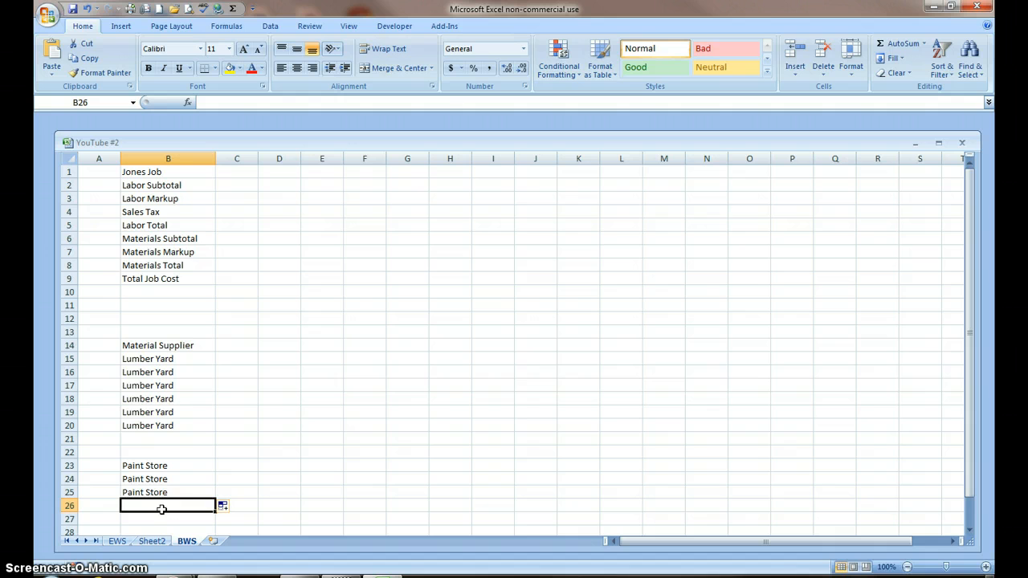
mouse_move(178, 478)
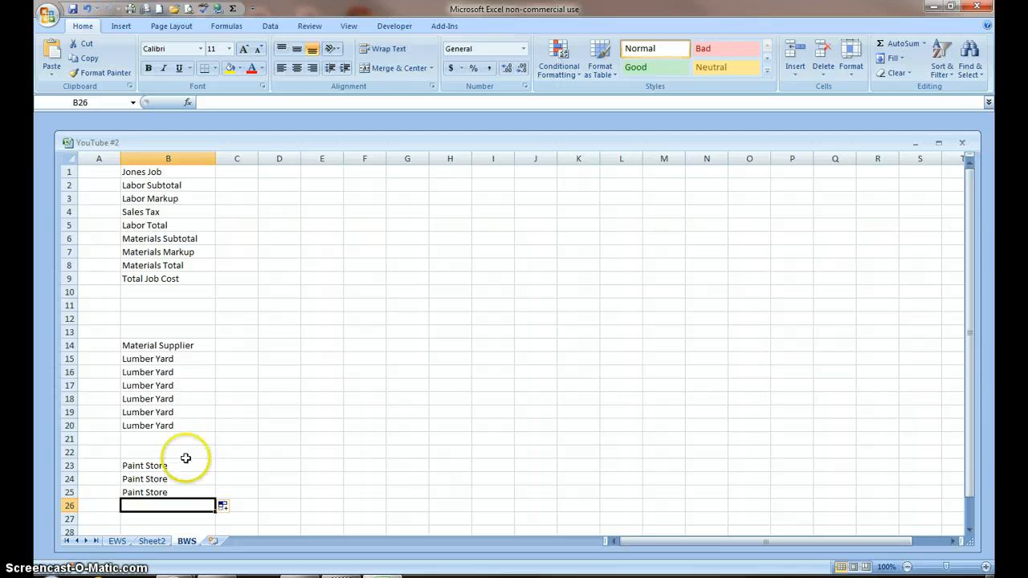
mouse_move(241, 359)
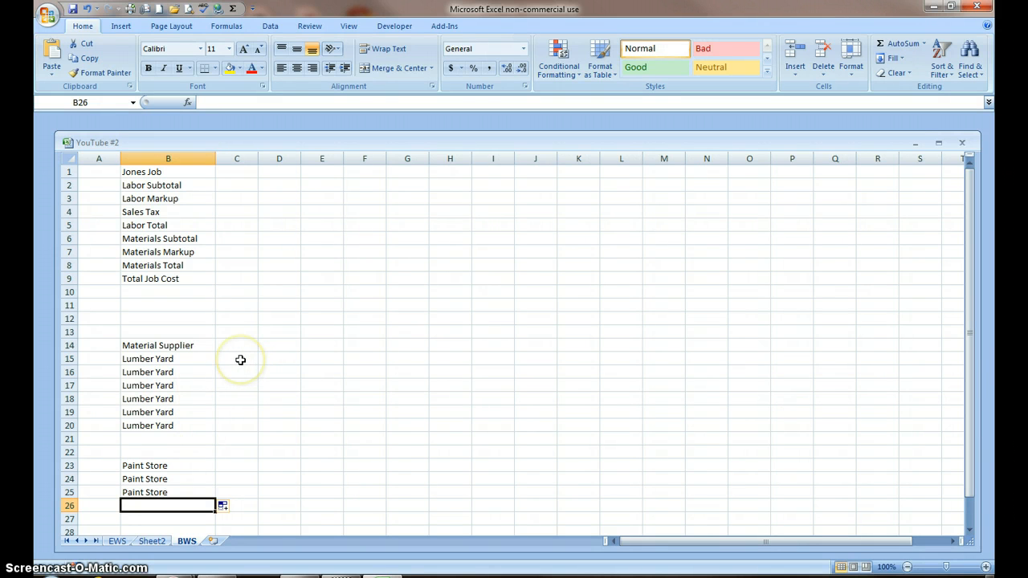
- Enter amounts 101 and 200 beside the first Lumber Yard rows and 50 beside Paint Store
click(237, 359)
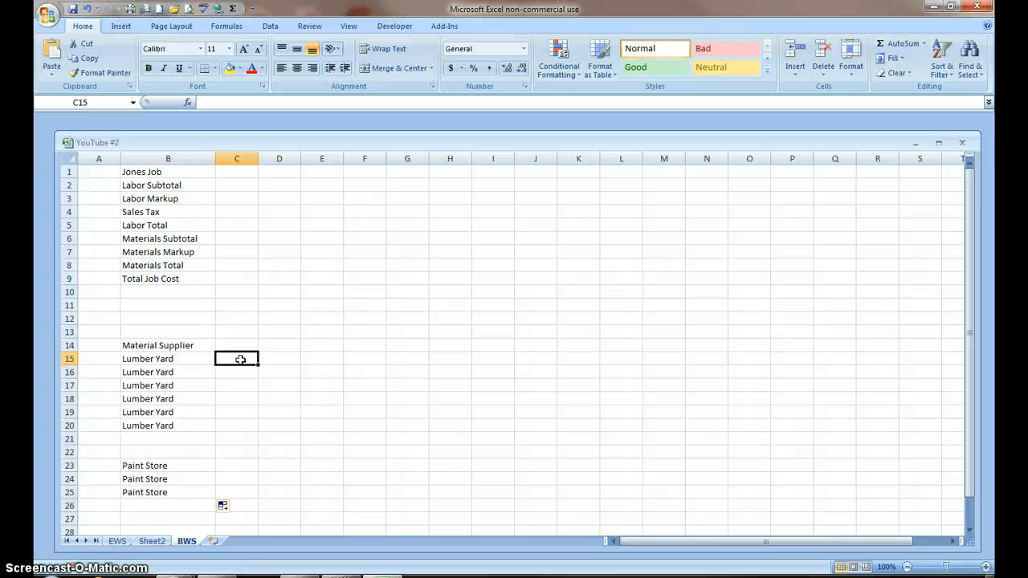
text(101)
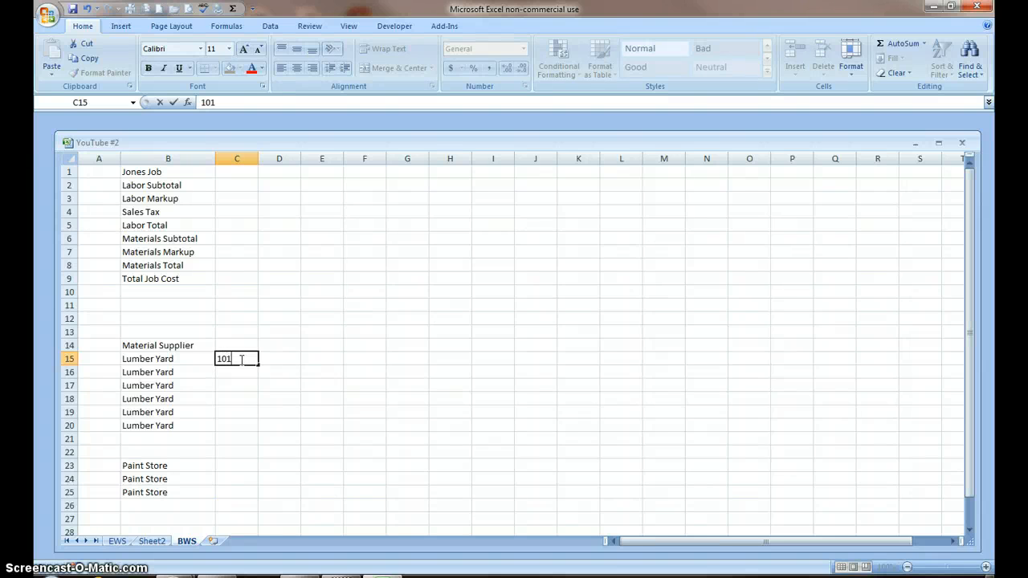
key(Return)
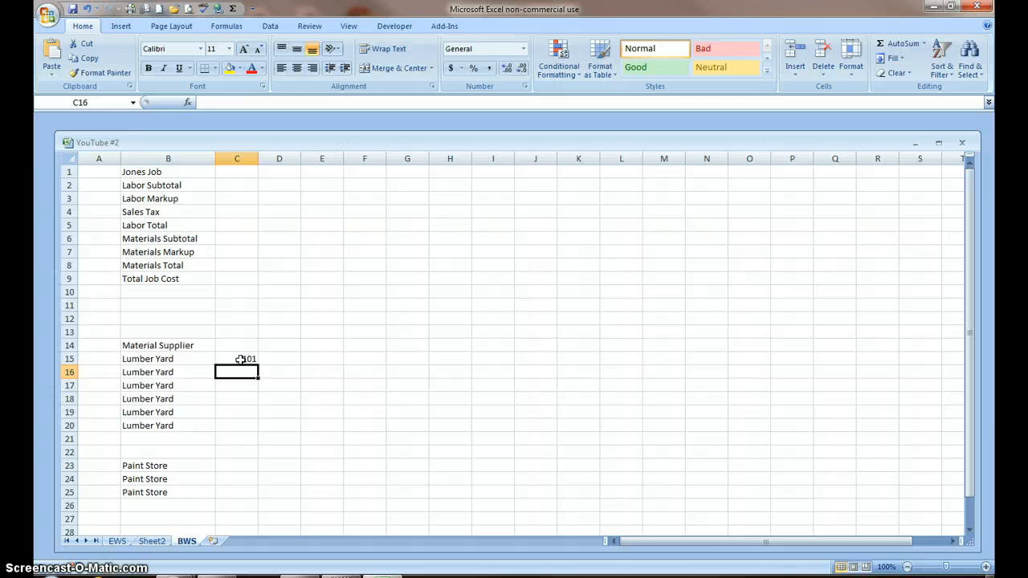
text(1)
text(200)
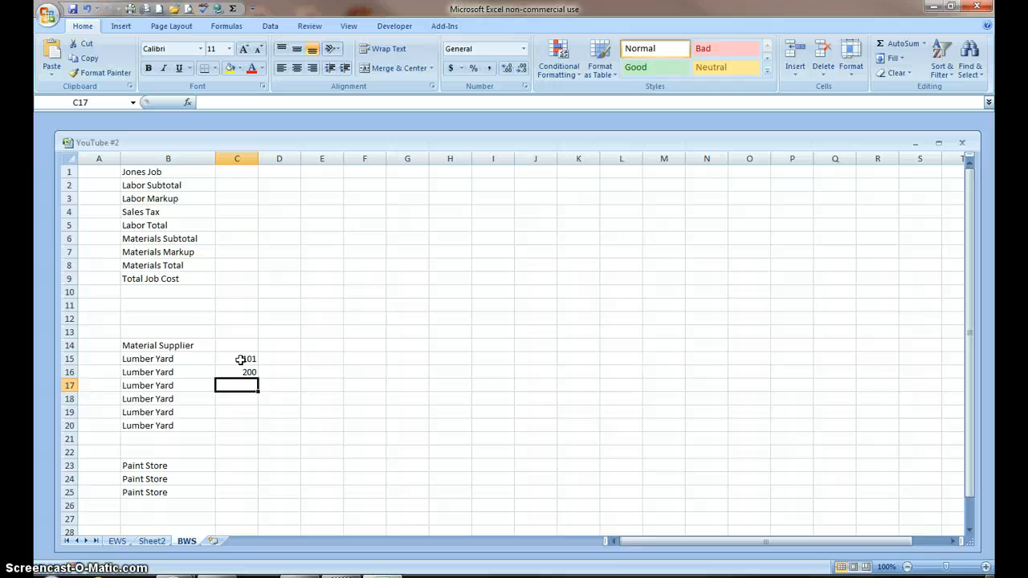
click(236, 466)
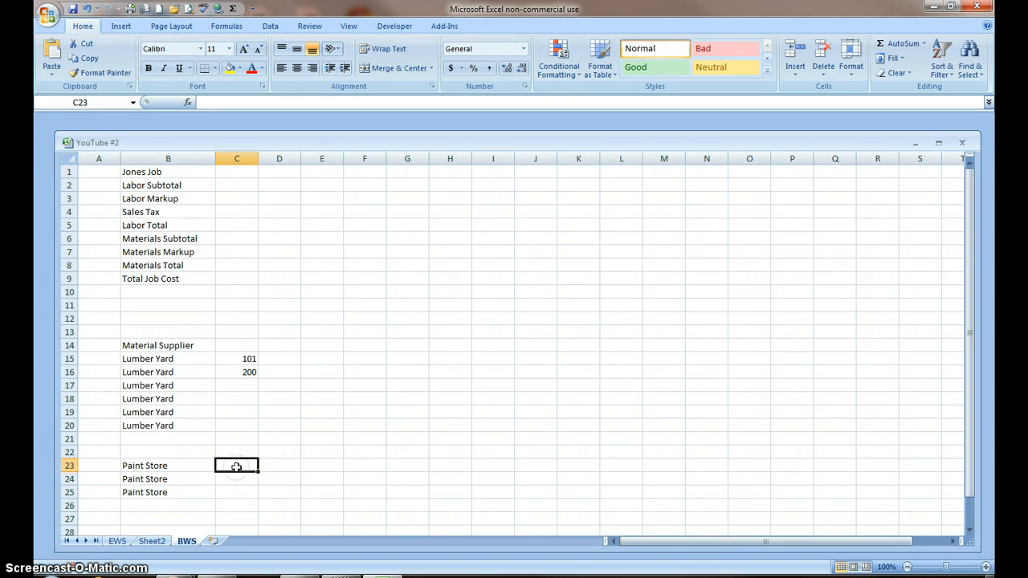
text(50.00)
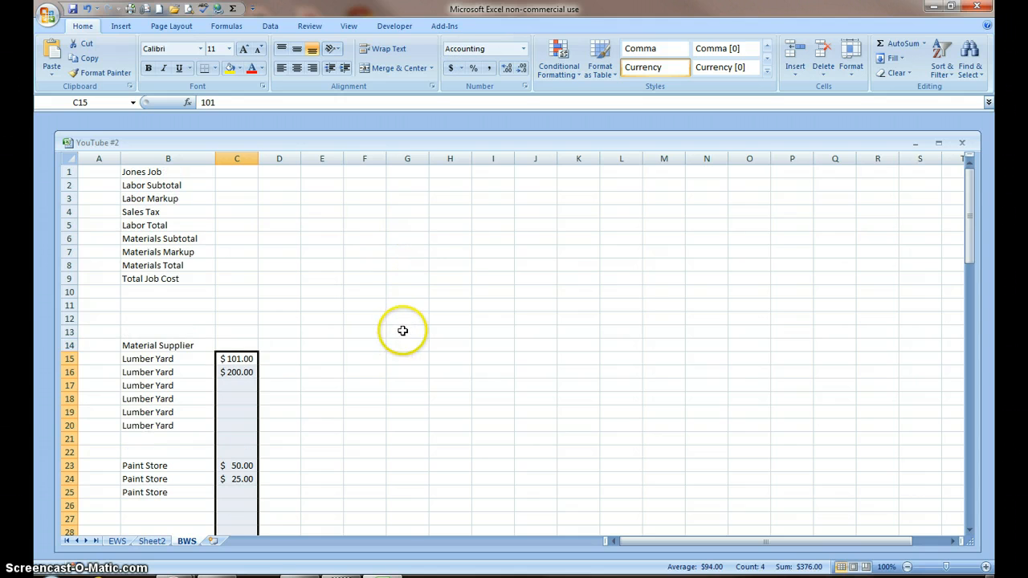
- Format the column C amounts as Accounting dollars and widen column C to show them
click(236, 398)
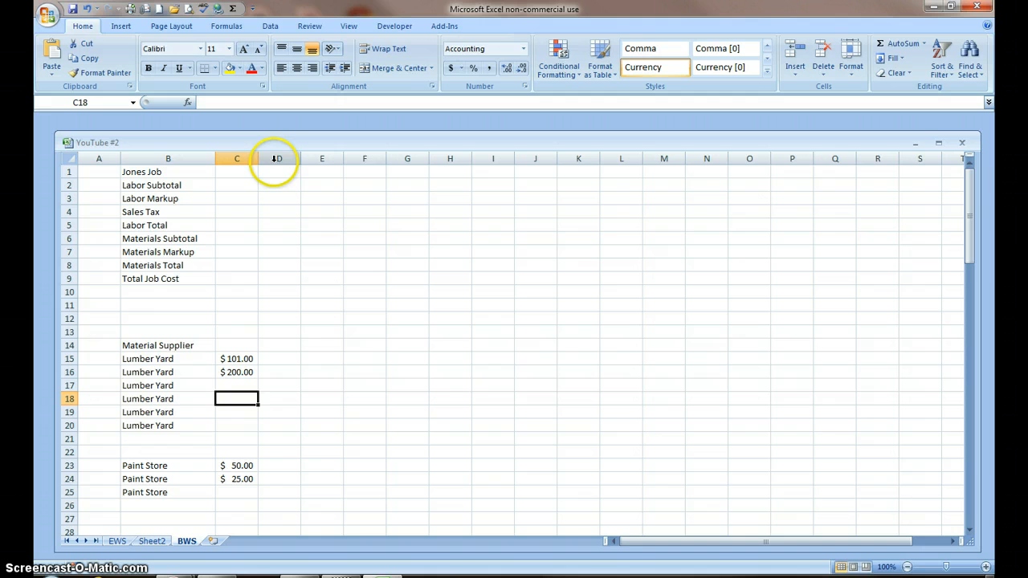
mouse_move(258, 161)
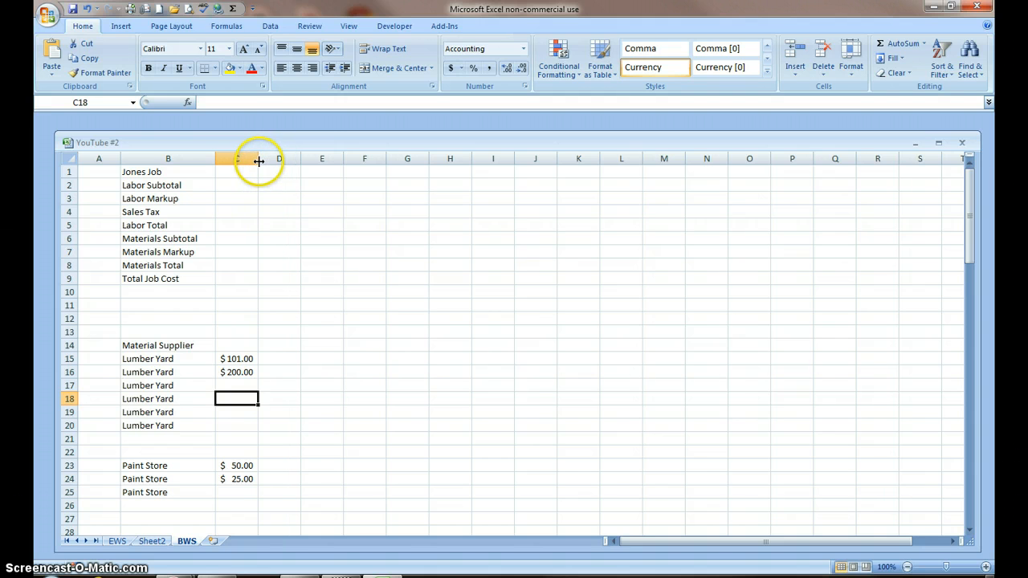
drag(259, 158, 295, 159)
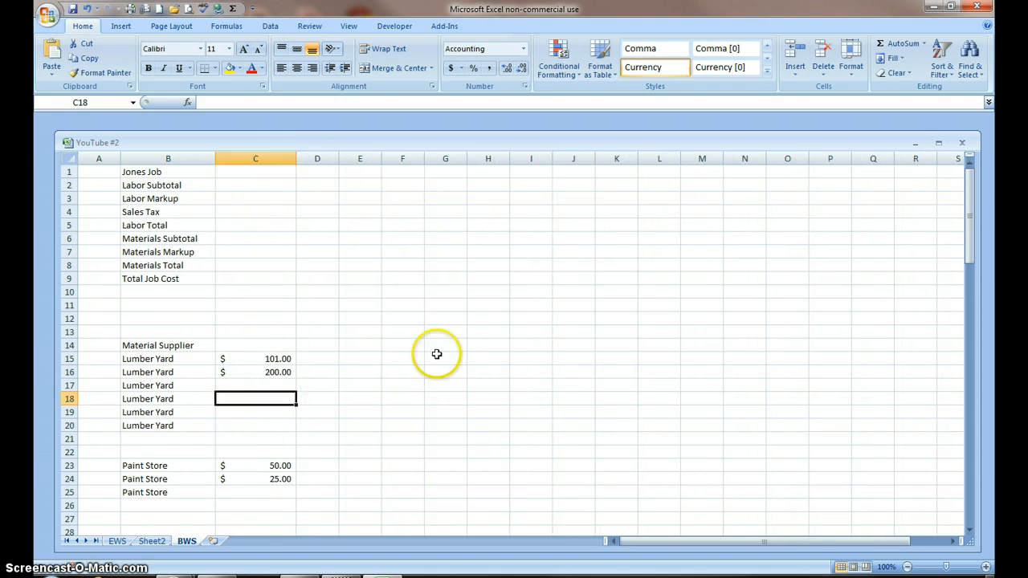
mouse_move(335, 367)
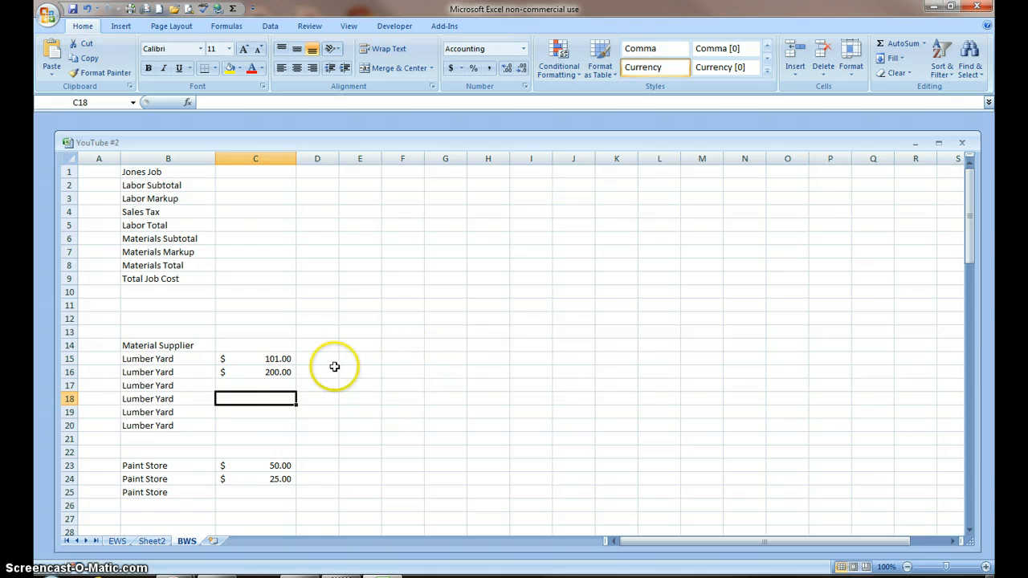
- Add 'Invoice Amount' and 'Description' headings in C14:D14 and widen column D
click(317, 346)
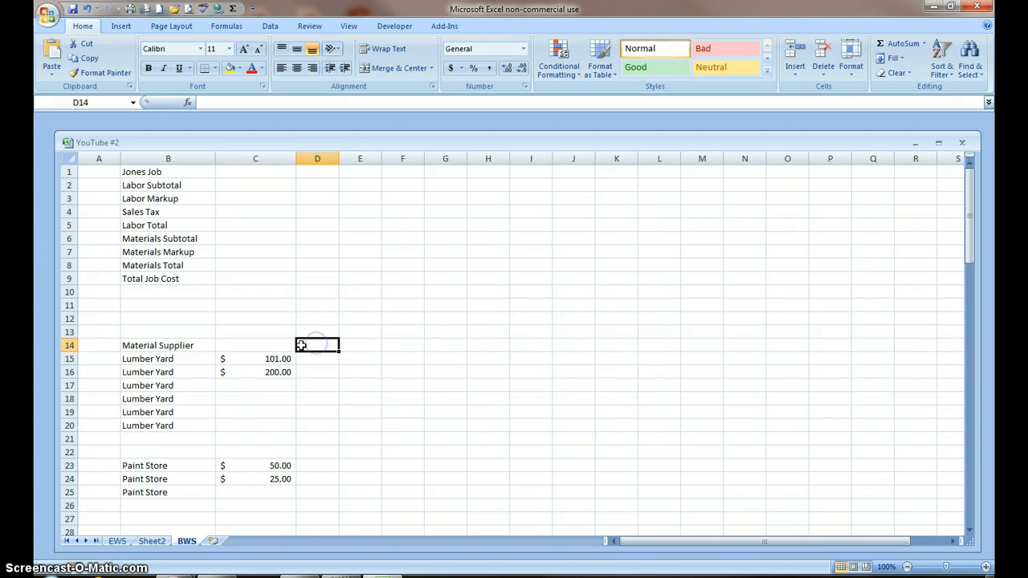
click(256, 345)
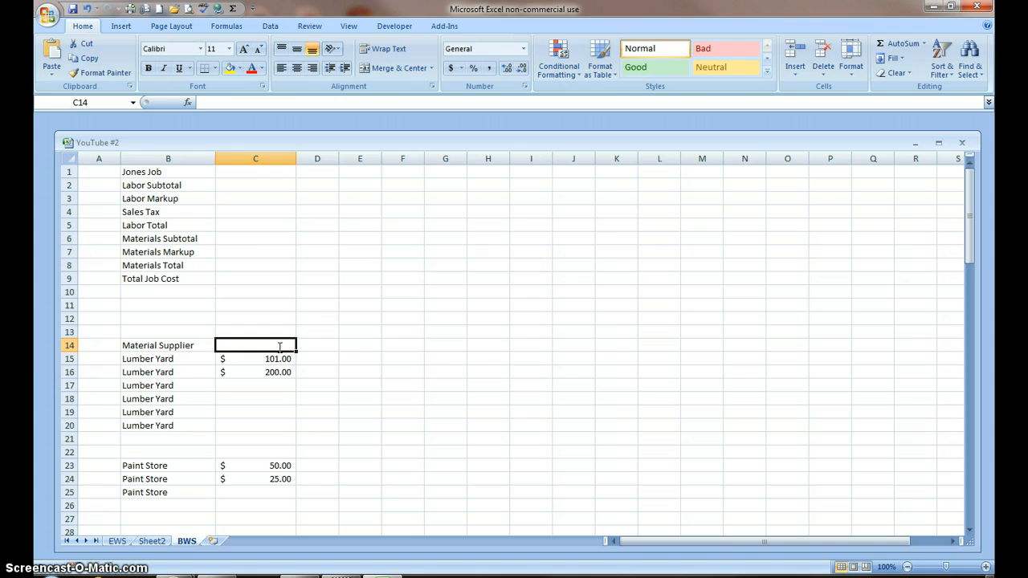
text(Invoice Amo)
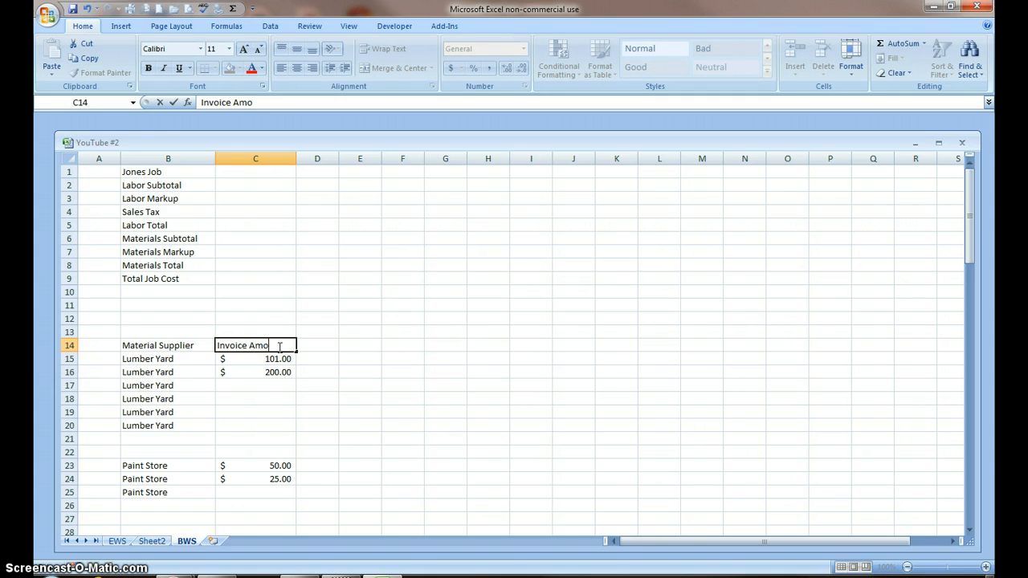
text(unt)
click(317, 344)
text(Descript)
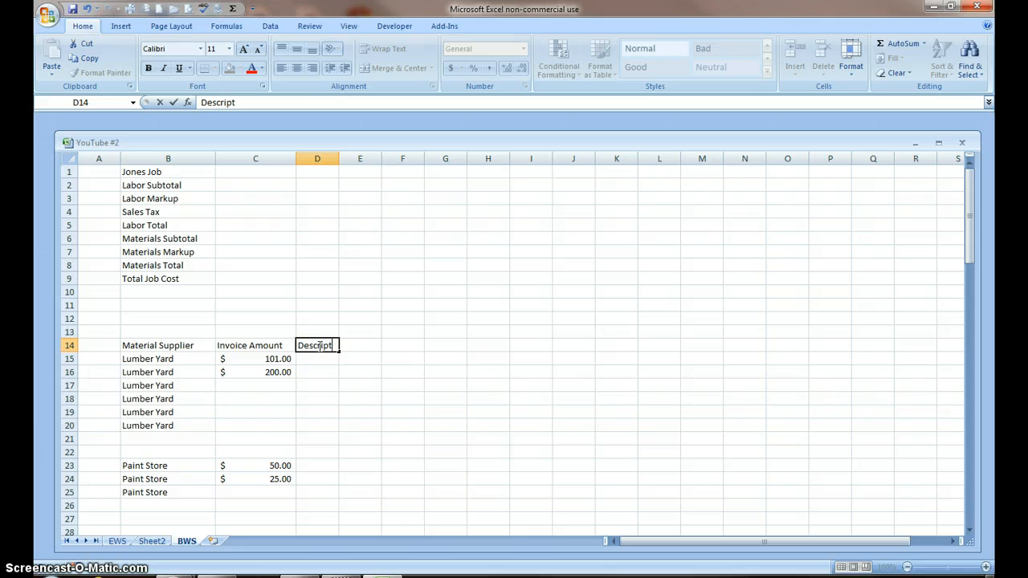
text(ion)
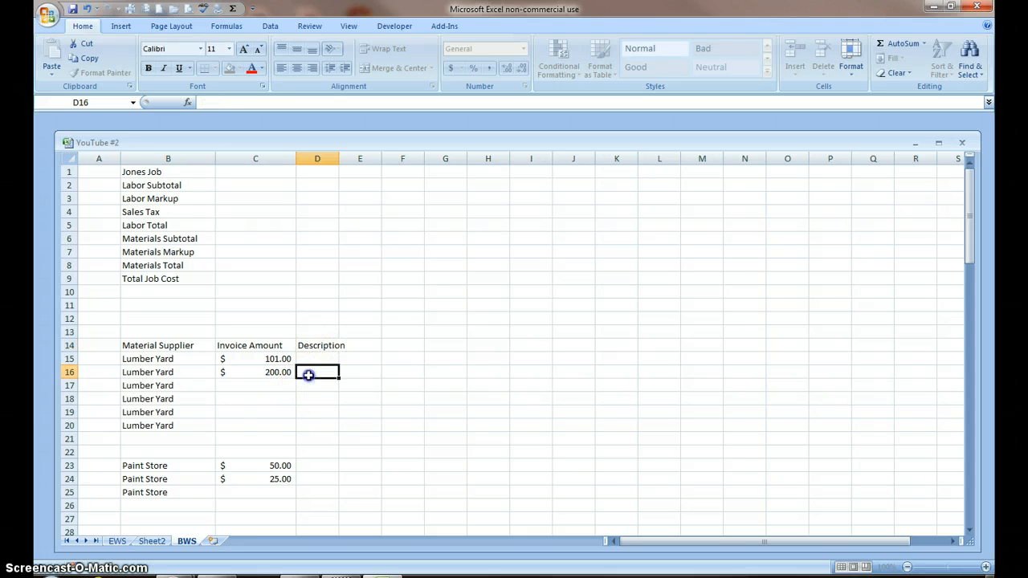
drag(338, 158, 338, 158)
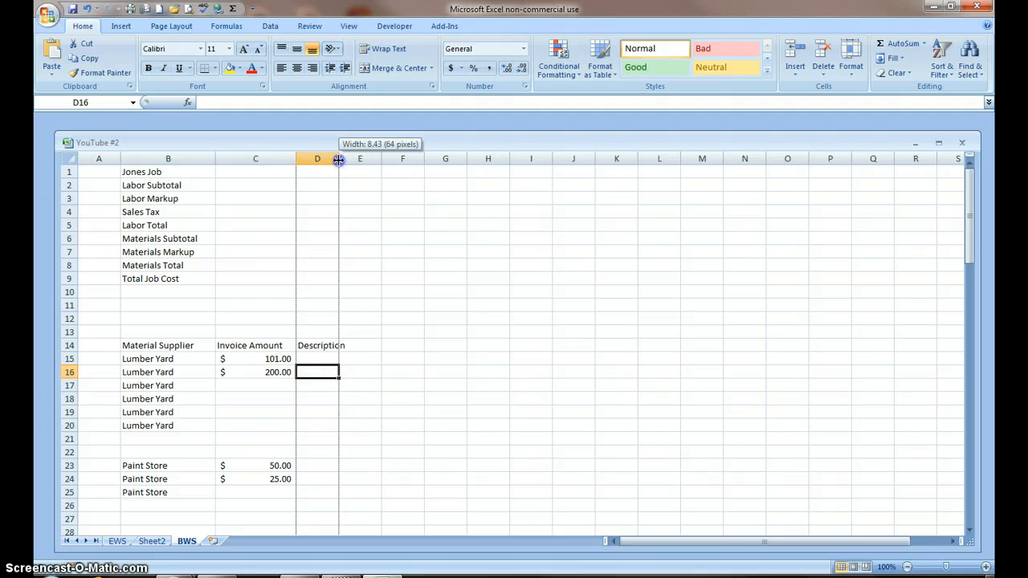
drag(339, 158, 446, 159)
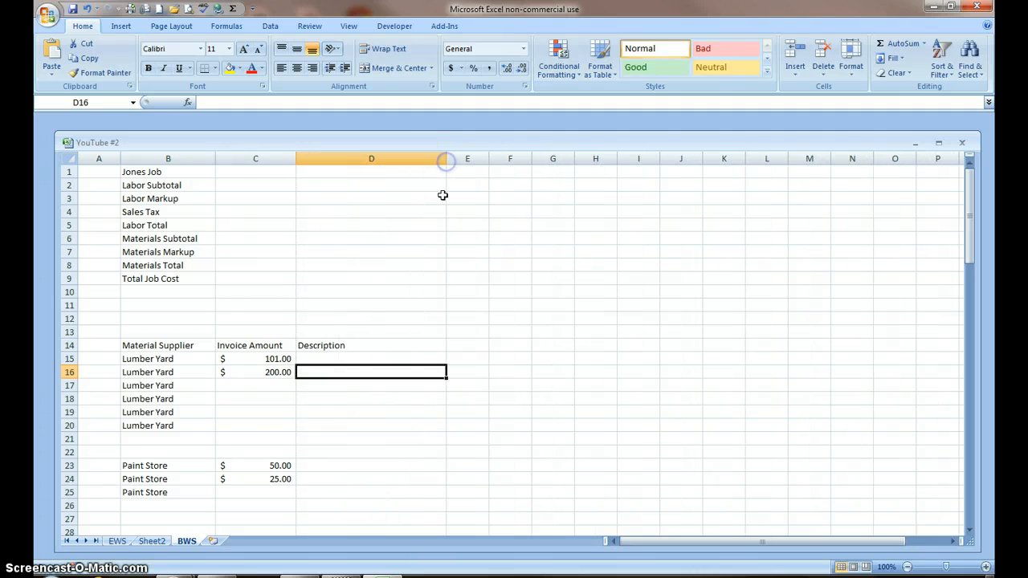
- Enter Lumber, Sheetrock, Primer and Stain in column D beside the invoice amounts
click(372, 358)
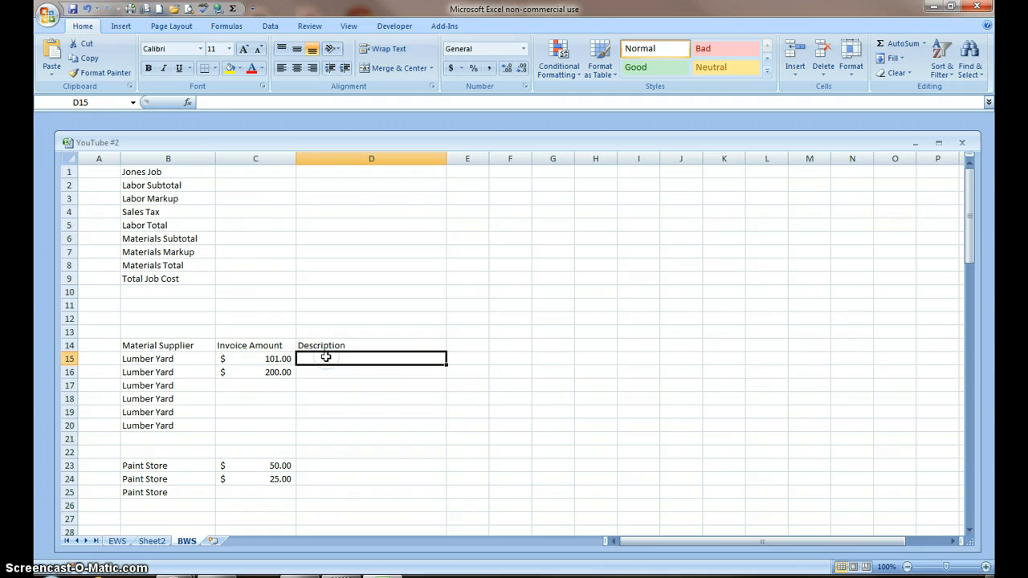
text(Lumber)
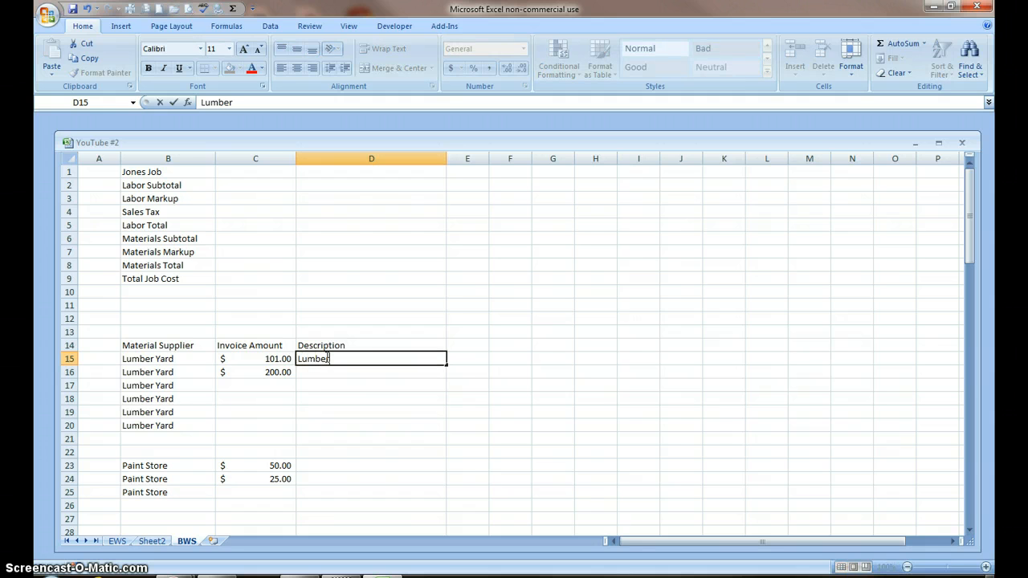
key(Return)
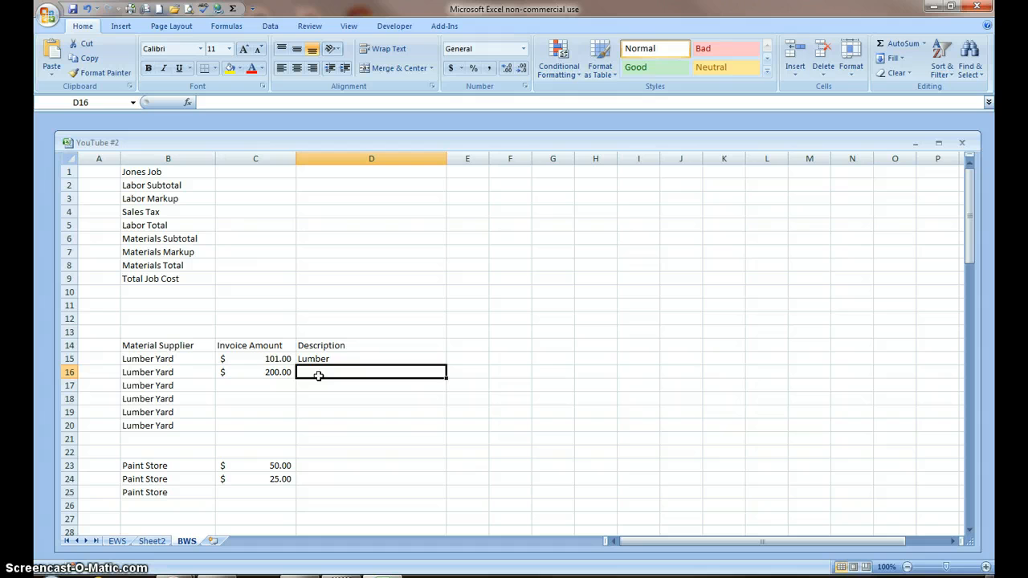
text(Sheet)
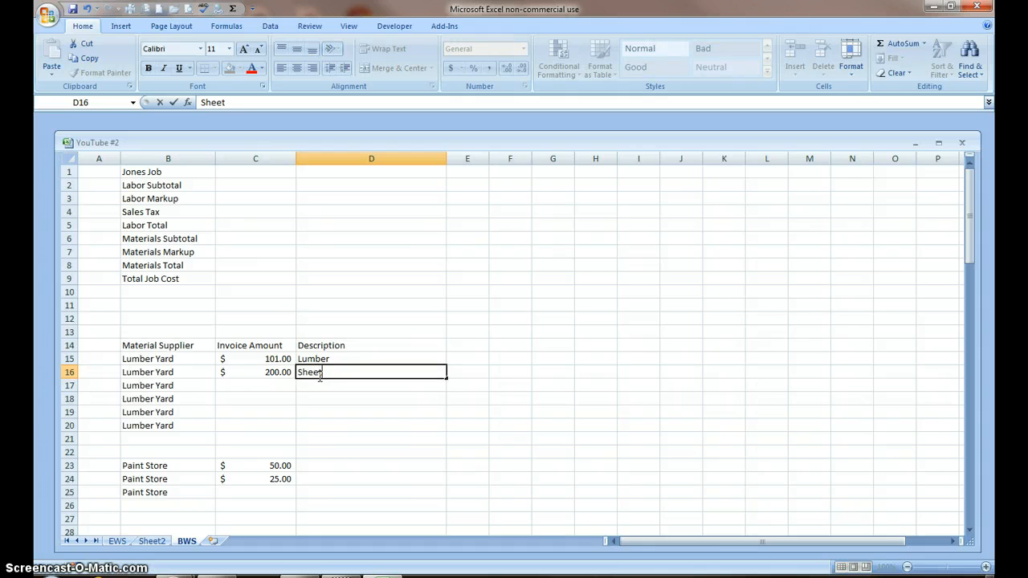
text(rock)
click(372, 465)
text(P)
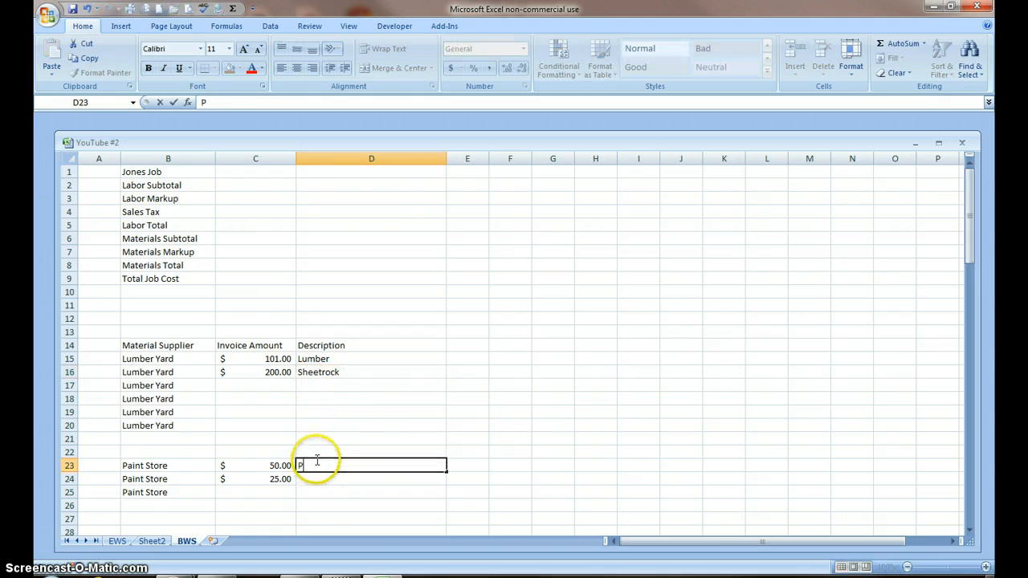
text(rimer)
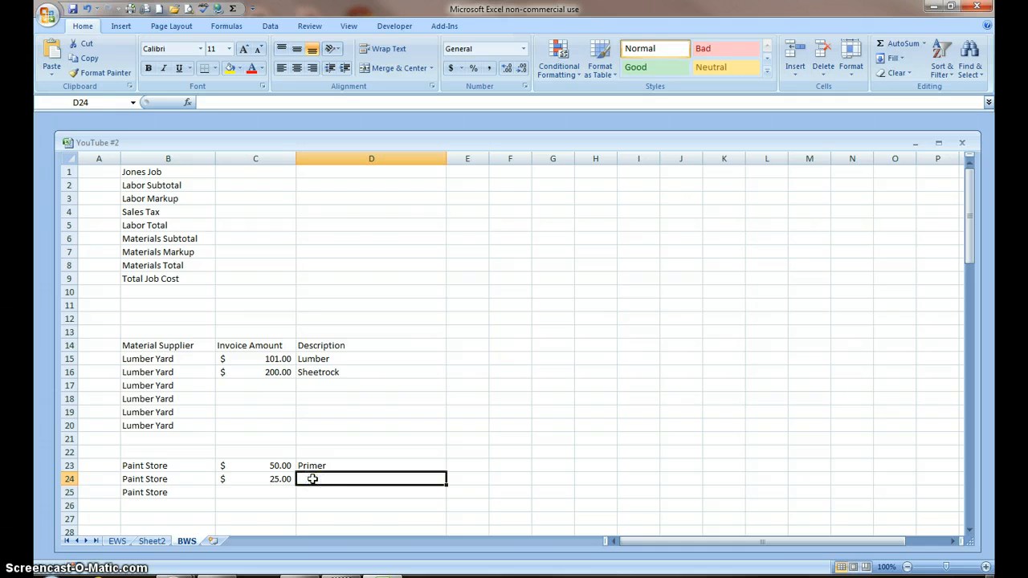
text(Stain)
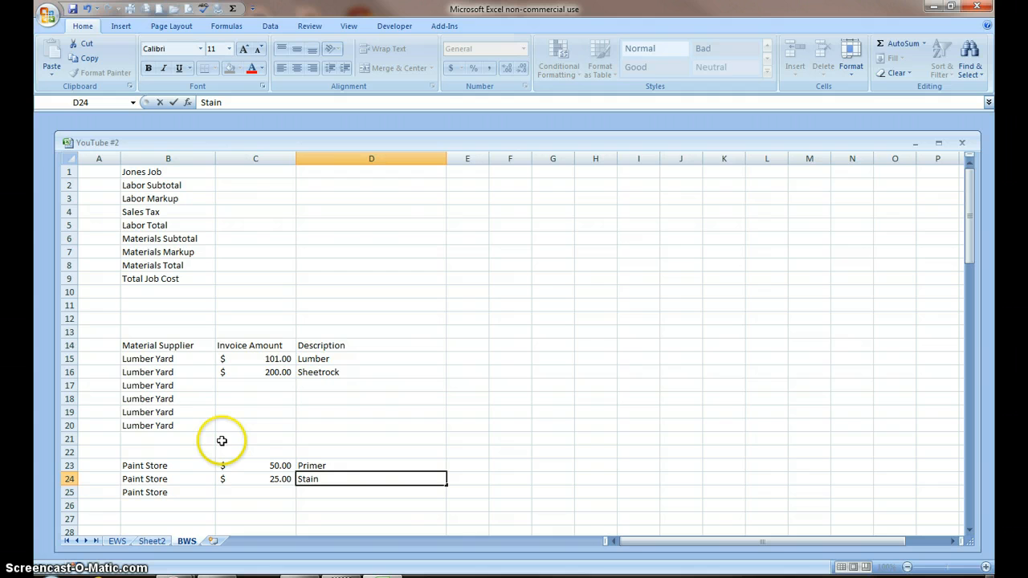
mouse_move(202, 429)
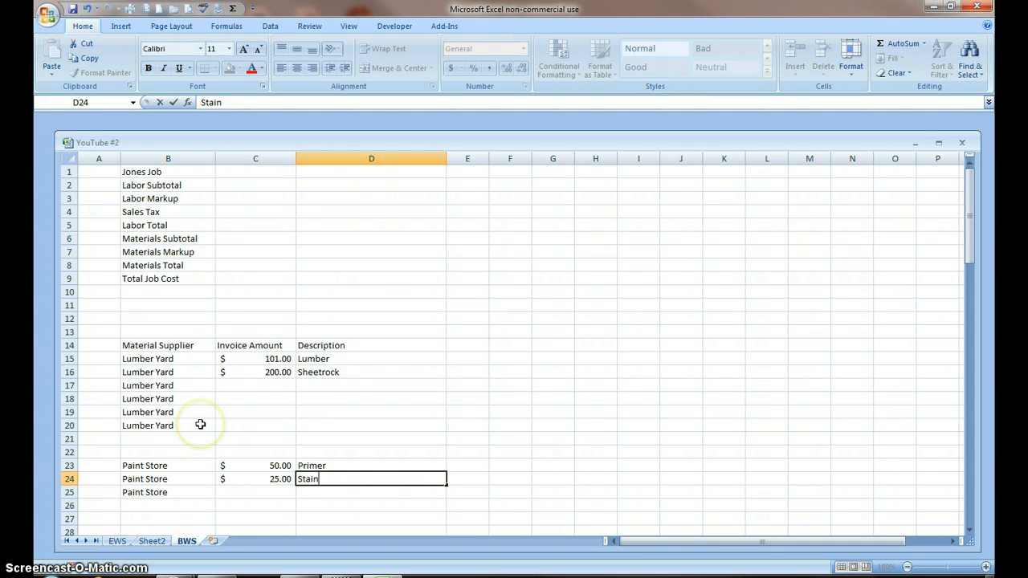
mouse_move(303, 371)
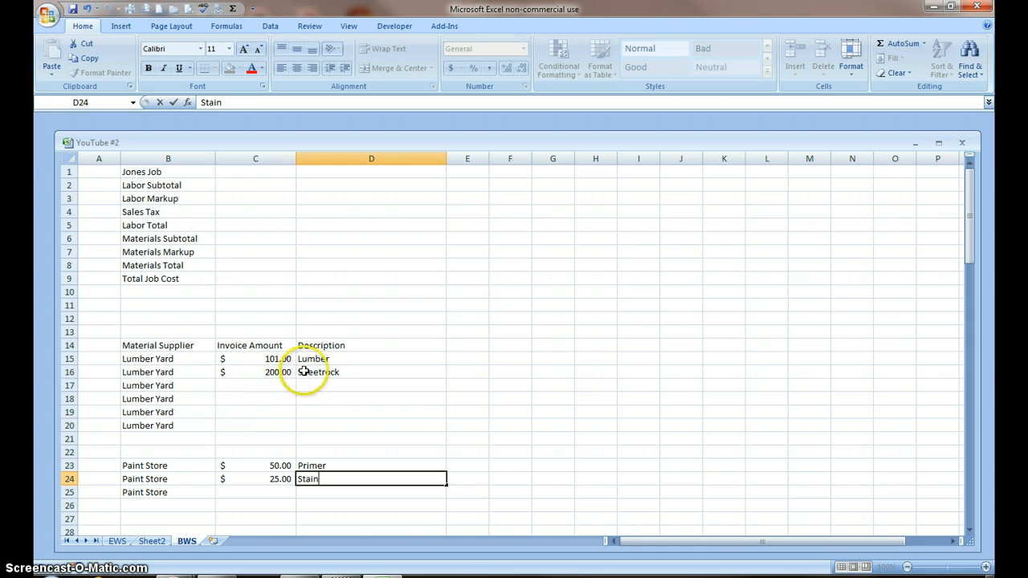
mouse_move(260, 359)
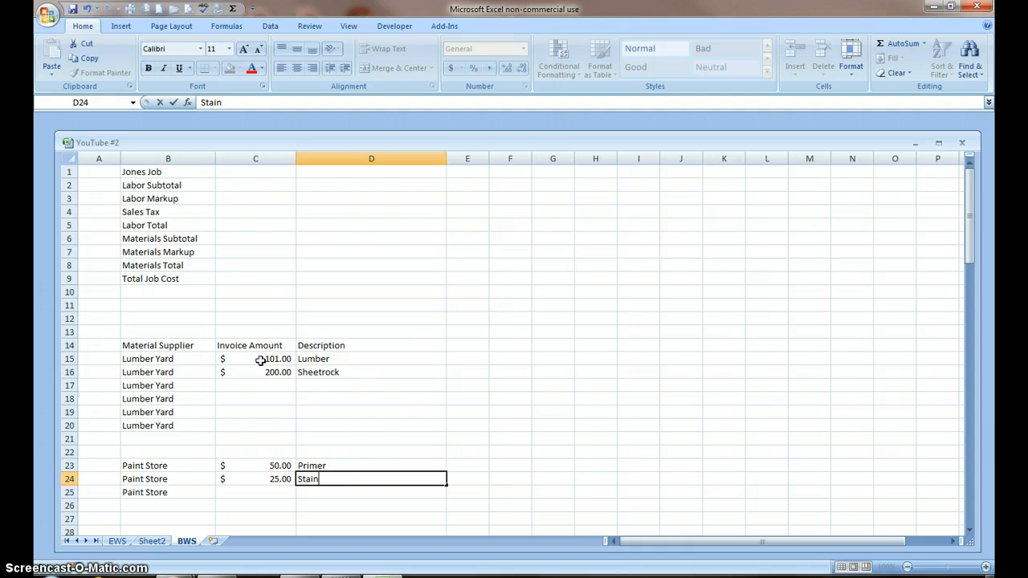
mouse_move(365, 386)
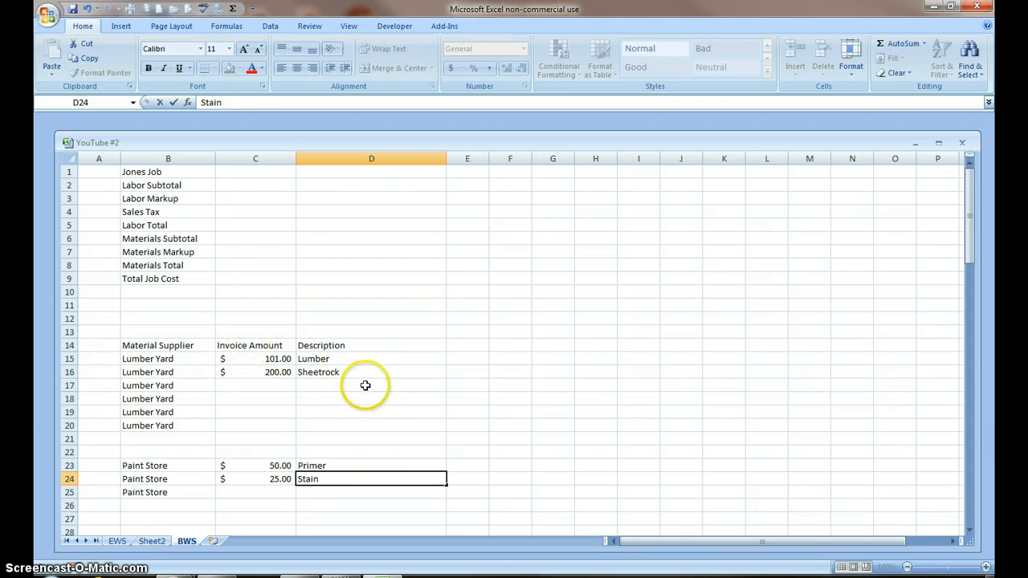
mouse_move(281, 359)
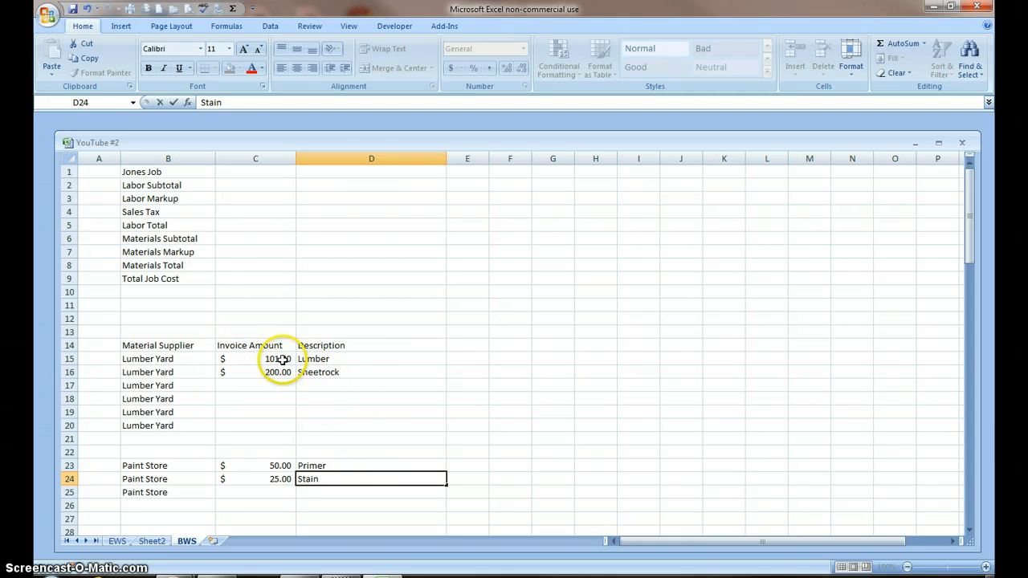
mouse_move(244, 246)
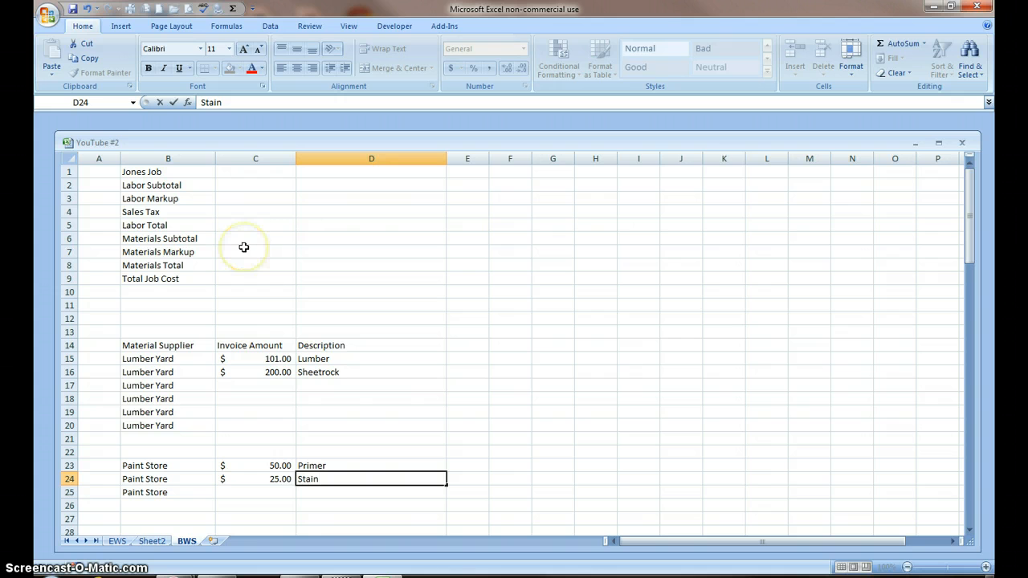
mouse_move(470, 343)
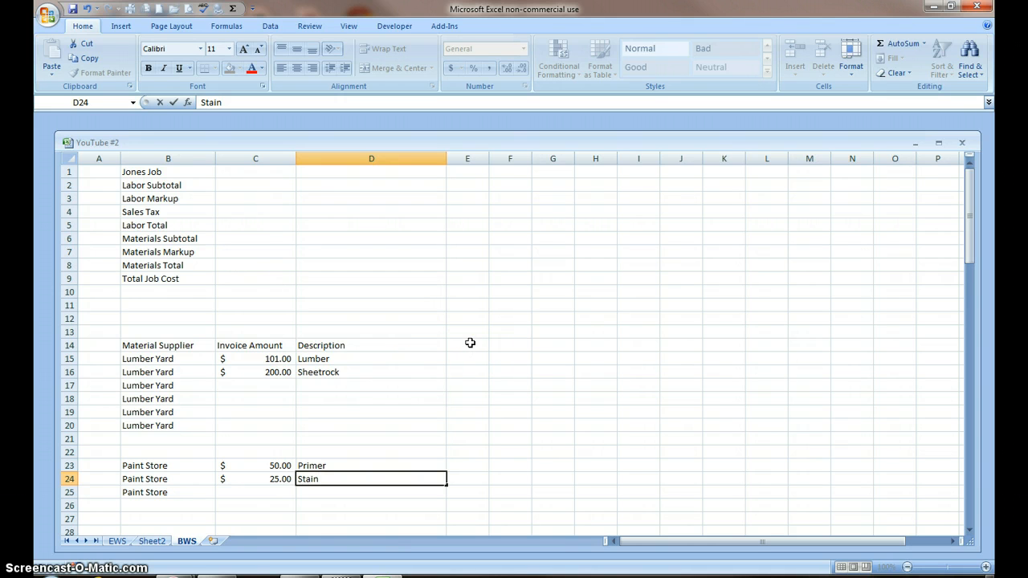
- Enter Date in E14 and Worker #1 in F14, filling across to Worker #4
click(467, 345)
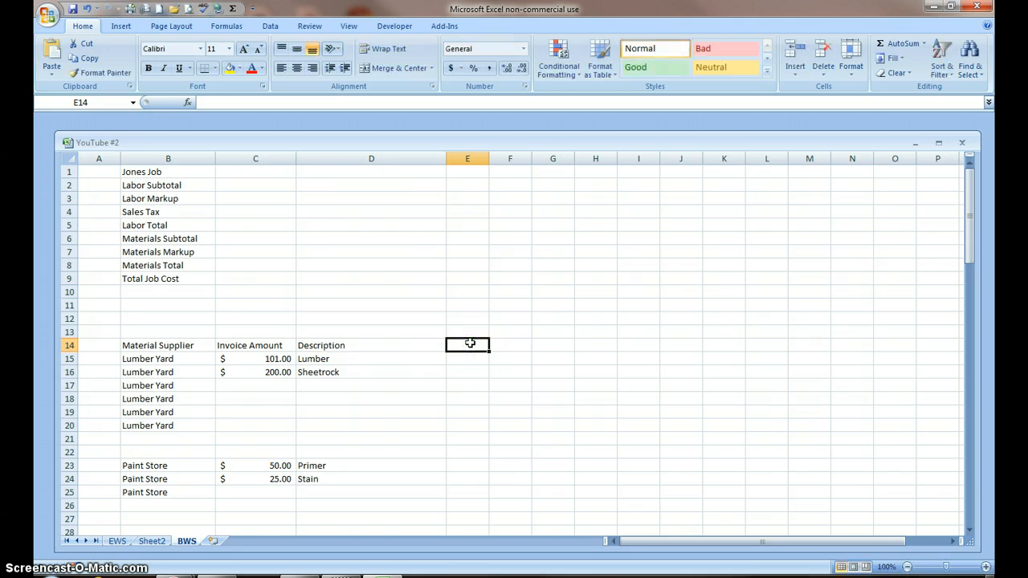
text(Date)
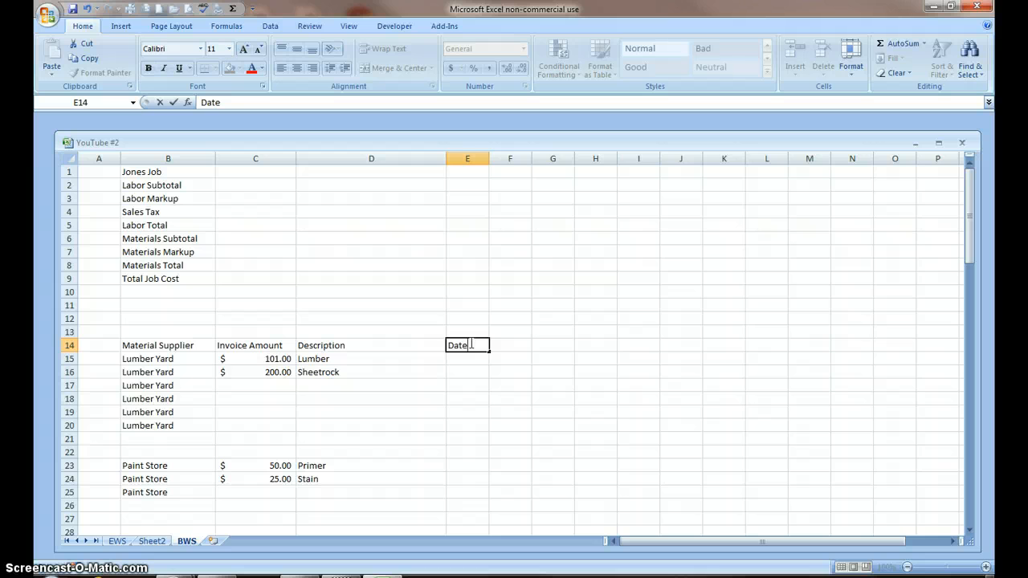
key(Tab)
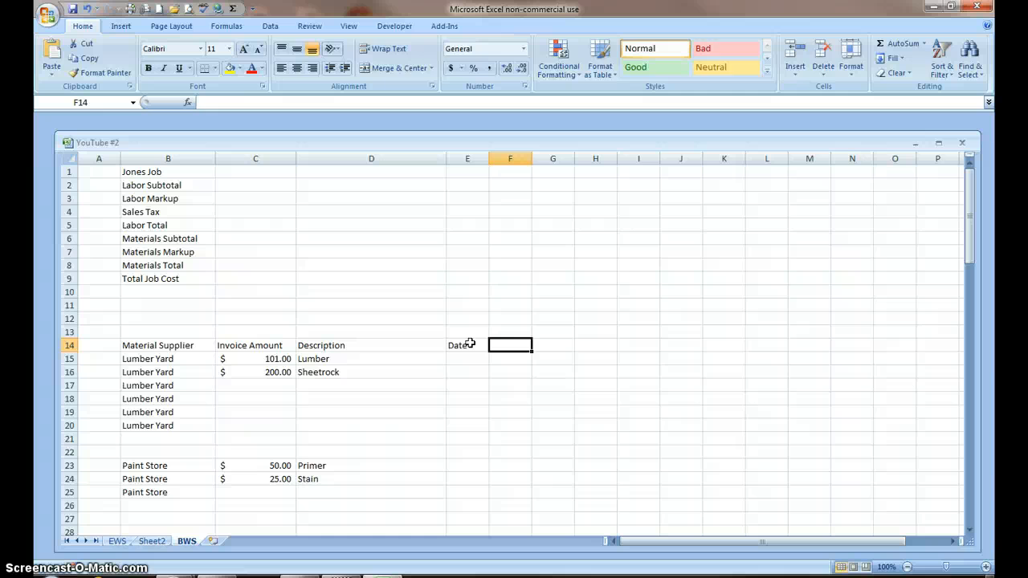
text(Worker)
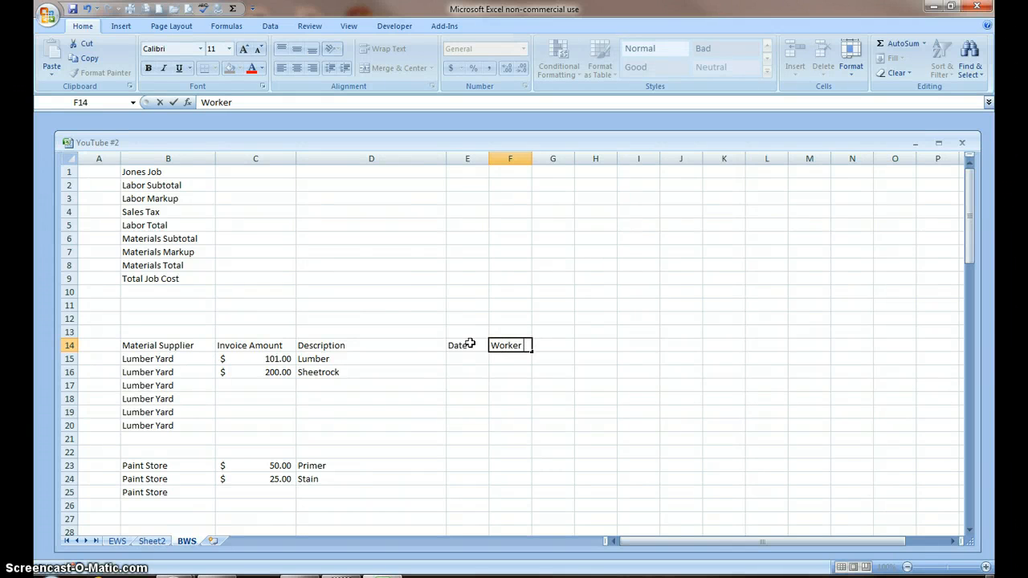
text(#1)
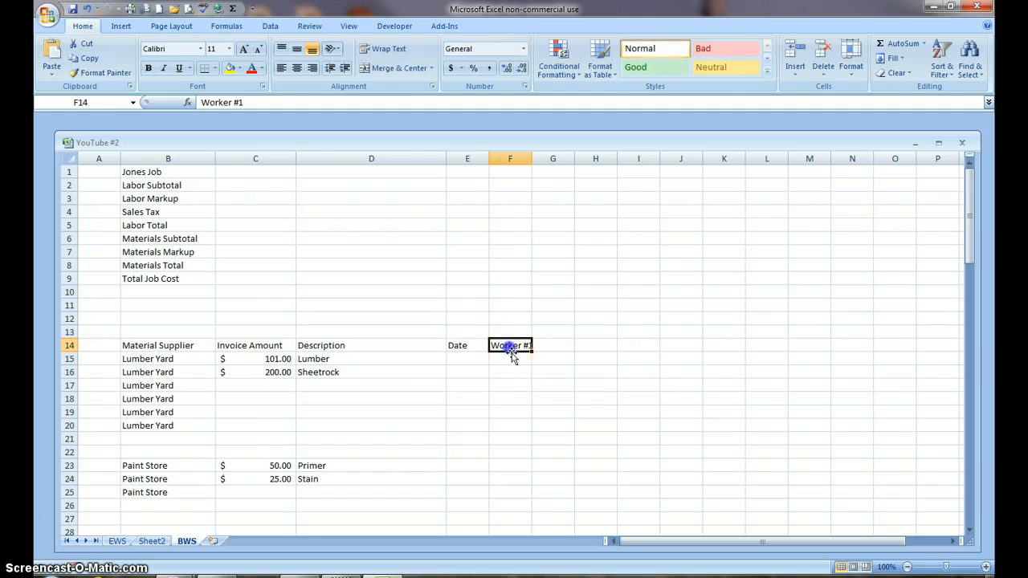
drag(530, 351, 617, 345)
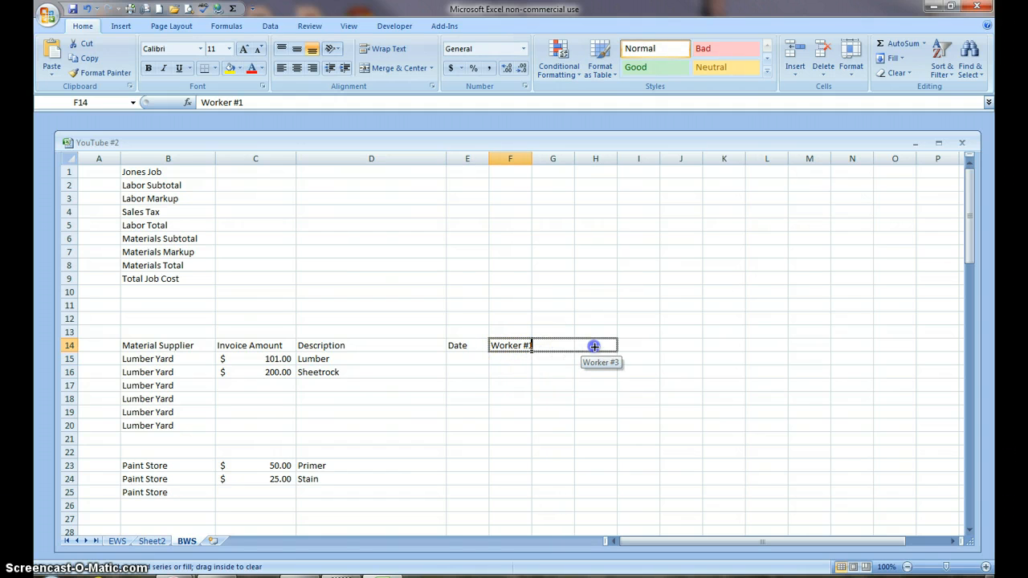
drag(594, 345, 655, 345)
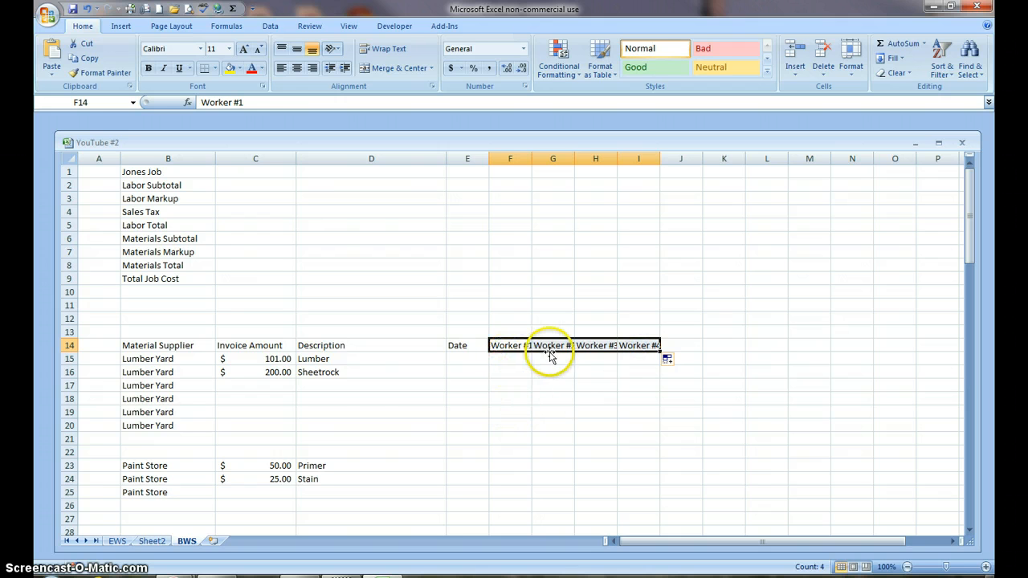
mouse_move(508, 362)
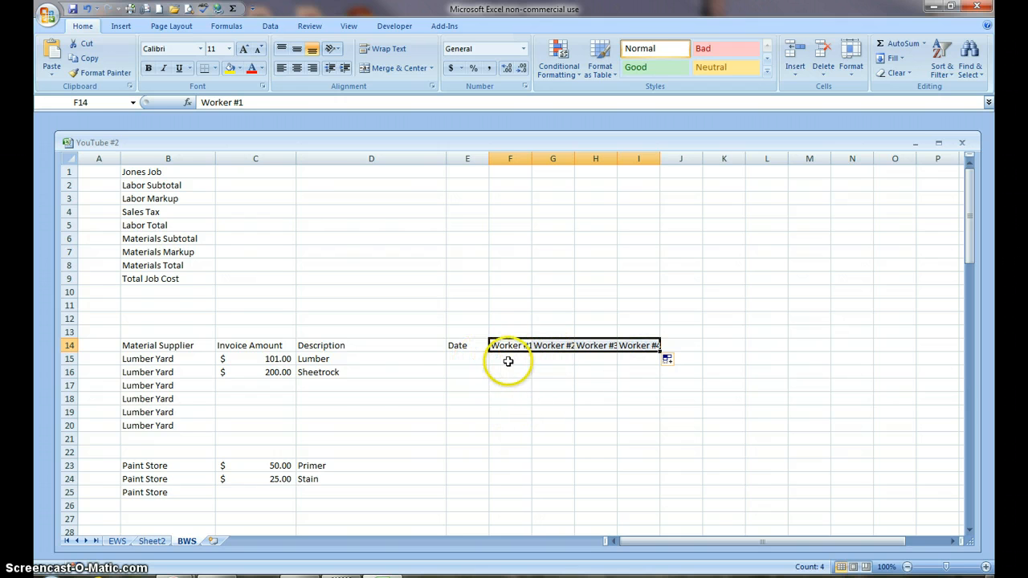
- Widen columns G and H so the worker headings fit
click(511, 358)
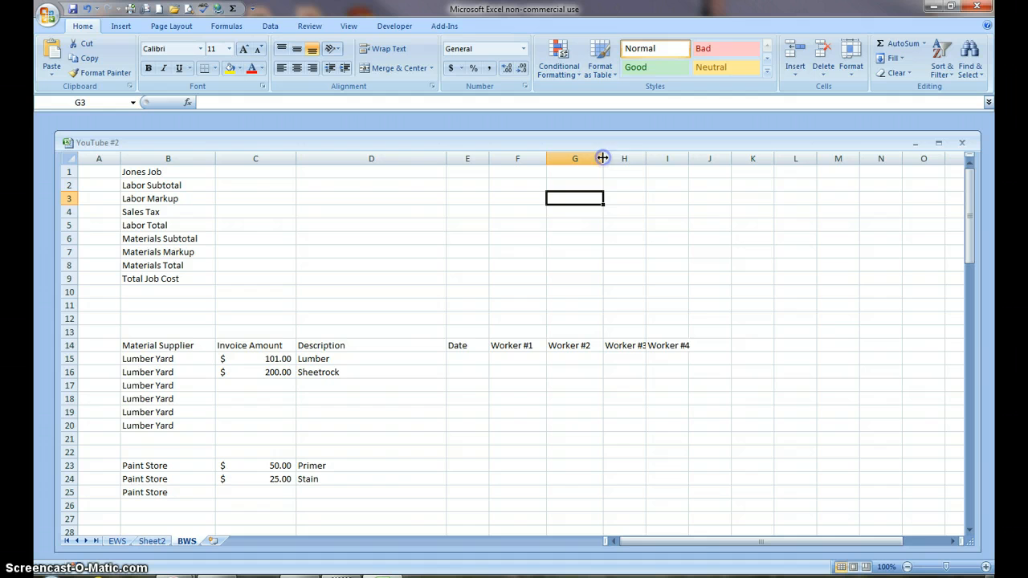
drag(603, 159, 659, 159)
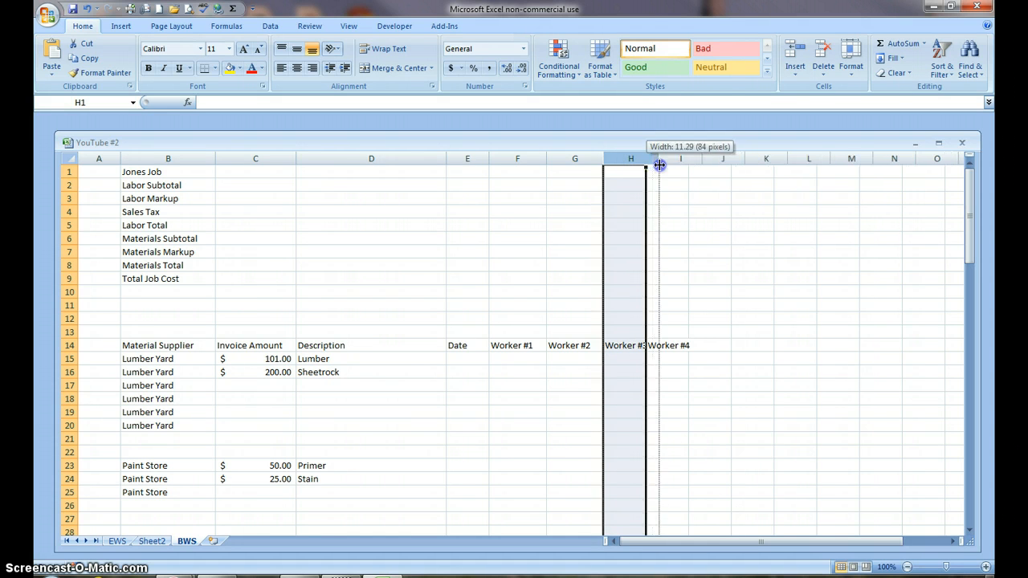
drag(659, 165, 699, 165)
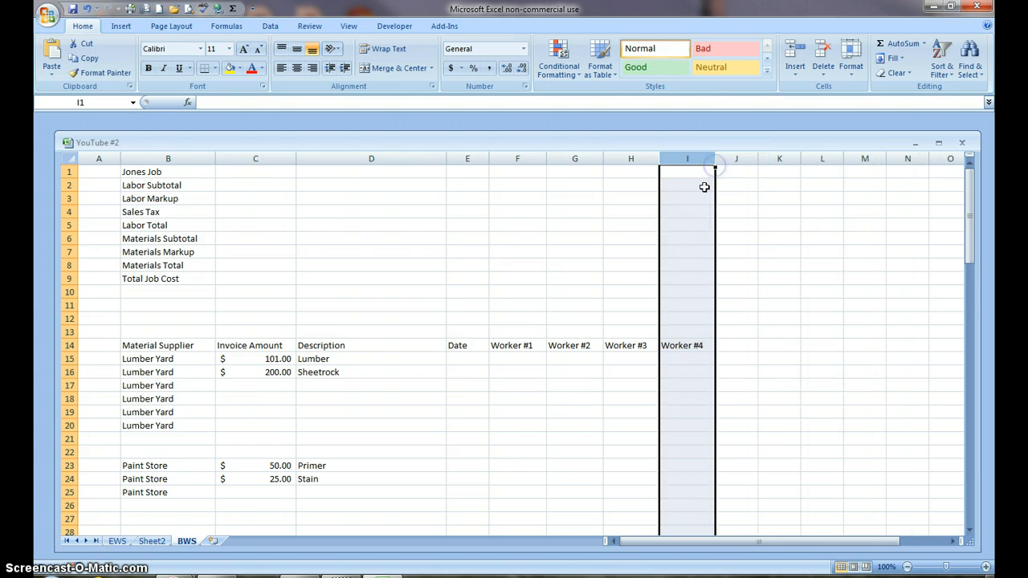
- Enter 1/19/2013 in E15 formatted as a date
click(467, 359)
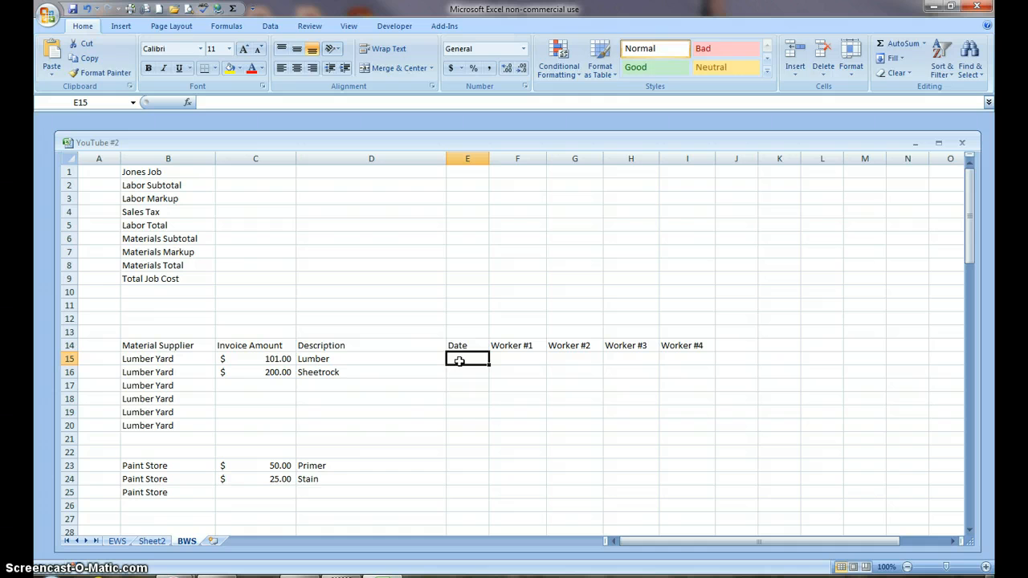
text(1)
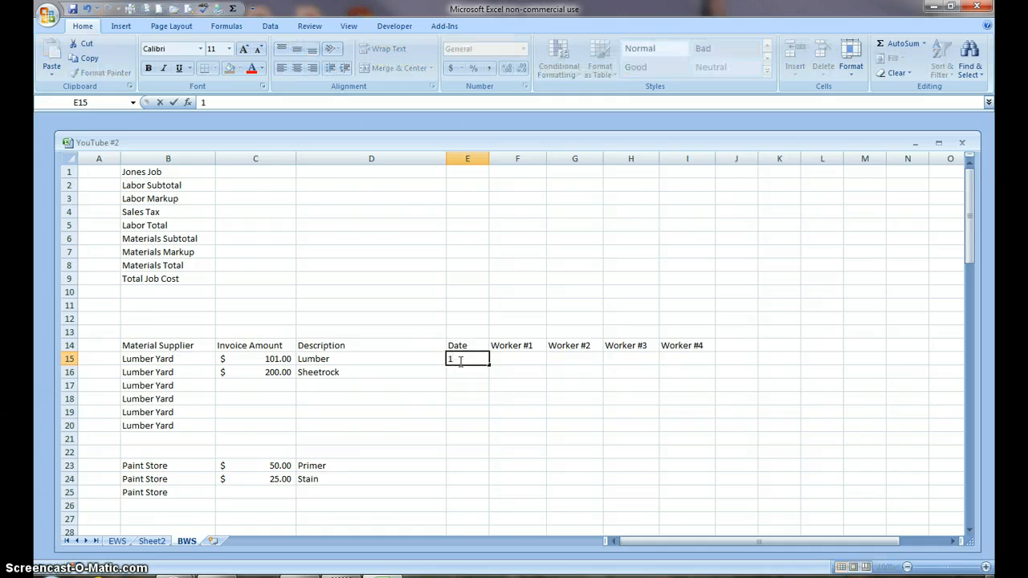
text(18)
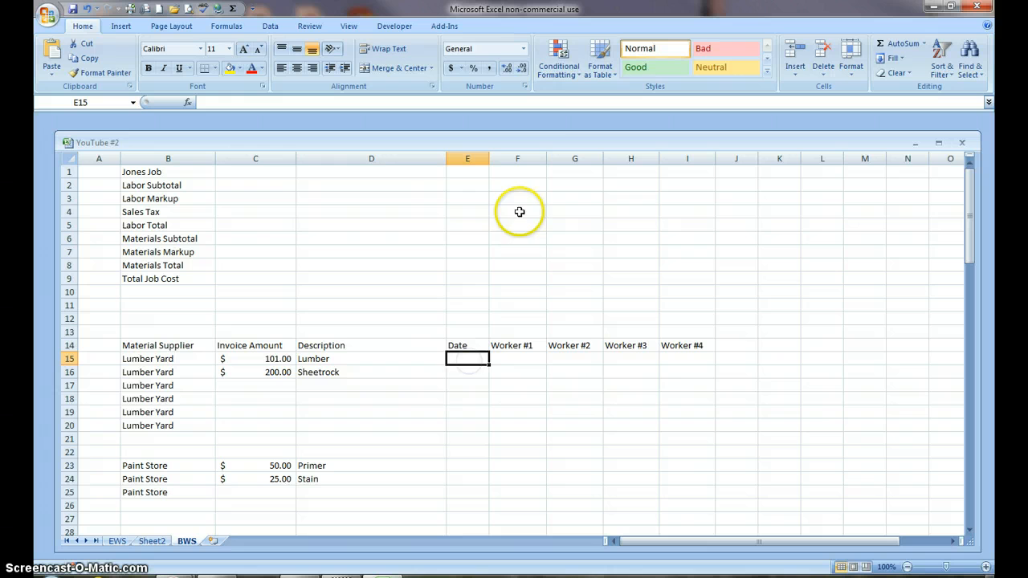
click(522, 48)
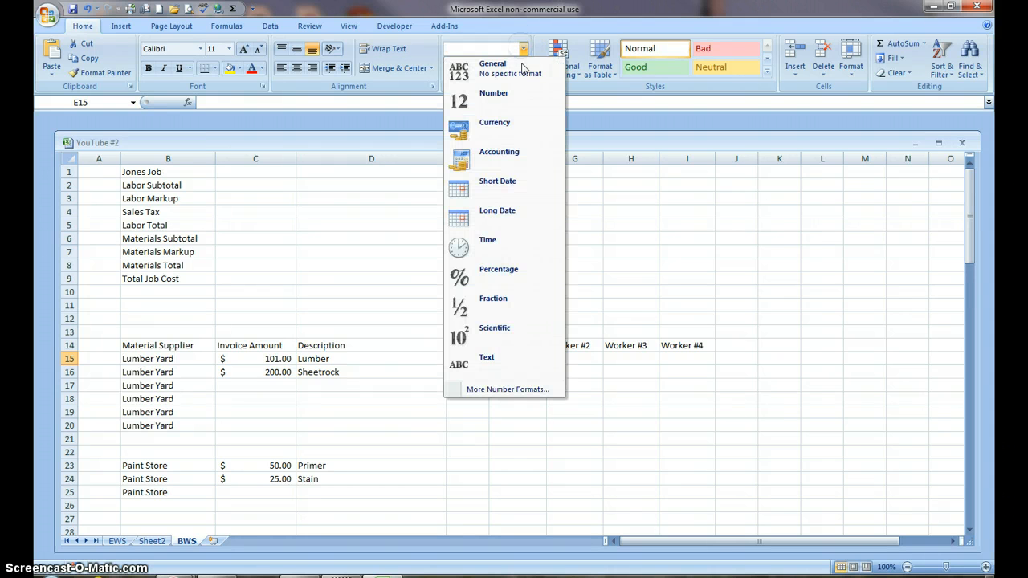
click(498, 181)
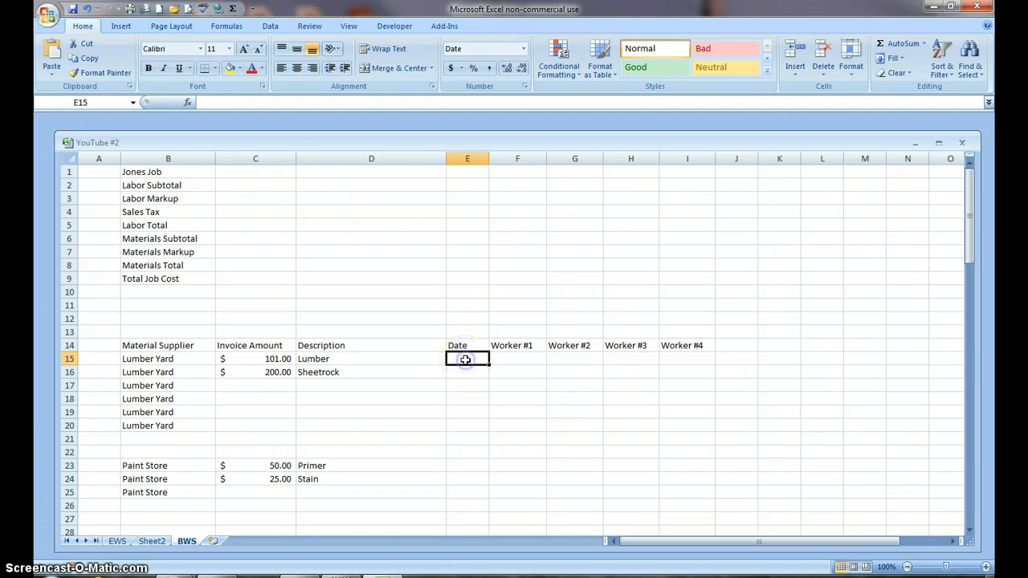
text(1/19)
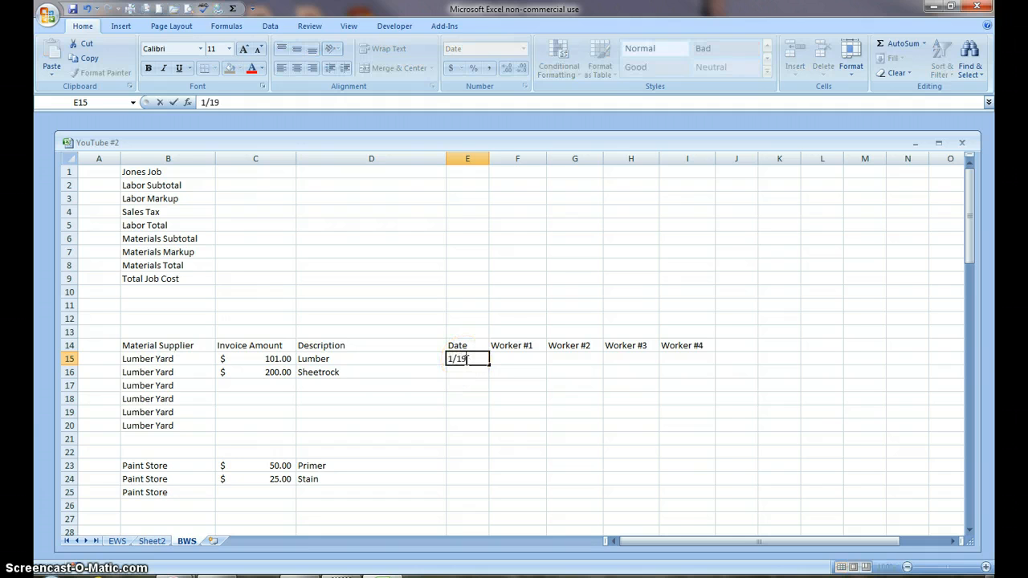
key(Return)
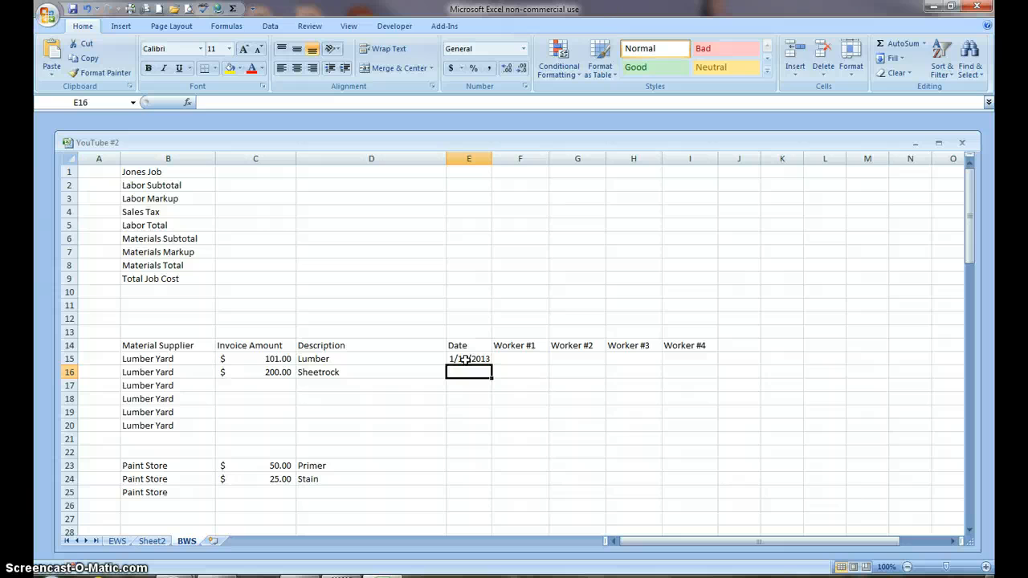
- Fill consecutive dates down column E to 1/25/2013
click(469, 358)
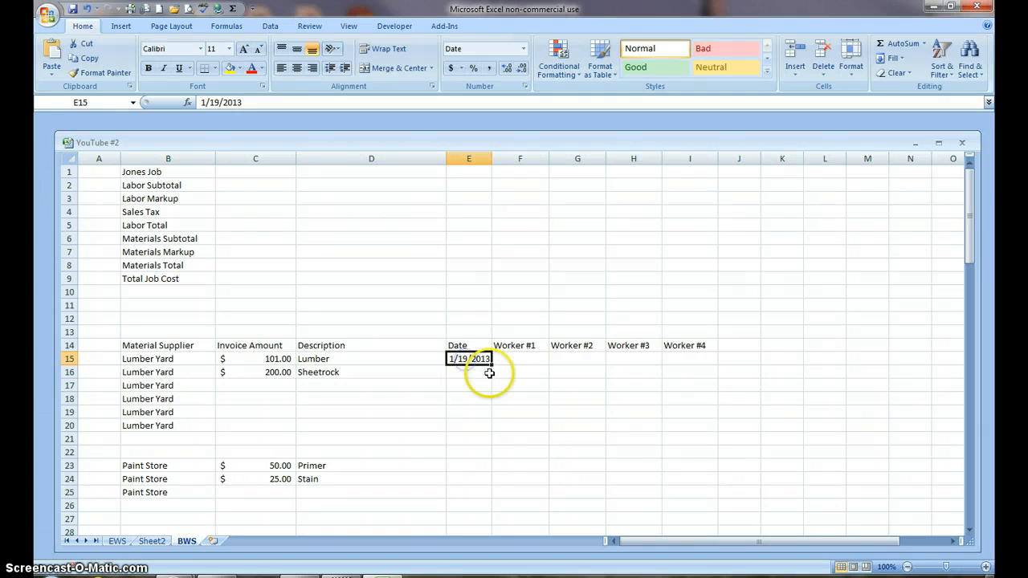
drag(490, 364, 491, 412)
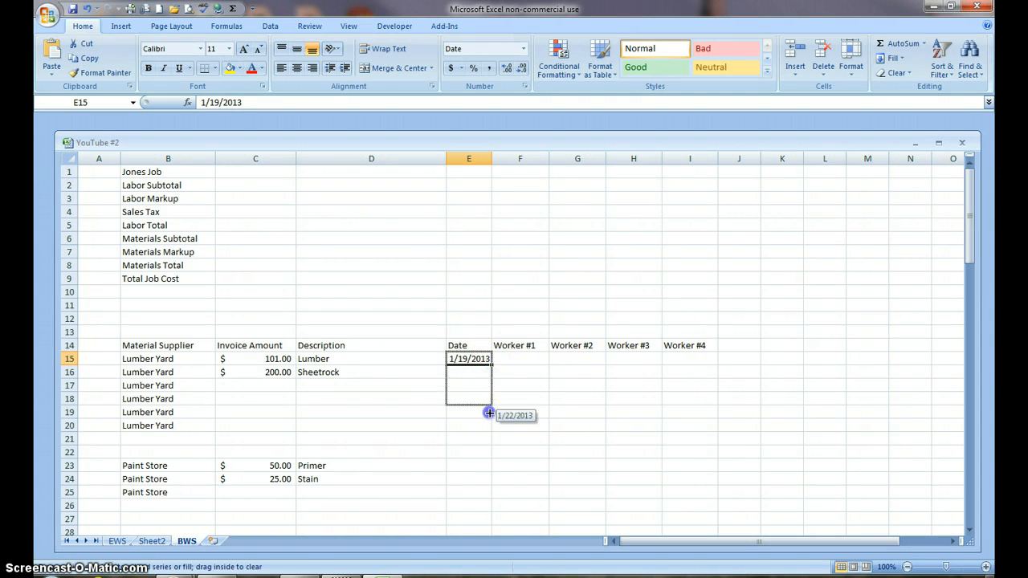
drag(491, 415, 470, 439)
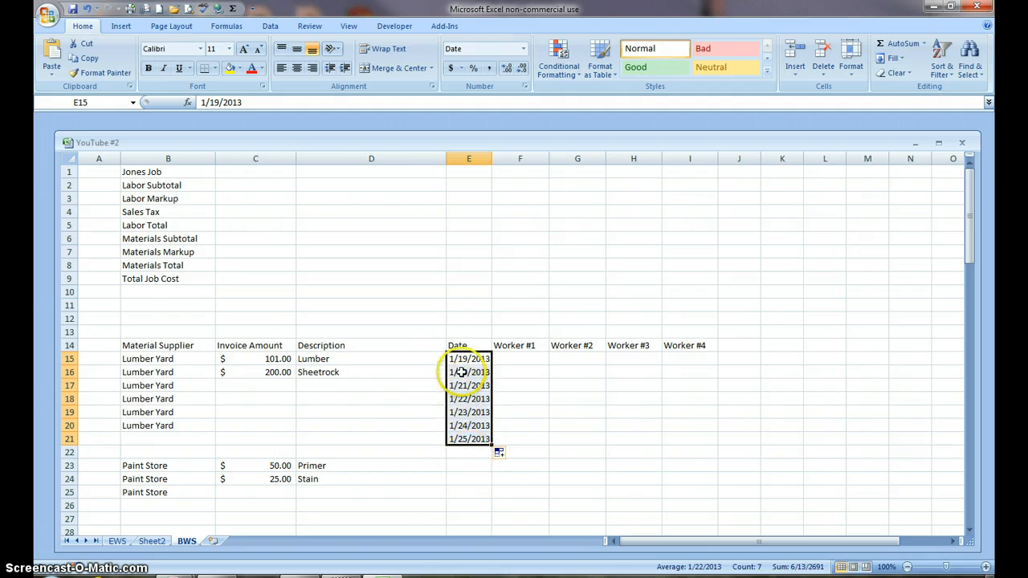
mouse_move(462, 371)
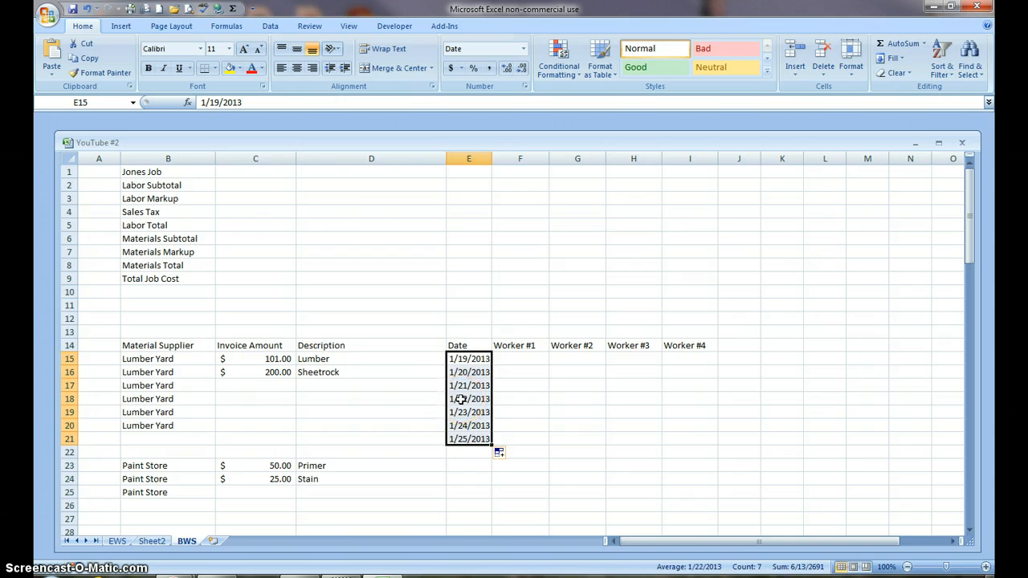
mouse_move(521, 329)
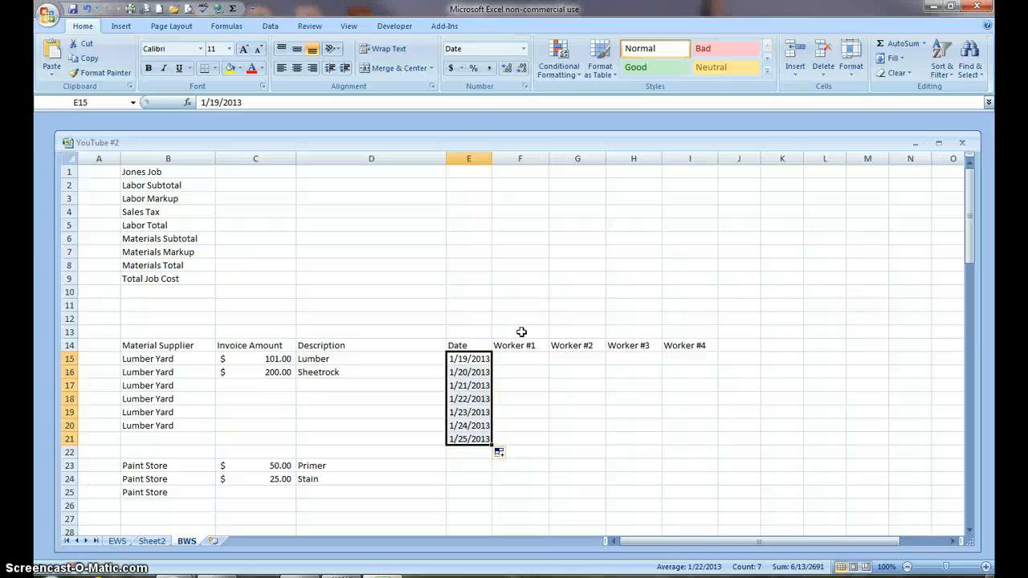
- Put a SUM of F15:F100 in F13 and copy it across to I13
click(520, 332)
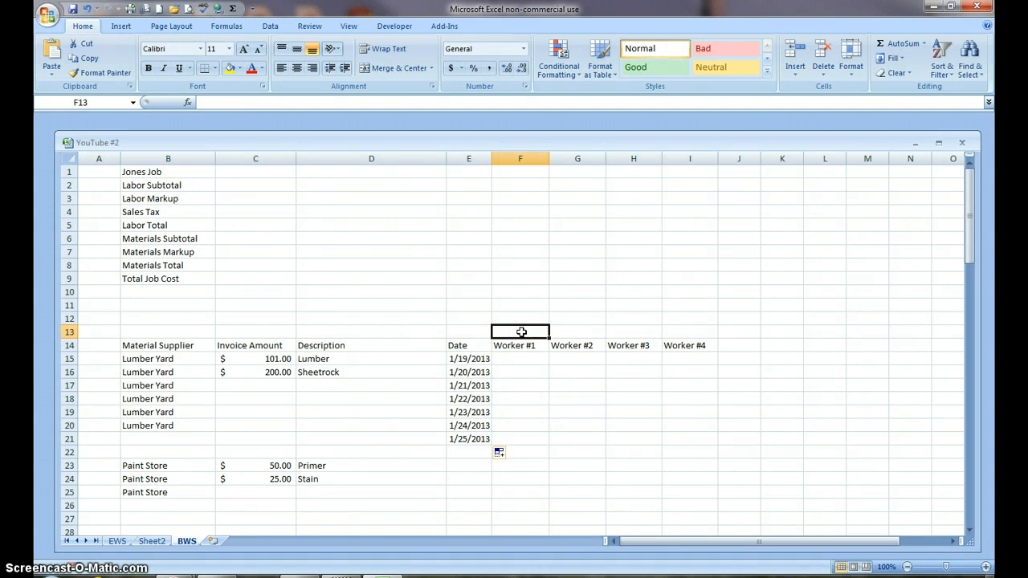
mouse_move(528, 358)
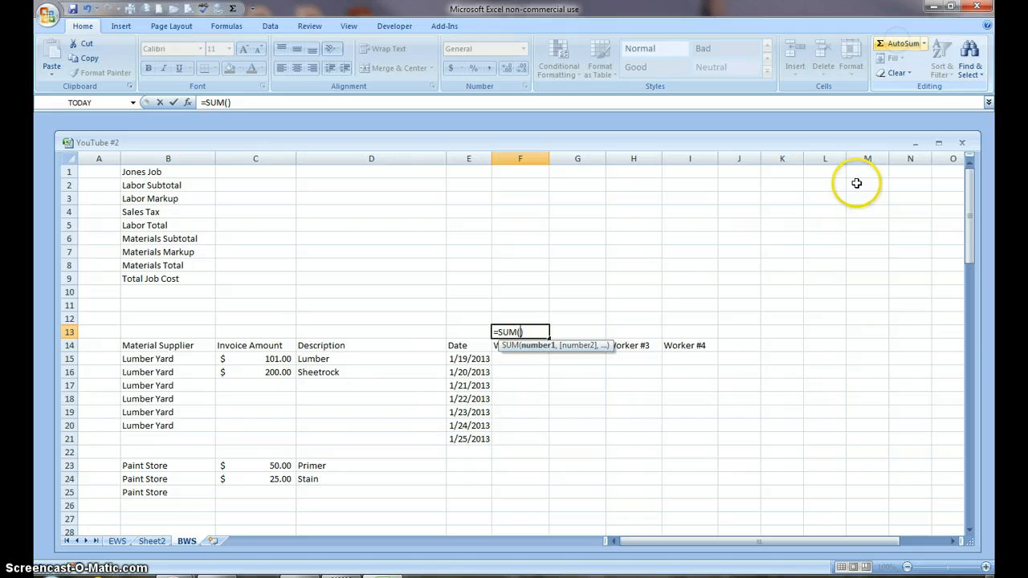
mouse_move(523, 356)
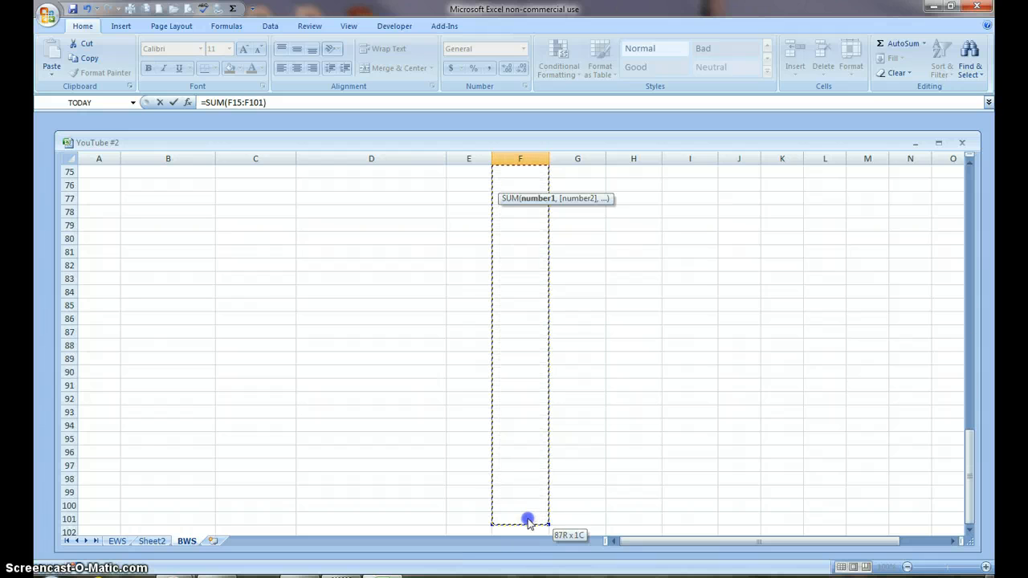
drag(526, 519, 534, 500)
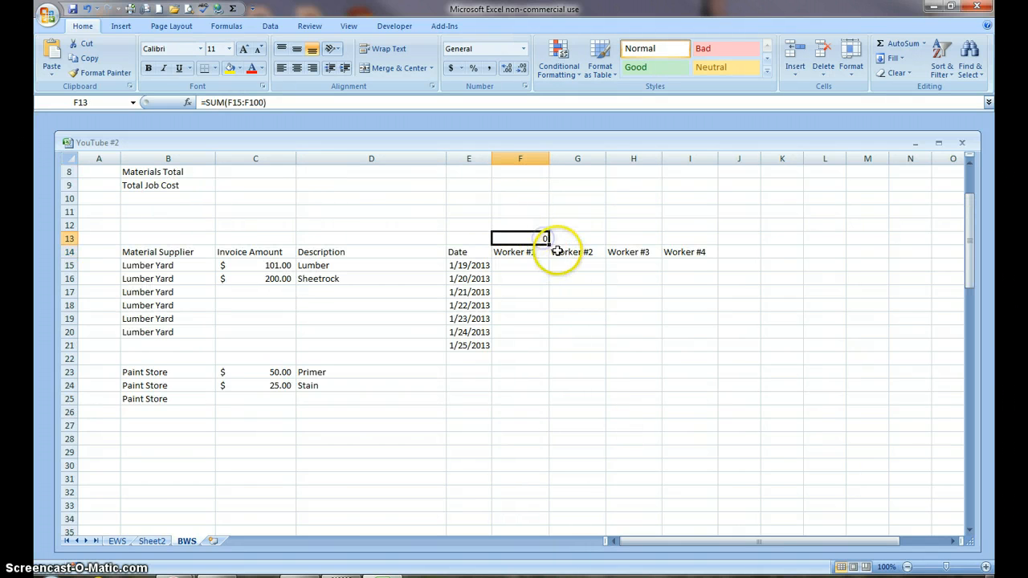
drag(547, 238, 686, 245)
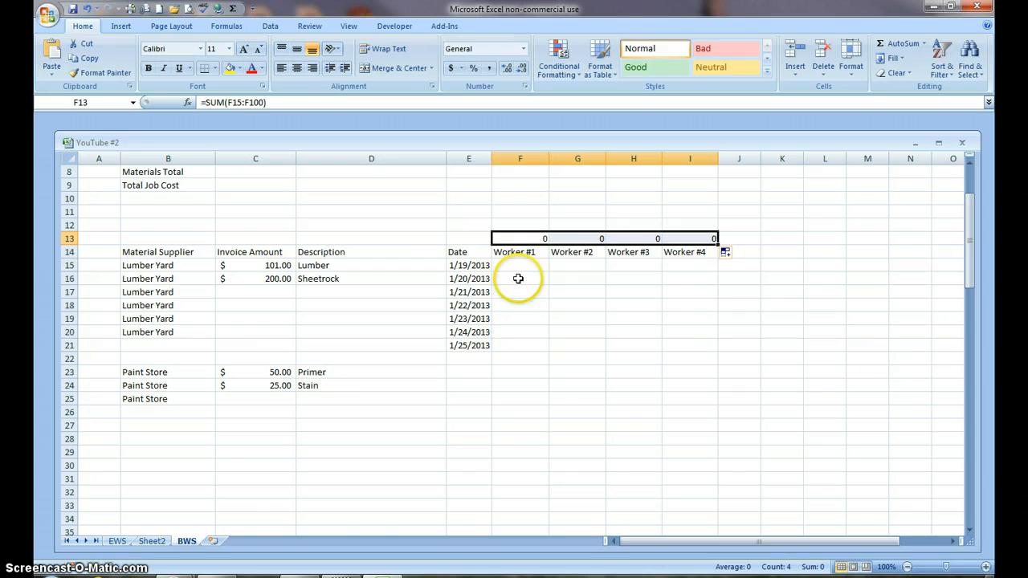
mouse_move(466, 290)
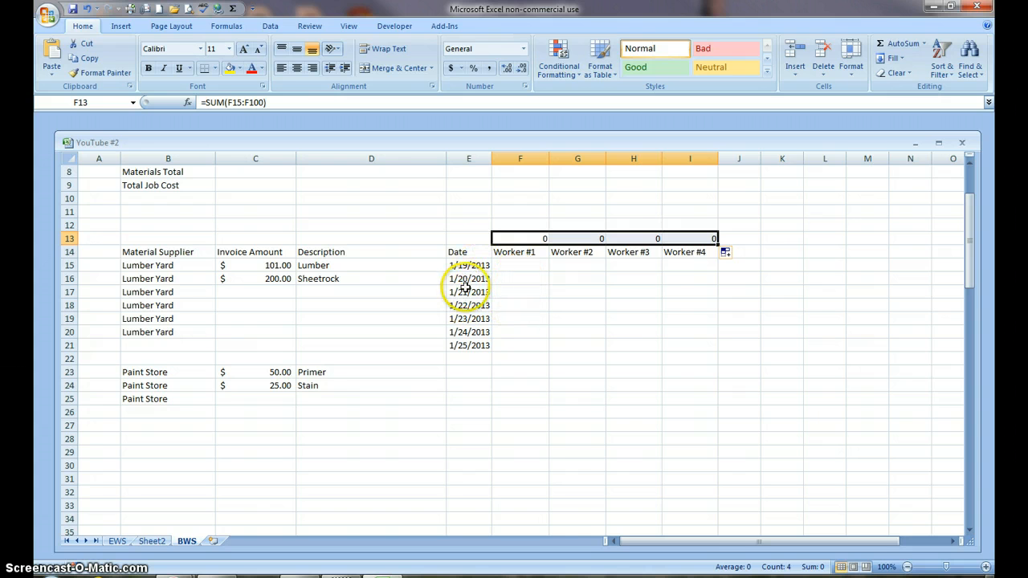
- Record hours 9, 8.5 and 10 for Workers #1–#3 on 1/21/2013
click(519, 292)
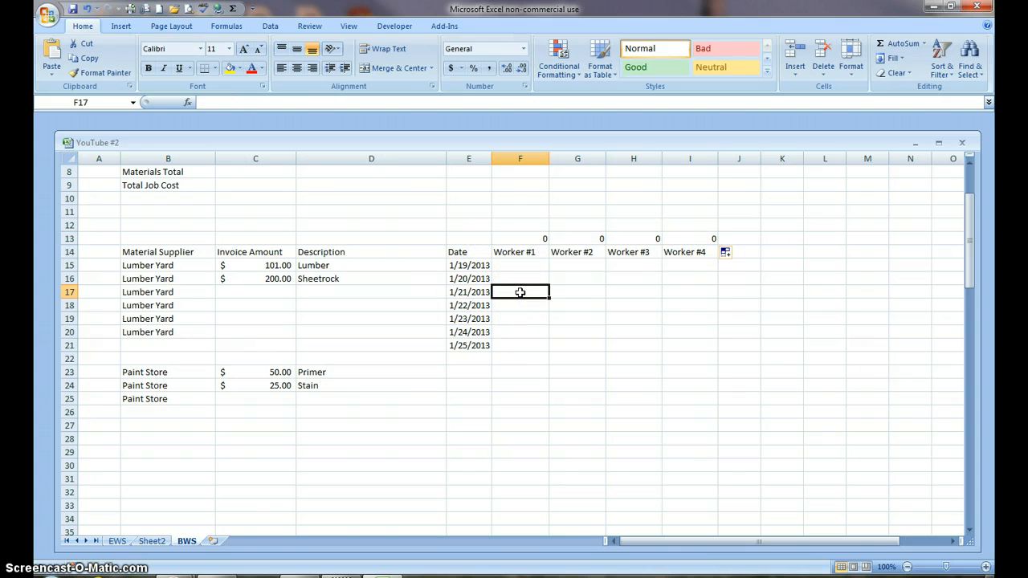
text(9)
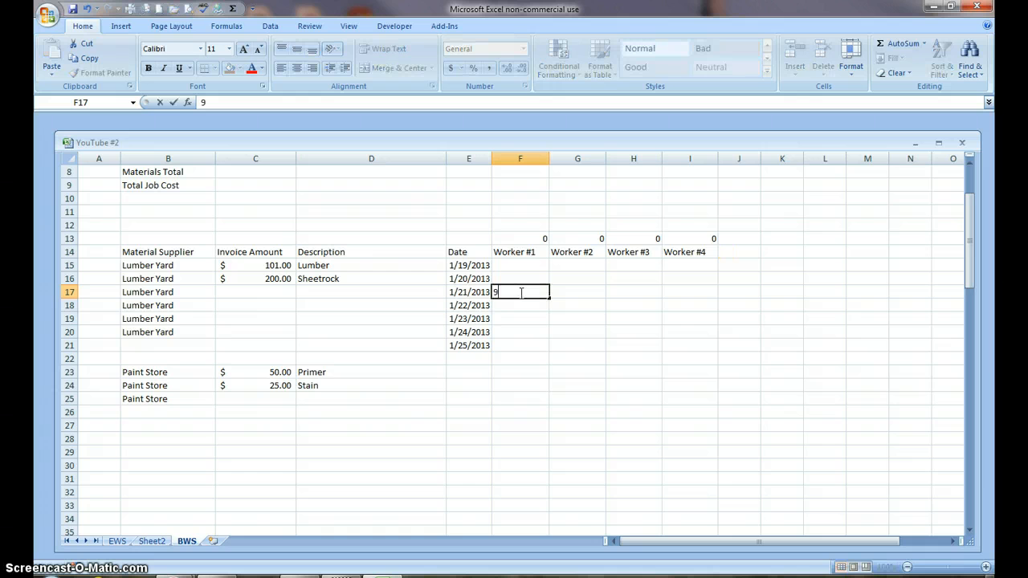
key(Tab)
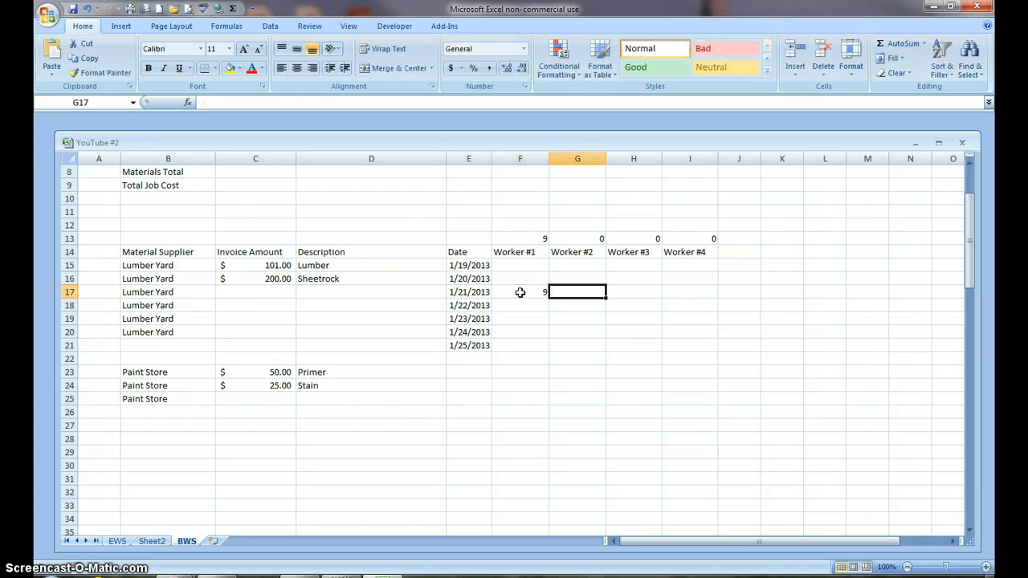
text(8.5)
click(634, 292)
text(10)
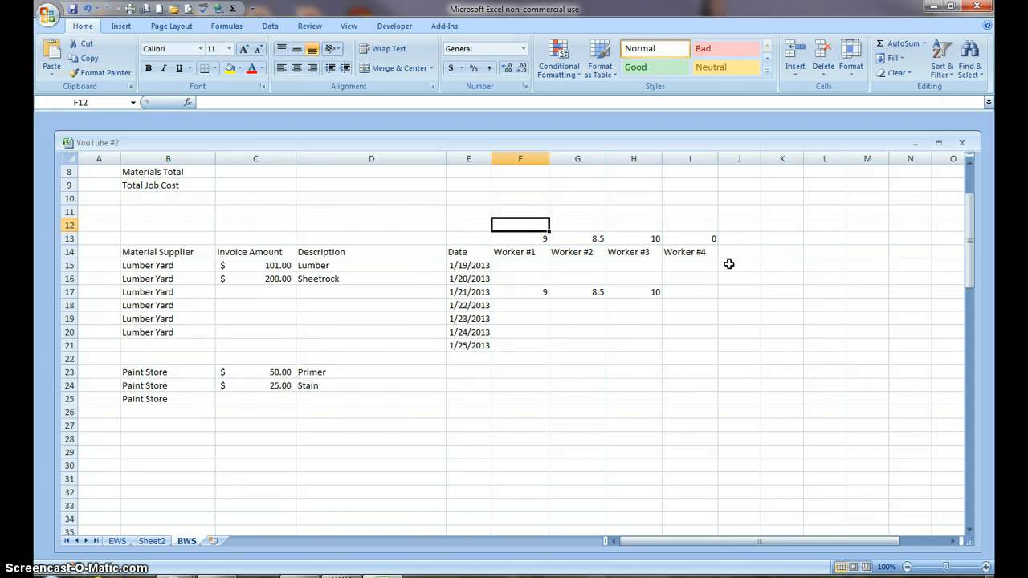
- Enter rates 40, 30 and 20 for Workers #1–#3 in row 12
text(40)
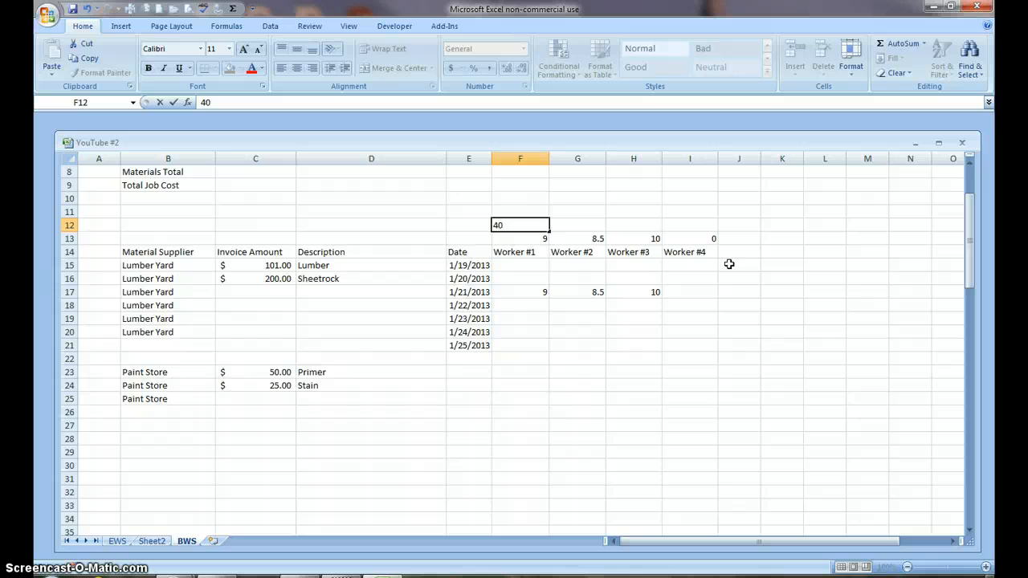
key(Tab)
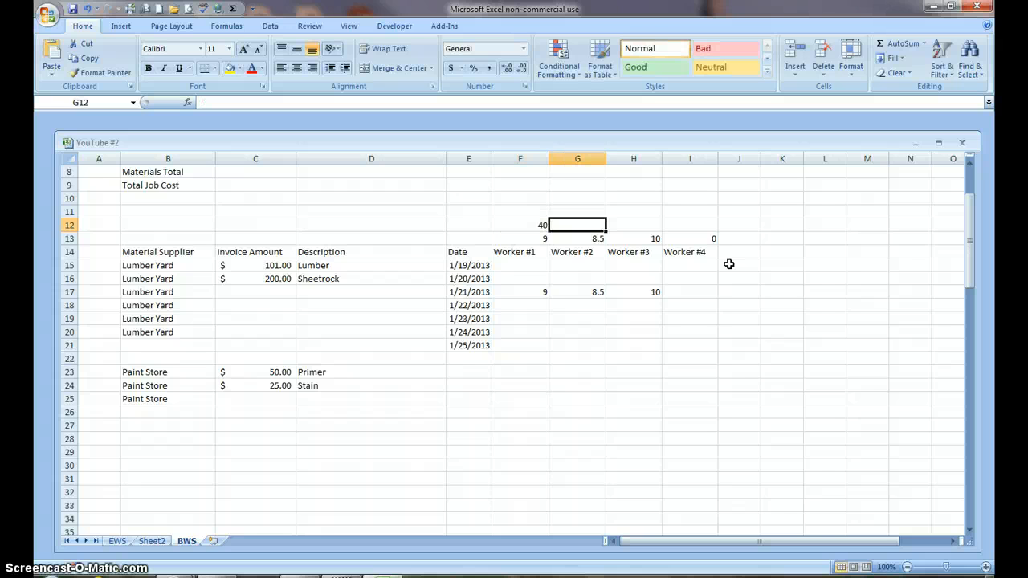
text(30)
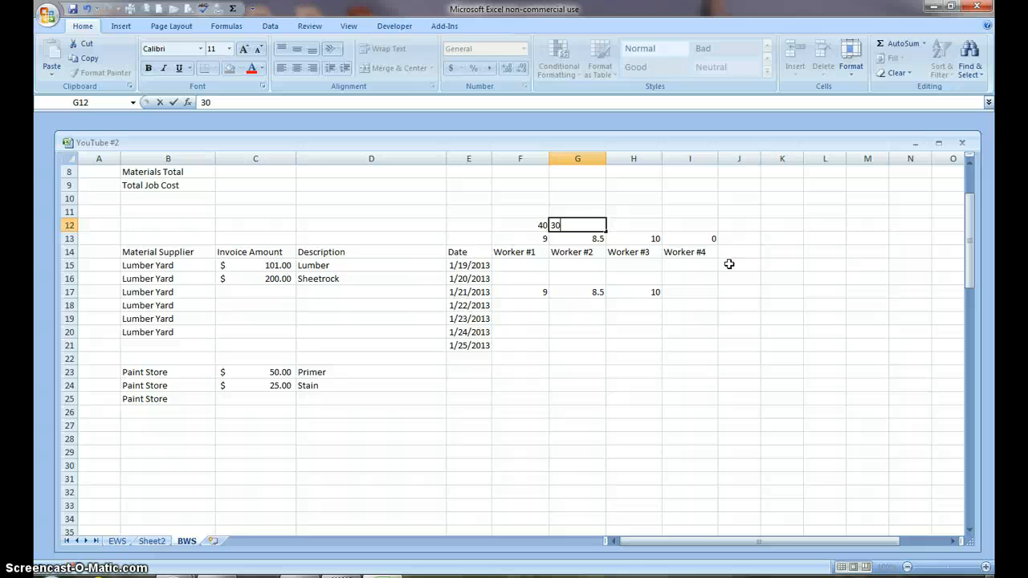
key(tab)
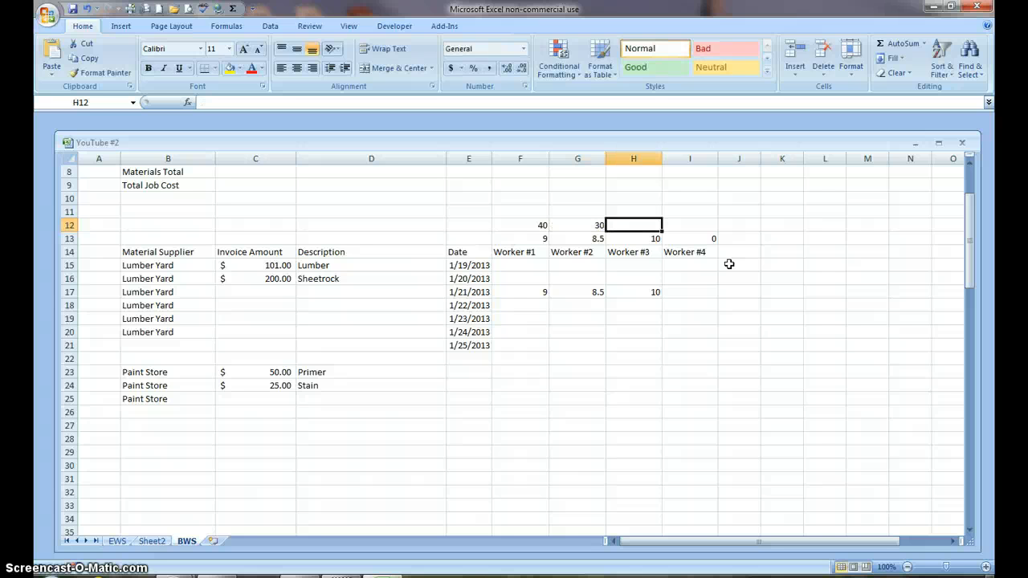
text(20)
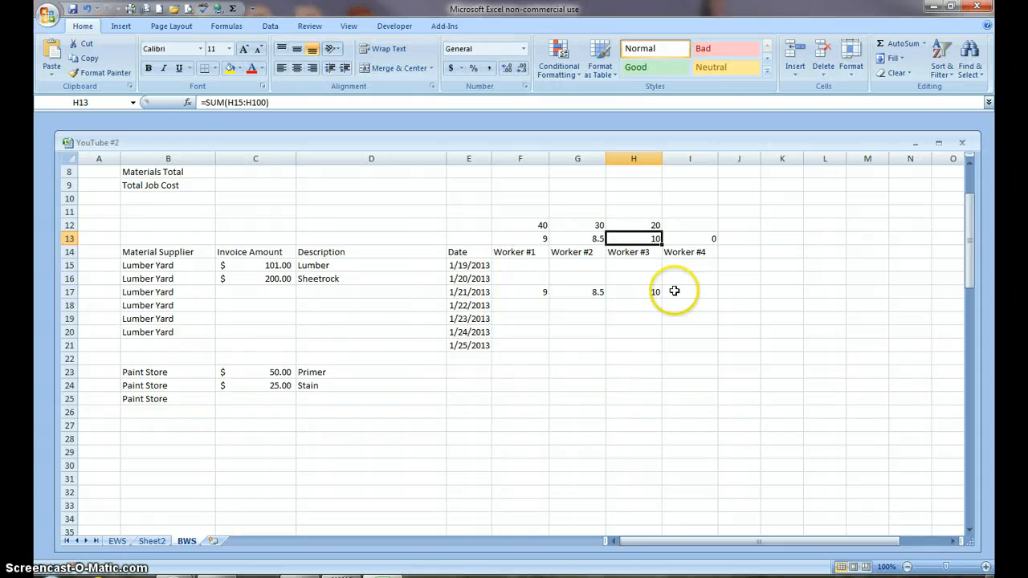
mouse_move(483, 213)
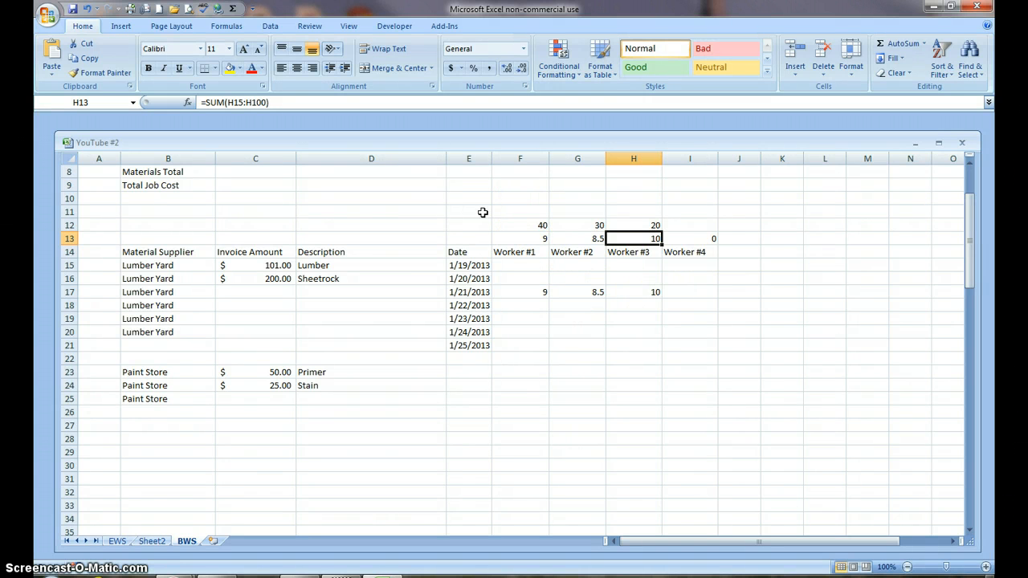
mouse_move(473, 213)
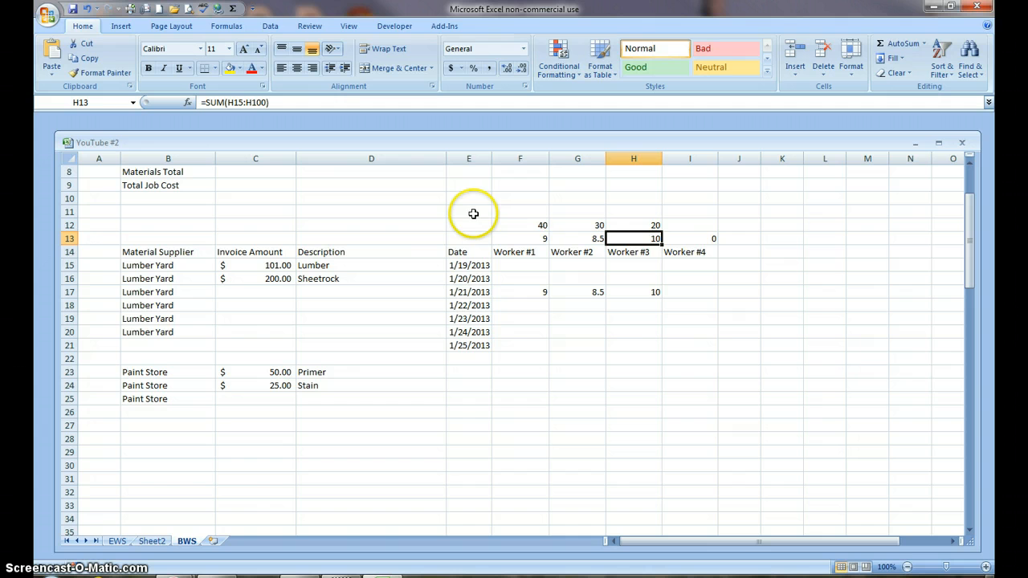
- Label E13, E12 and E11 as Hours, Rate and Total
click(469, 238)
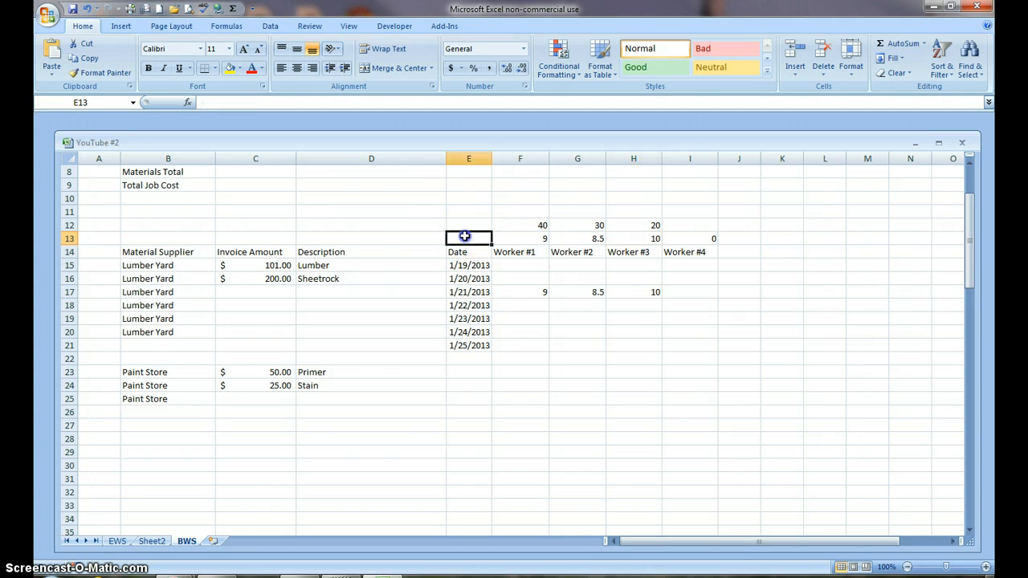
text(Hou)
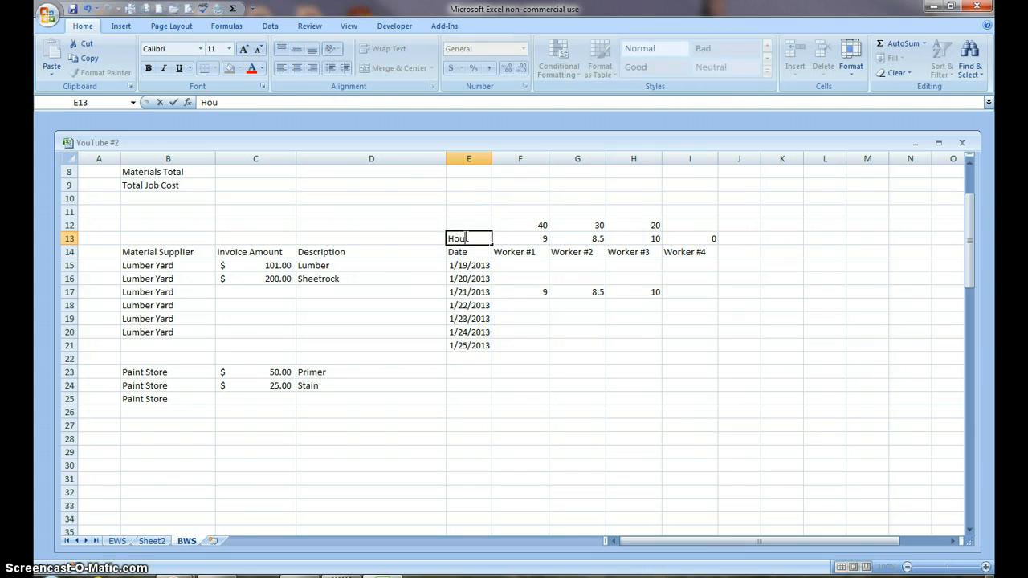
text(rs)
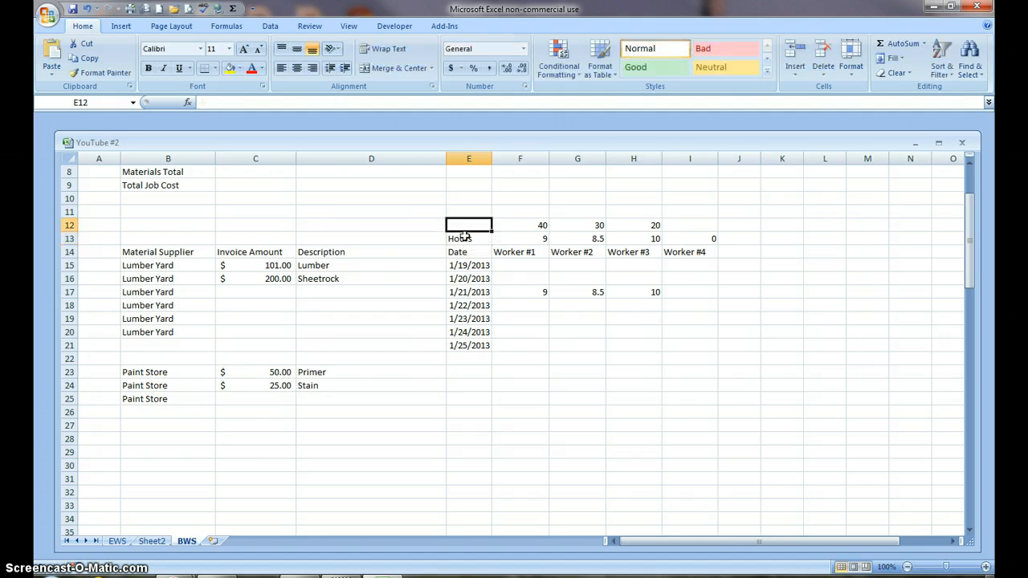
text(Rat)
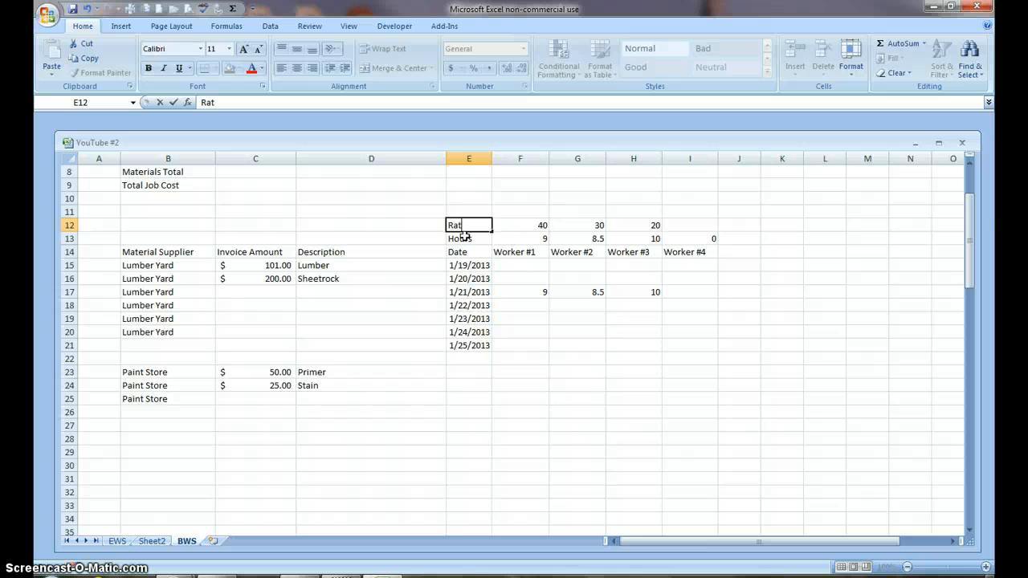
click(469, 211)
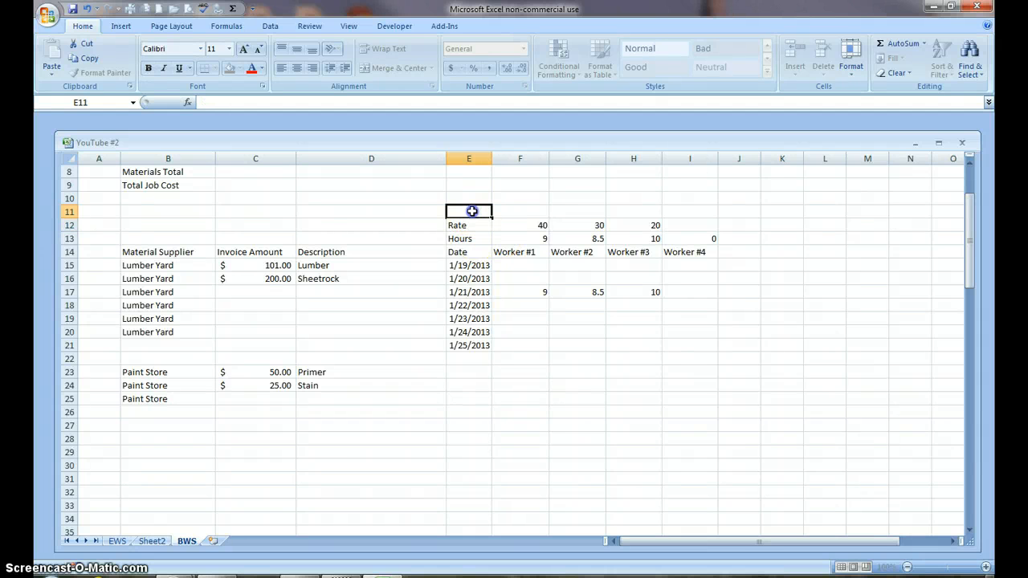
text(To)
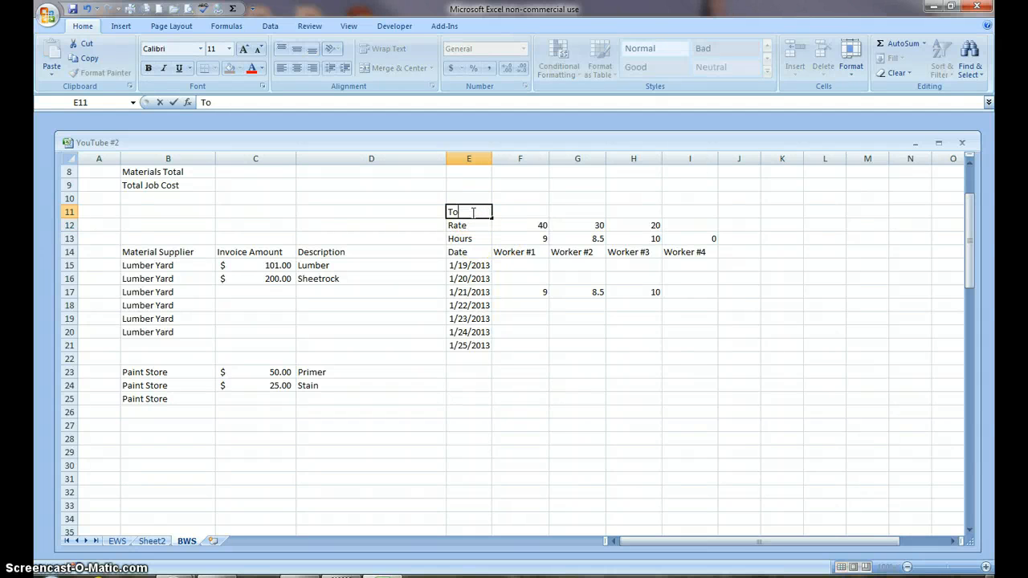
text(tal)
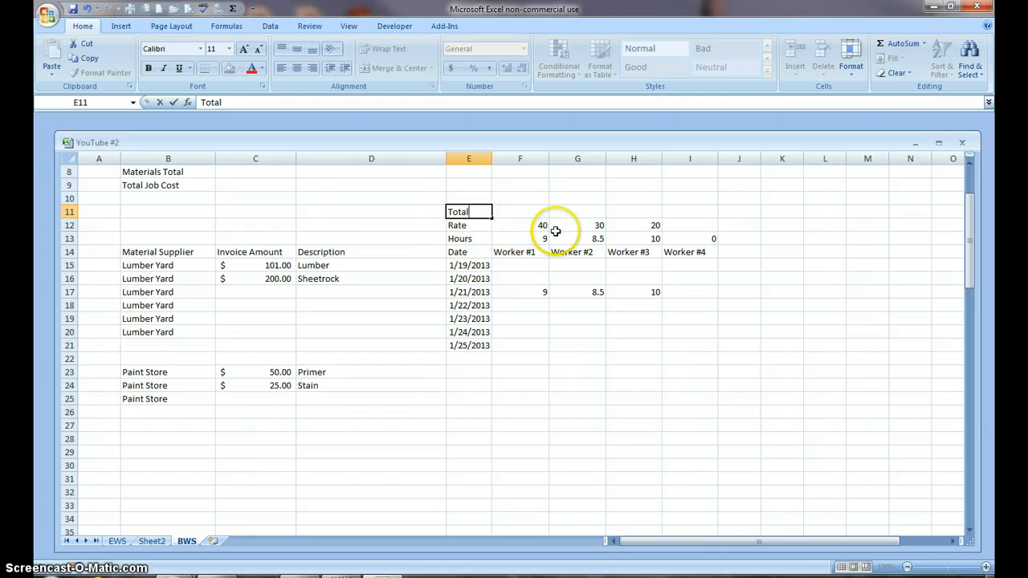
click(520, 211)
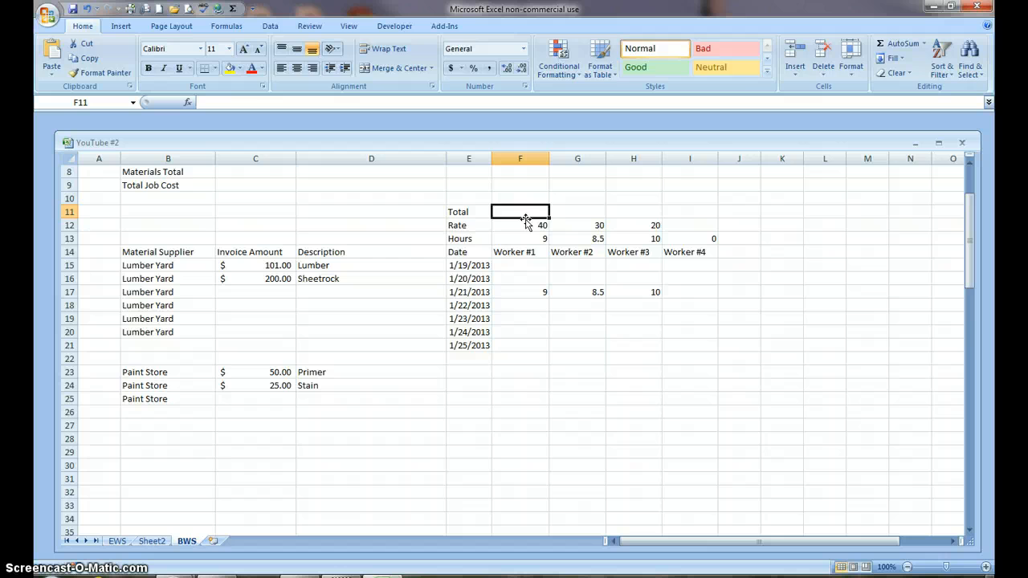
- Enter the rate-times-hours Total formula in F11 and fill it across to I11
text(=)
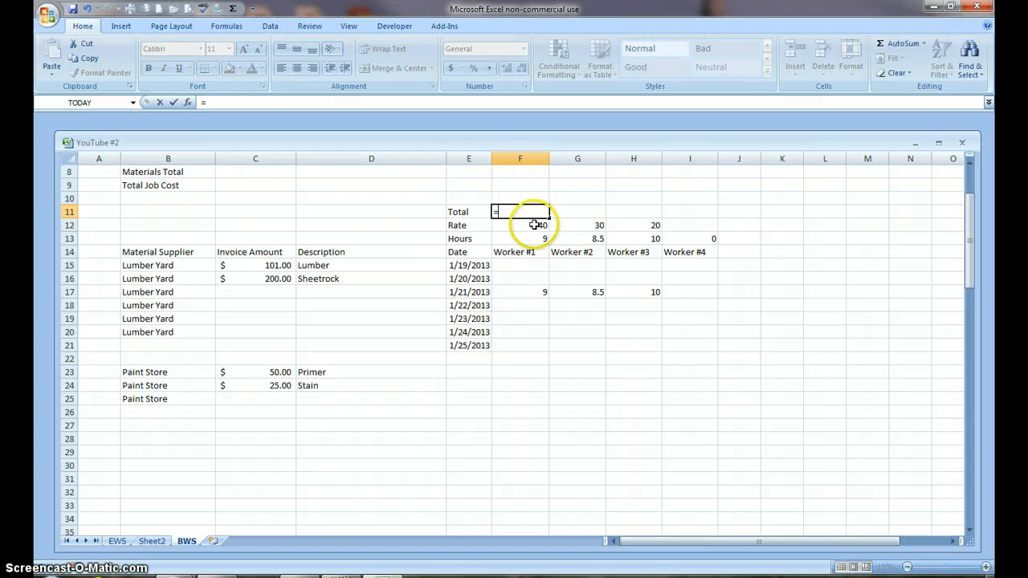
click(520, 225)
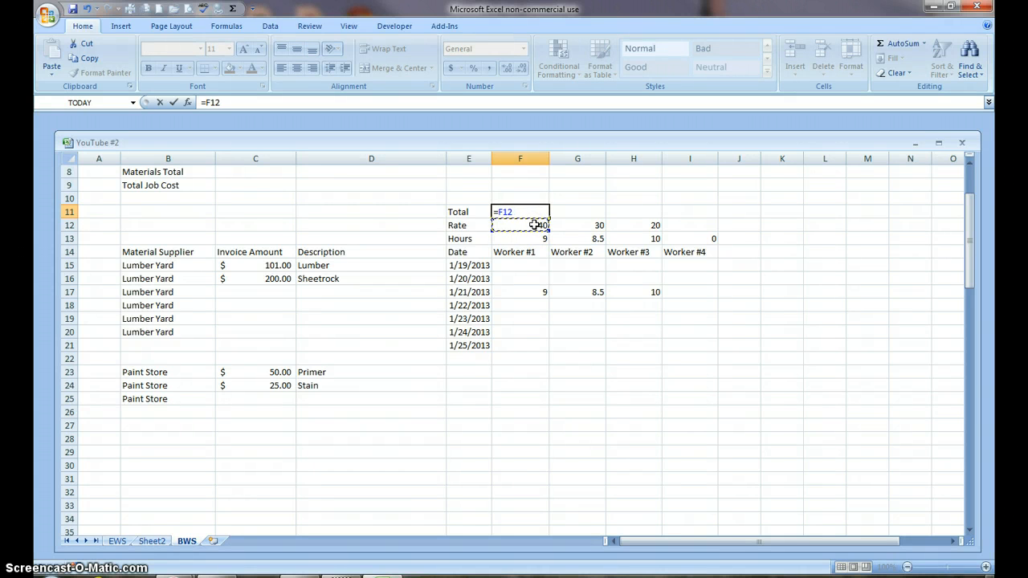
text(*)
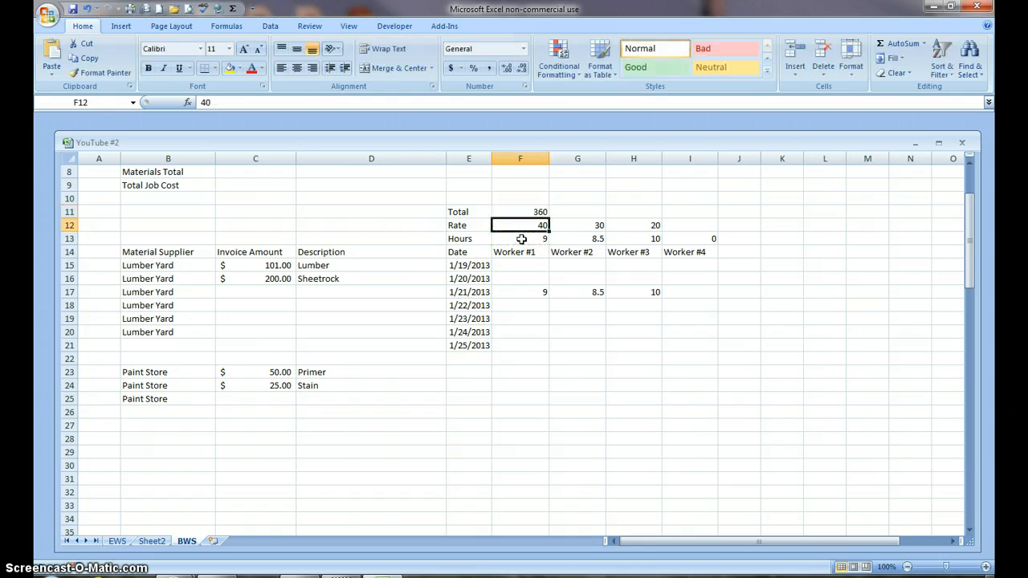
click(520, 212)
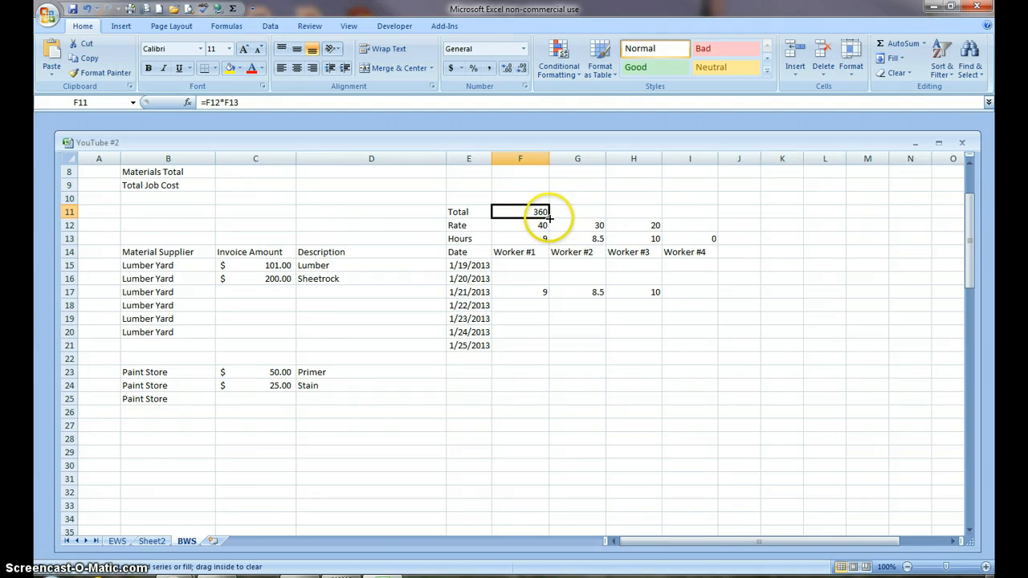
drag(550, 211, 714, 211)
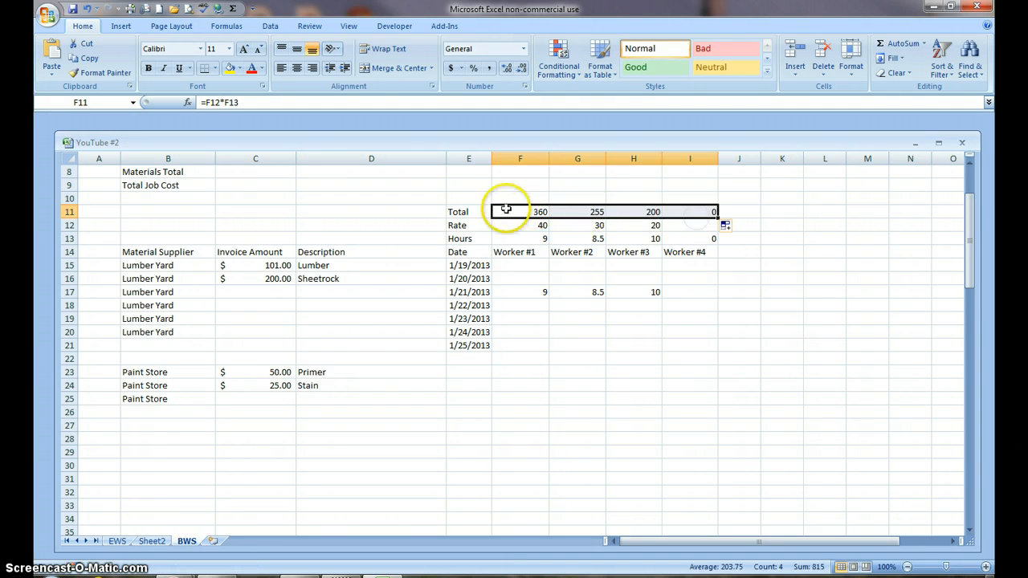
- Format the worker totals and rates in F11:I12 as accounting dollars
drag(520, 211, 520, 225)
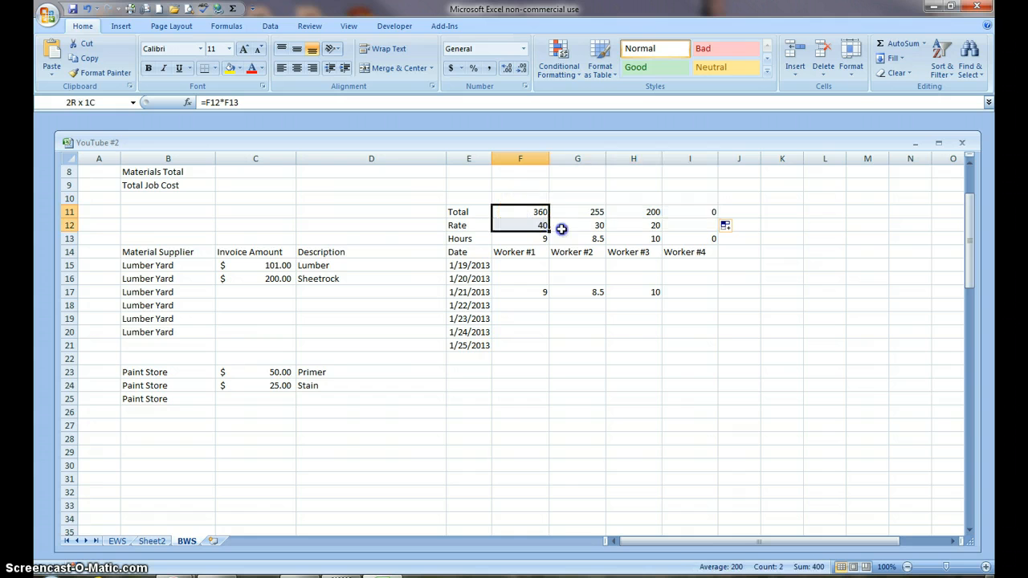
drag(519, 212, 690, 225)
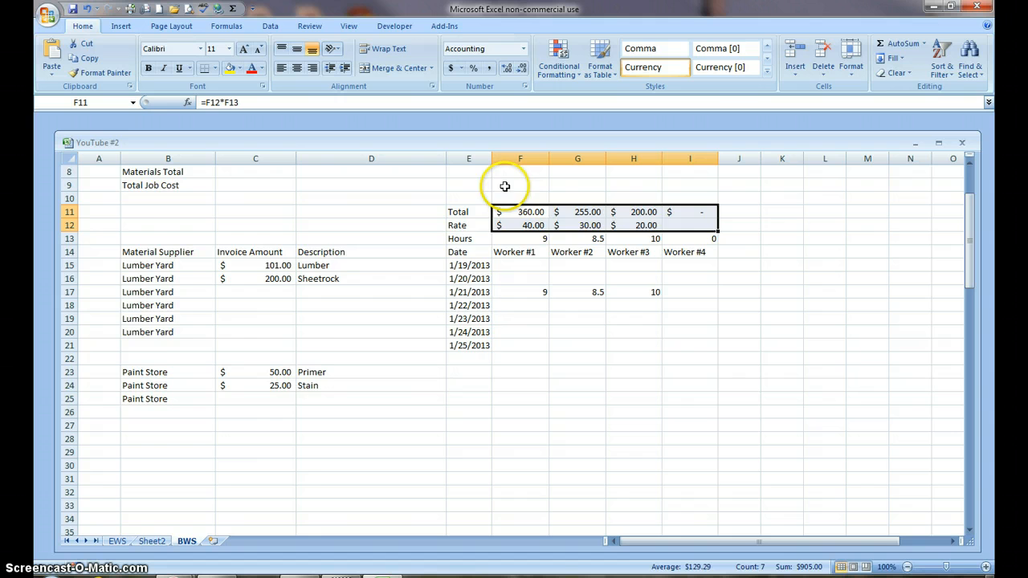
scroll(up, 3)
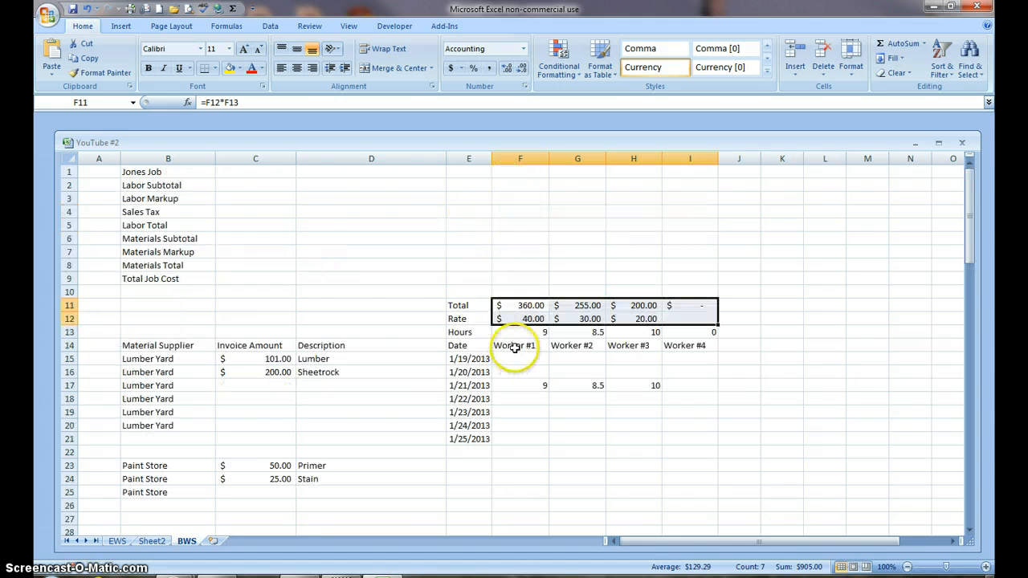
mouse_move(168, 186)
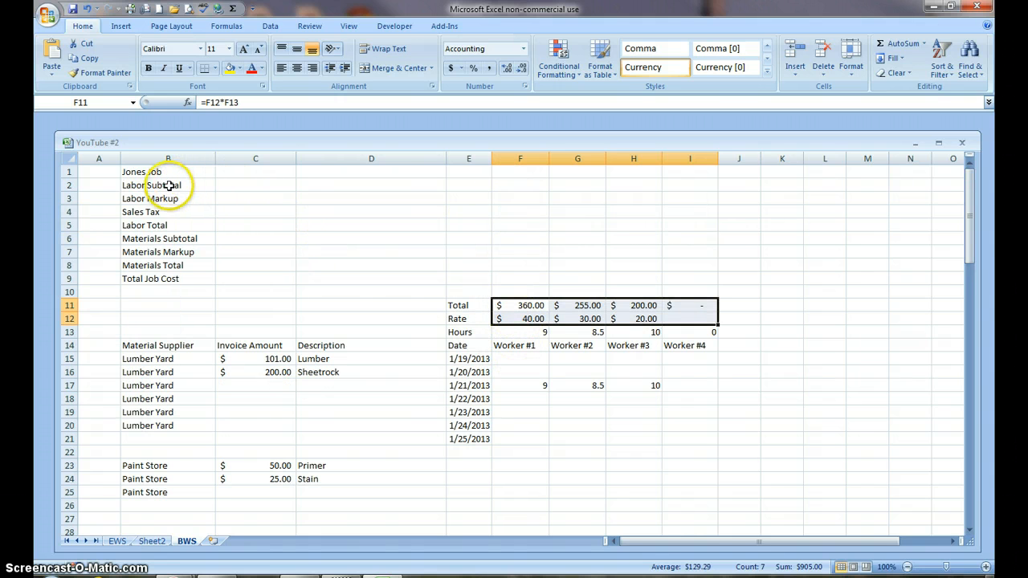
- Set the Labor Subtotal in C2 to =SUM(F11:I11), giving $815.00
click(256, 185)
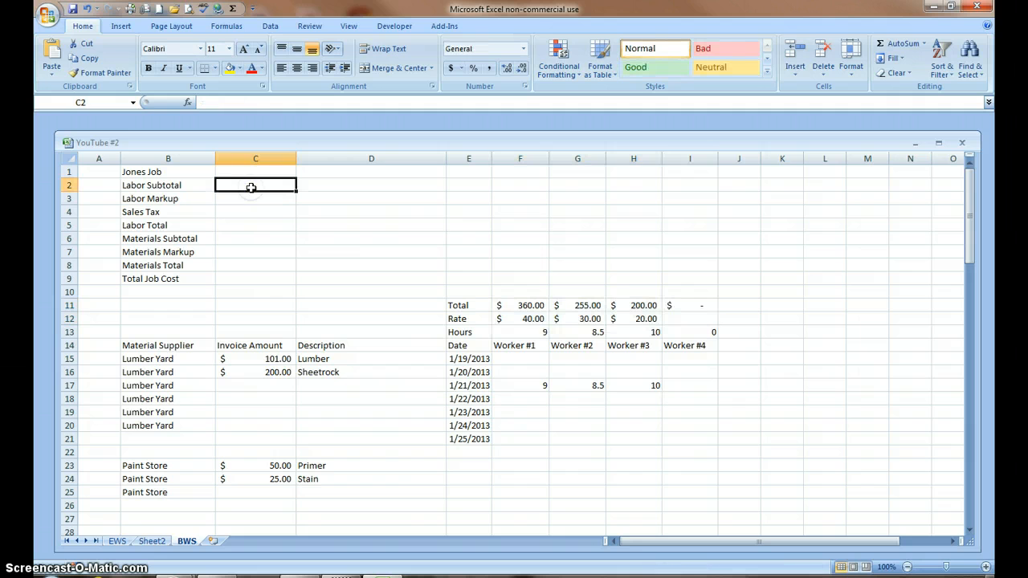
mouse_move(269, 205)
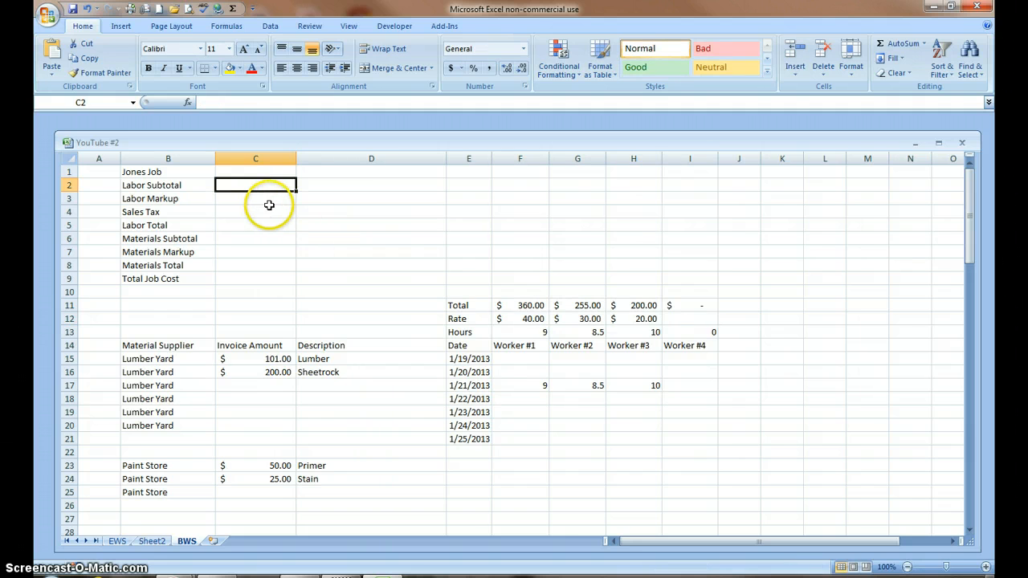
mouse_move(693, 314)
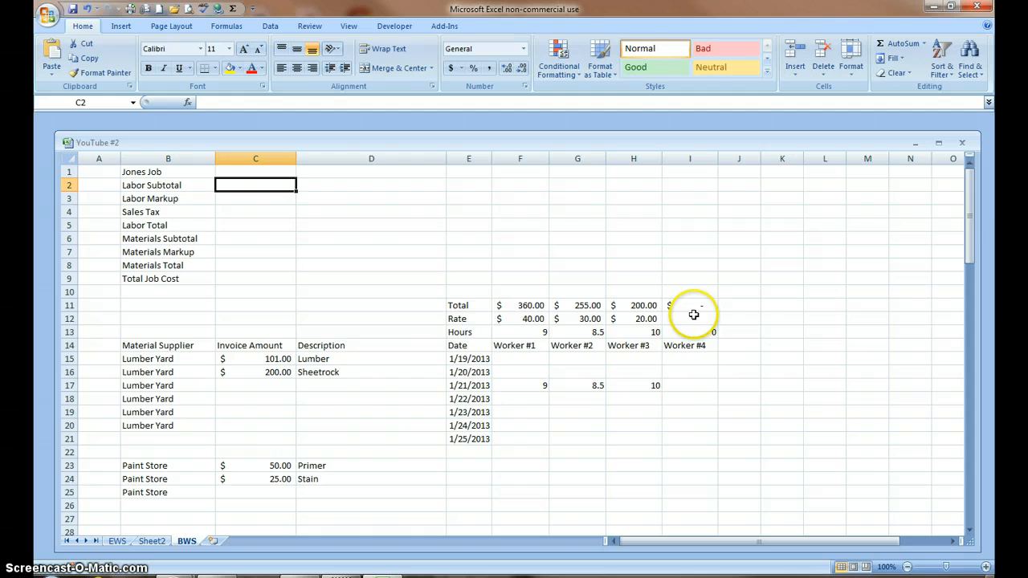
mouse_move(973, 333)
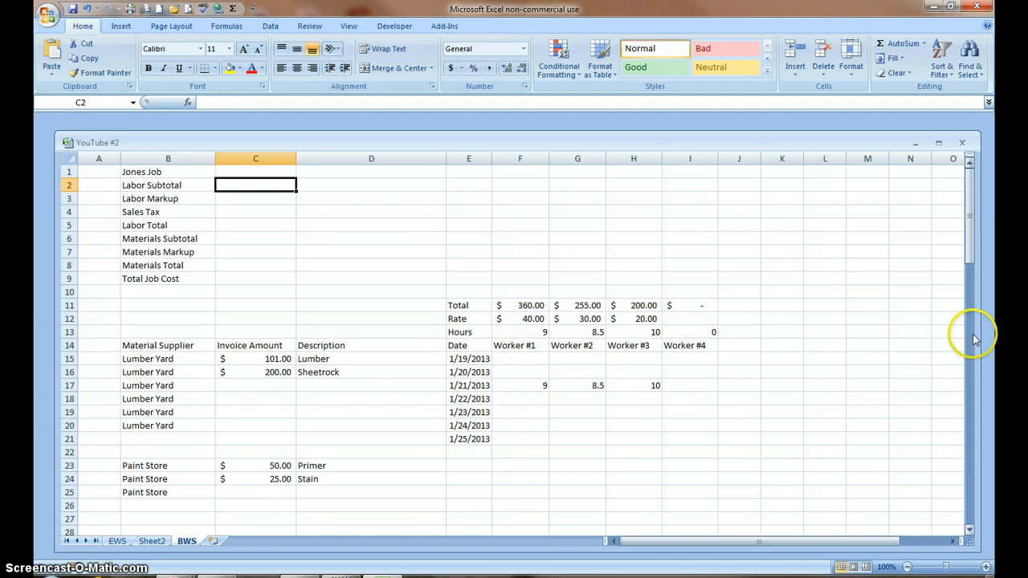
mouse_move(975, 338)
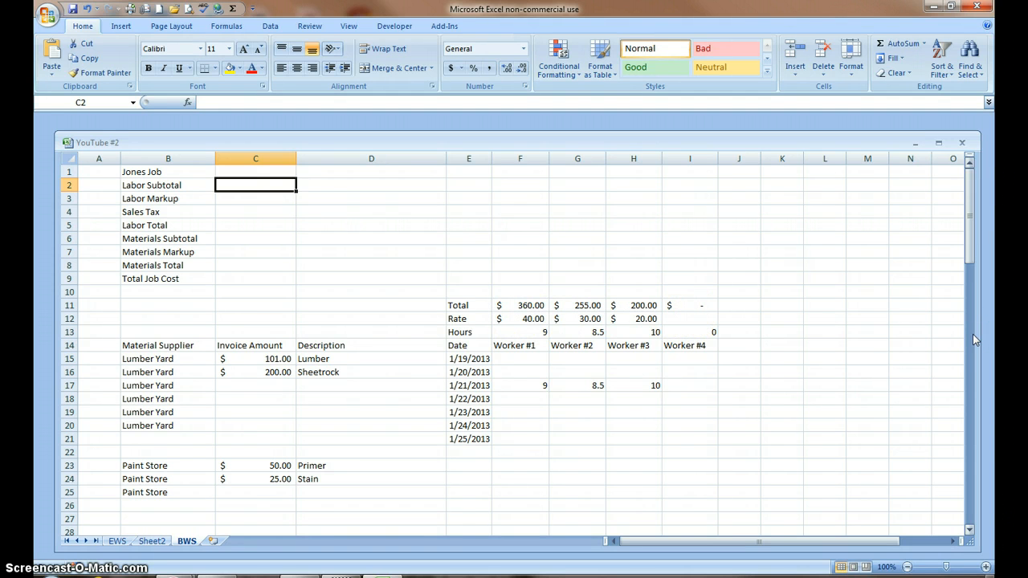
mouse_move(595, 305)
text(=SUM(F11:I11))
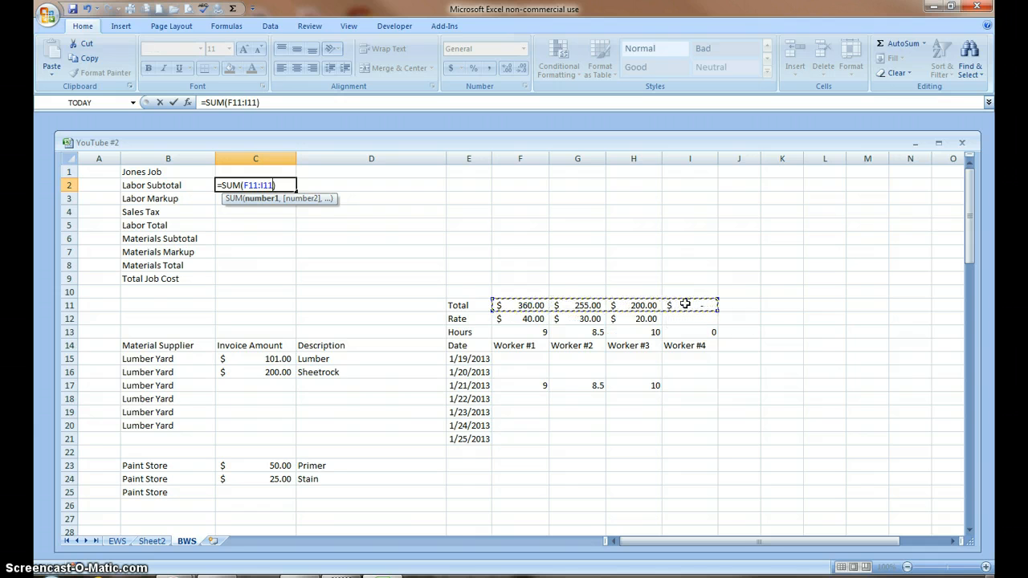
key(Return)
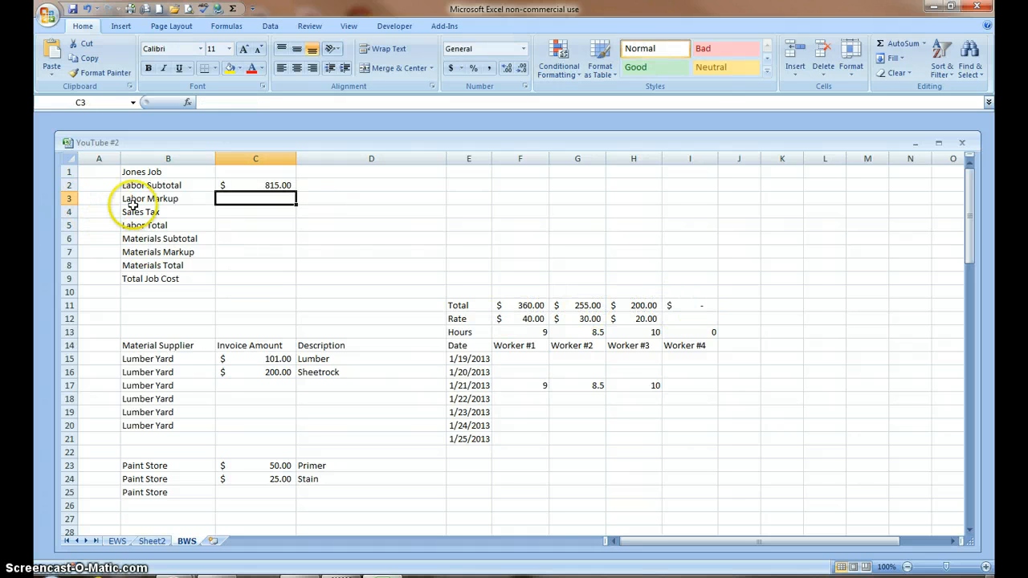
mouse_move(197, 200)
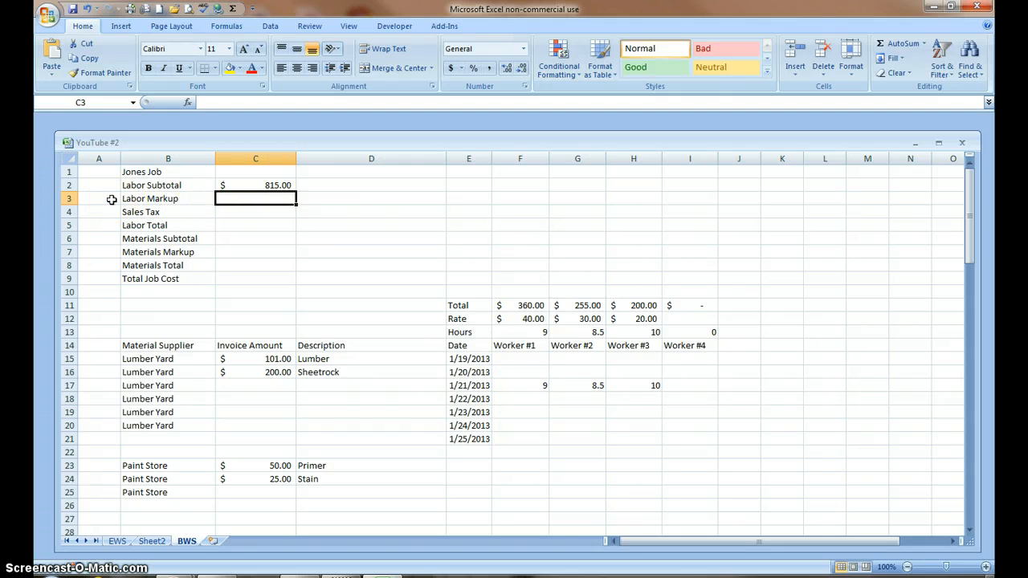
click(98, 198)
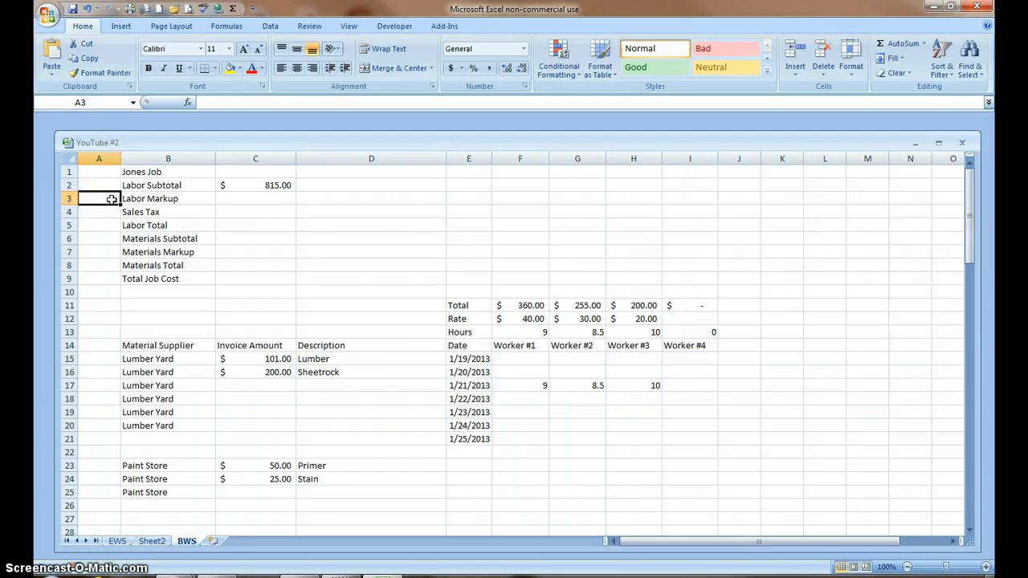
click(99, 212)
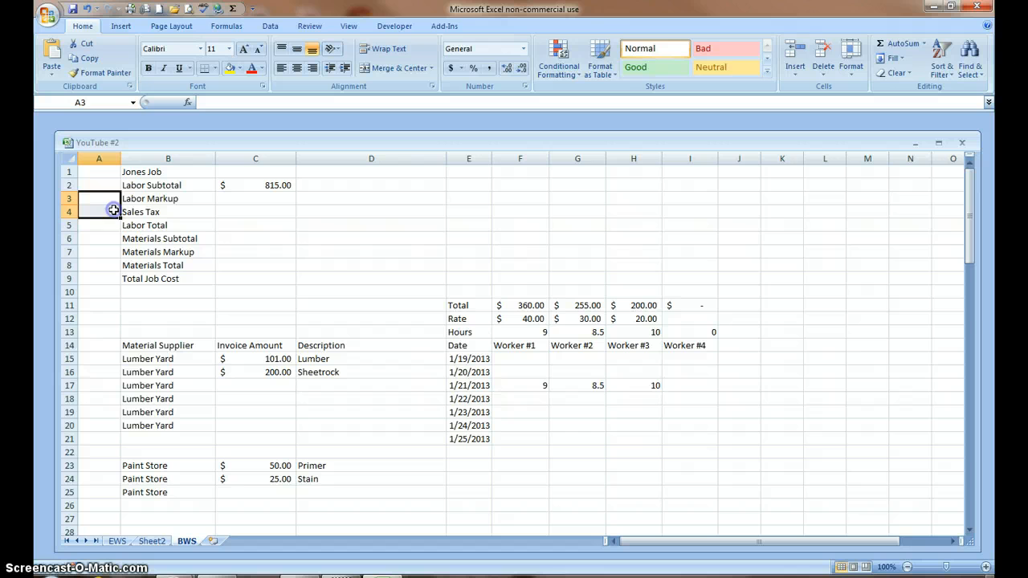
mouse_move(116, 252)
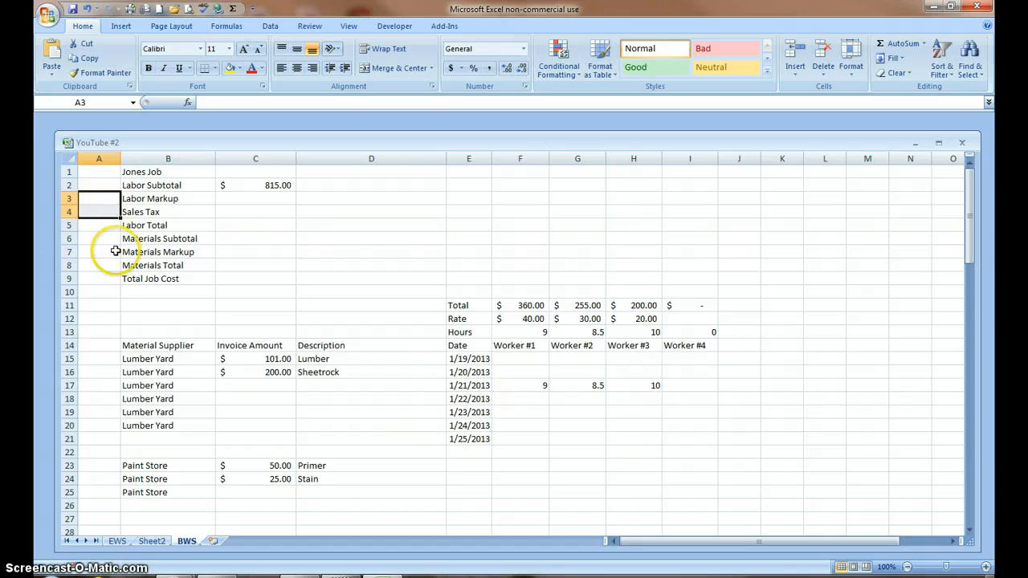
- Apply Percent Style to A3, A4 and A7, entering 10%, 7% and 20%
click(99, 252)
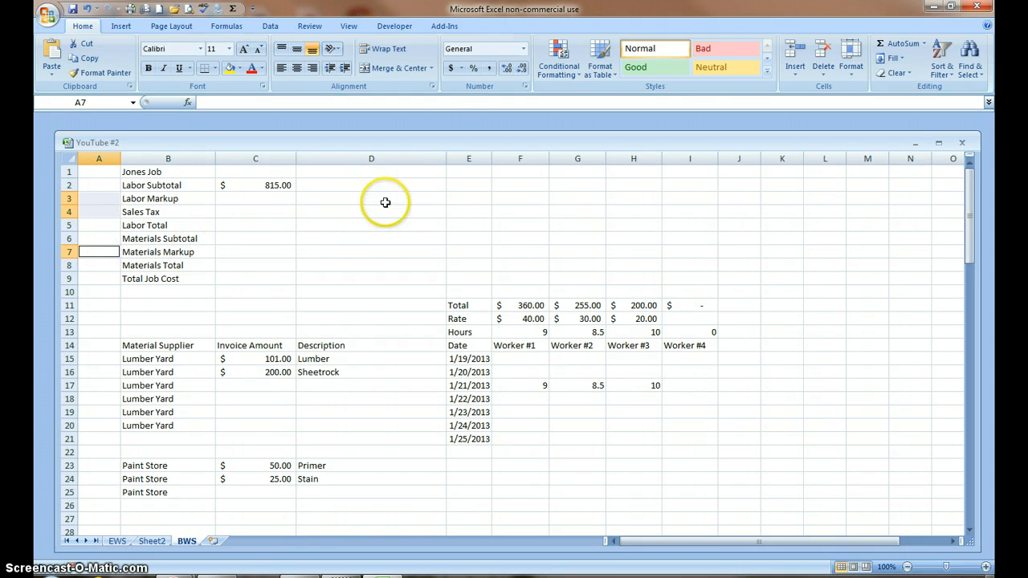
click(473, 68)
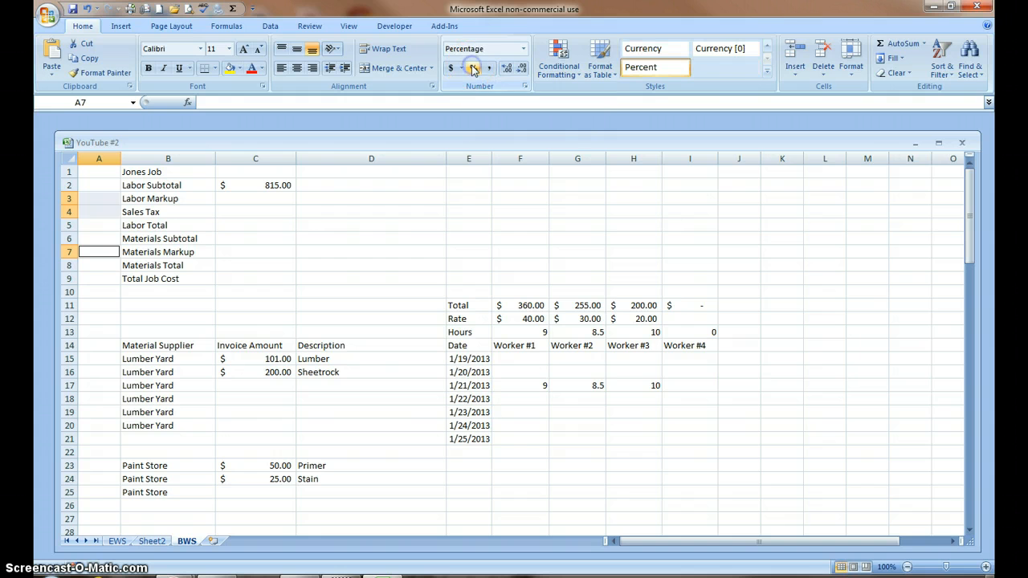
click(99, 198)
text(0)
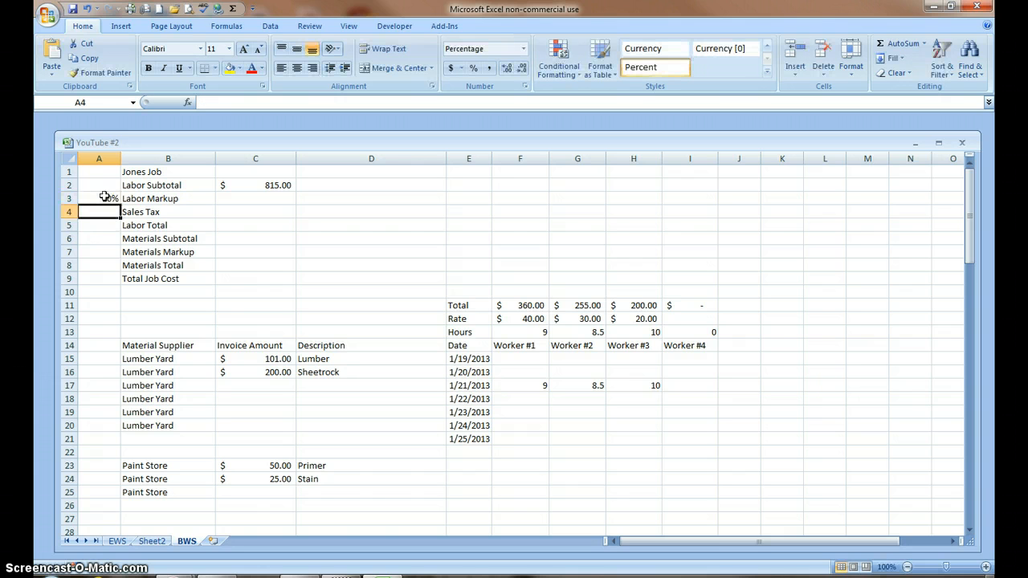
text(7%)
click(99, 253)
text(20)
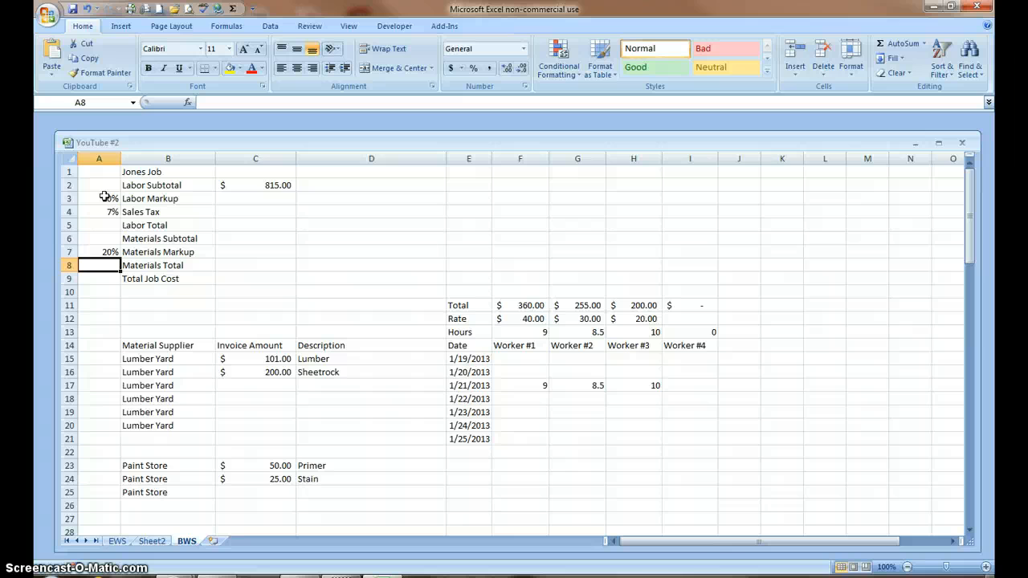
click(255, 198)
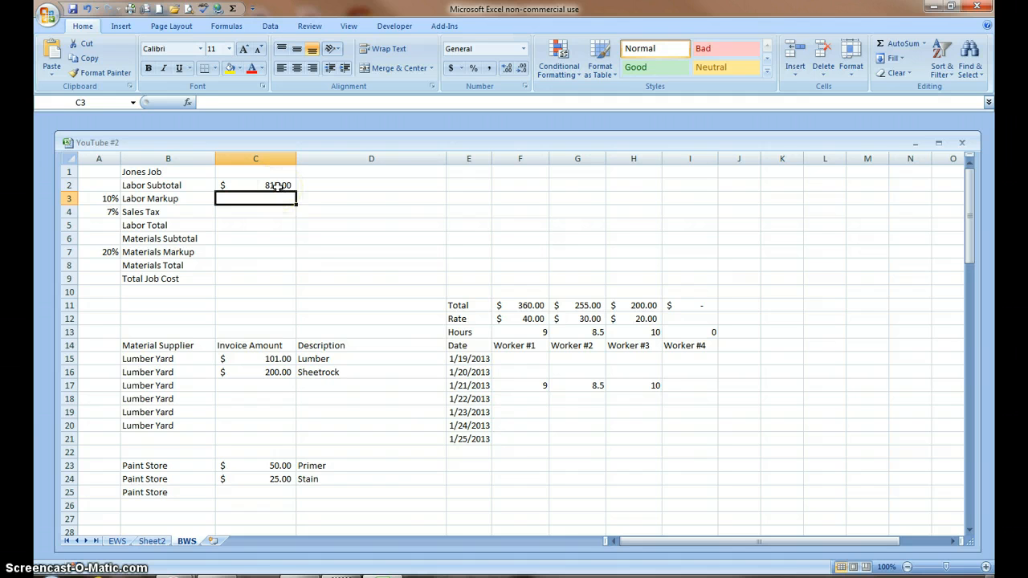
- Finish the Labor Markup formula, multiplying the labor subtotal by the 10% markup ($81.50)
text(=C2)
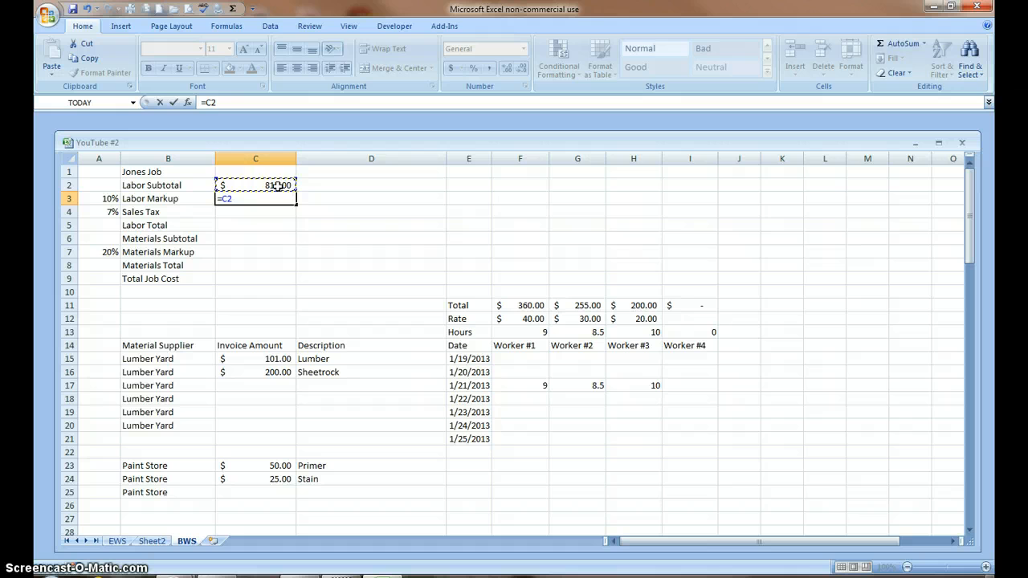
text(*)
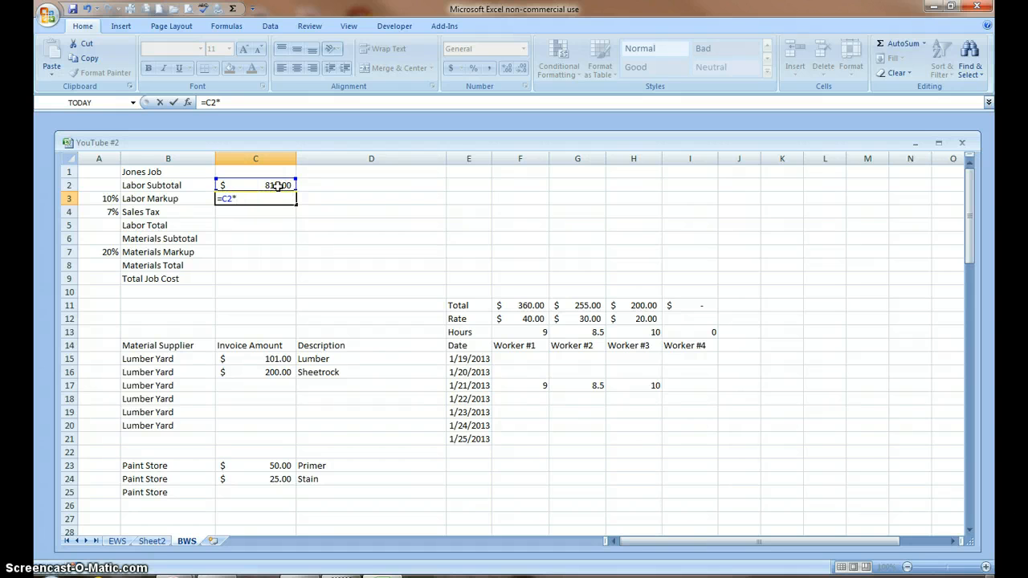
click(98, 199)
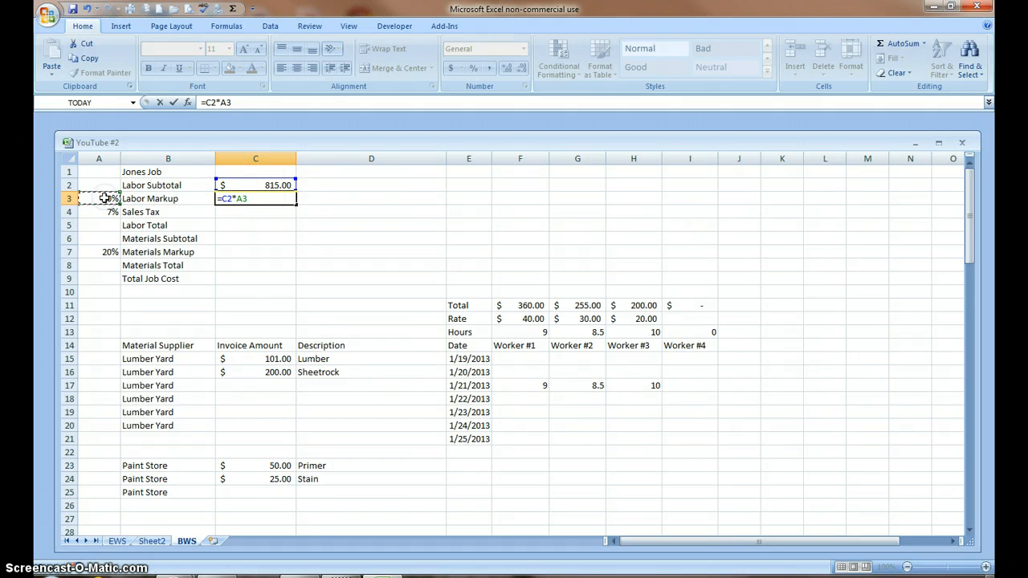
key(Return)
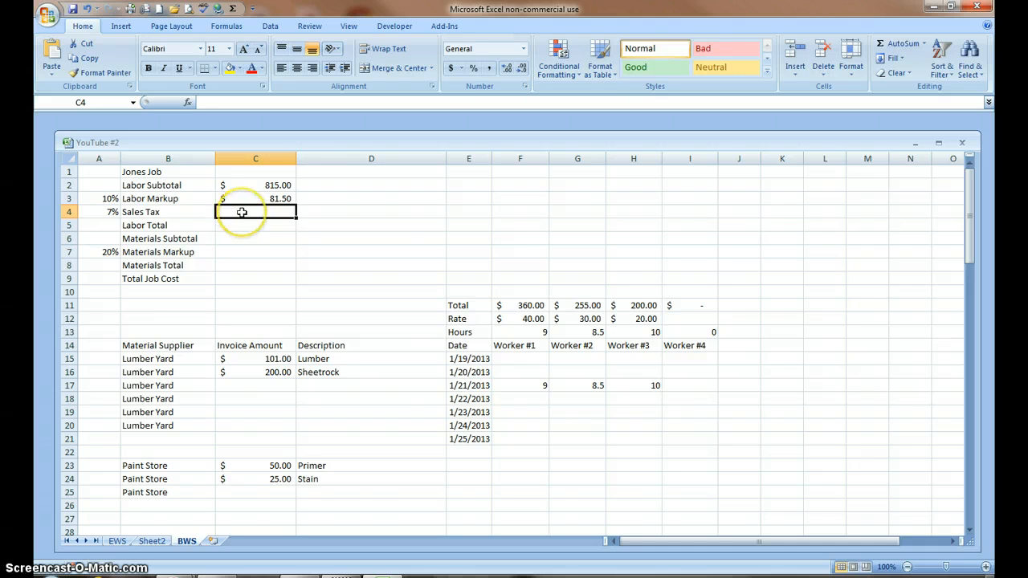
mouse_move(256, 211)
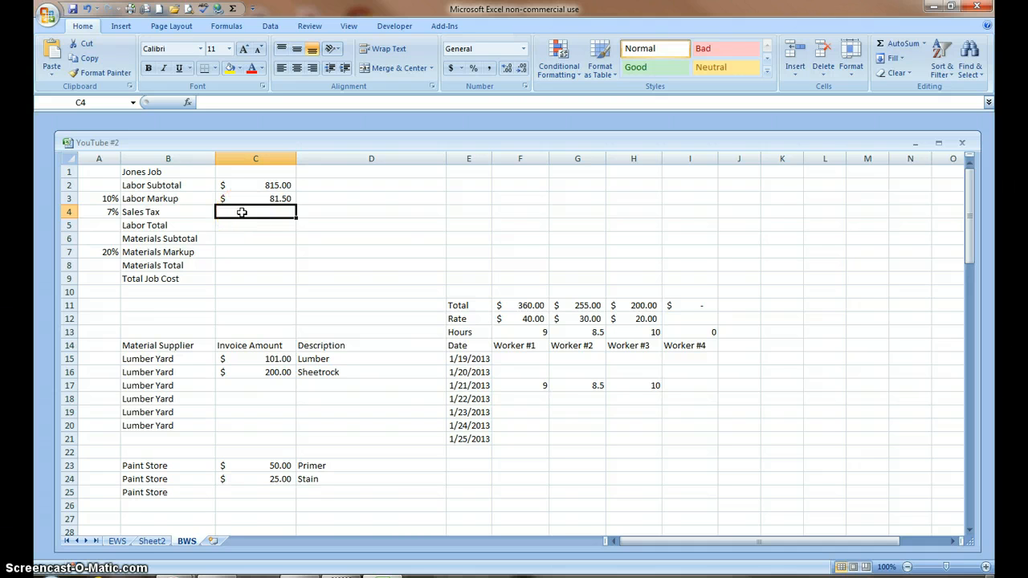
mouse_move(584, 148)
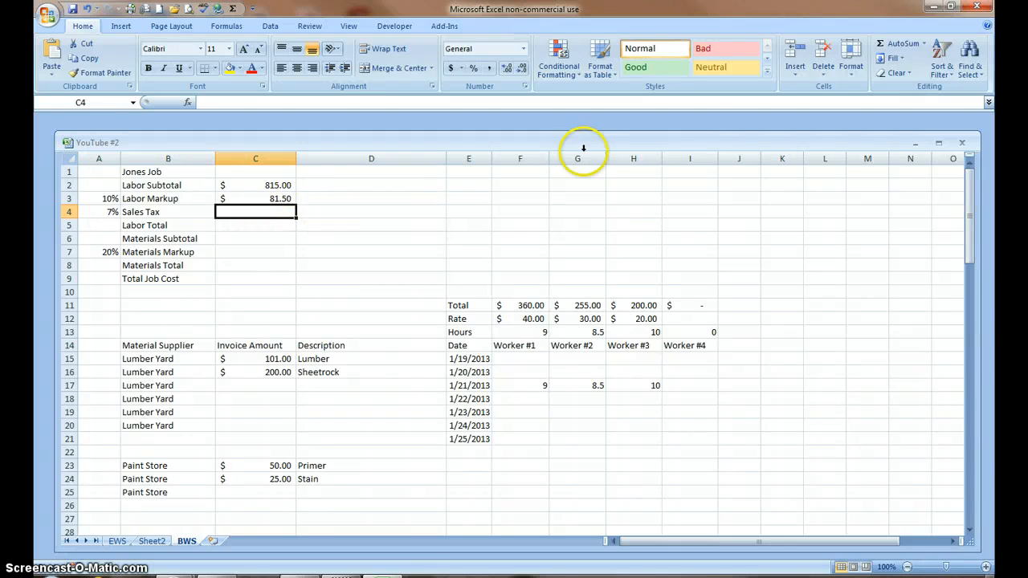
- Compute the 7% Sales Tax ($62.76) and an AutoSum Labor Total of $959.26
click(903, 43)
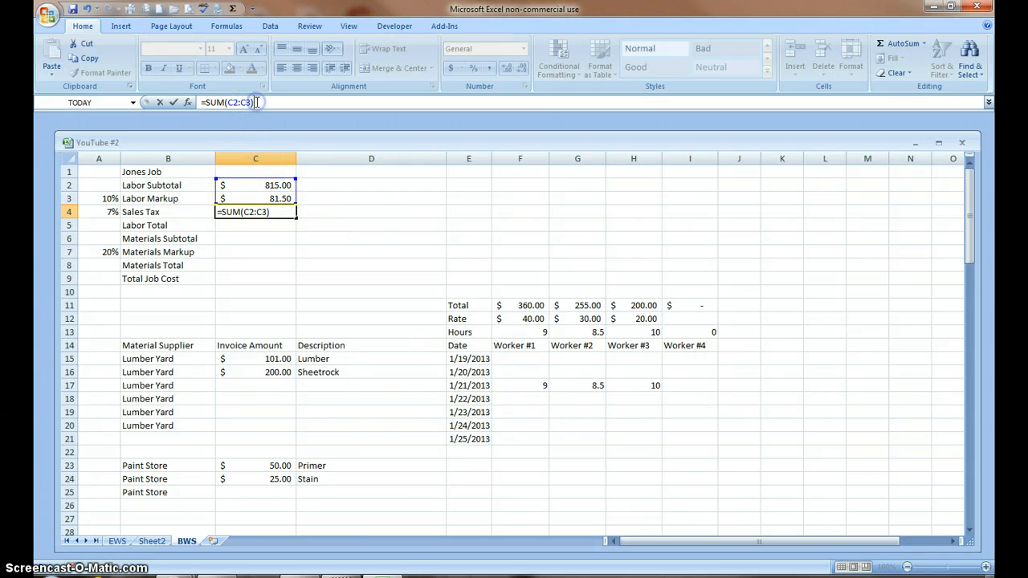
text(+)
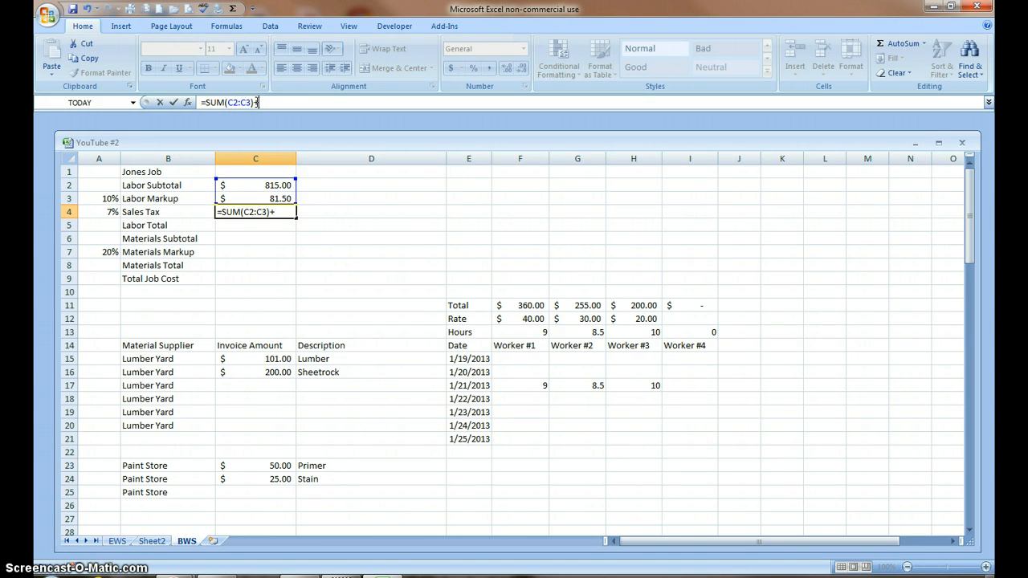
key(Backspace)
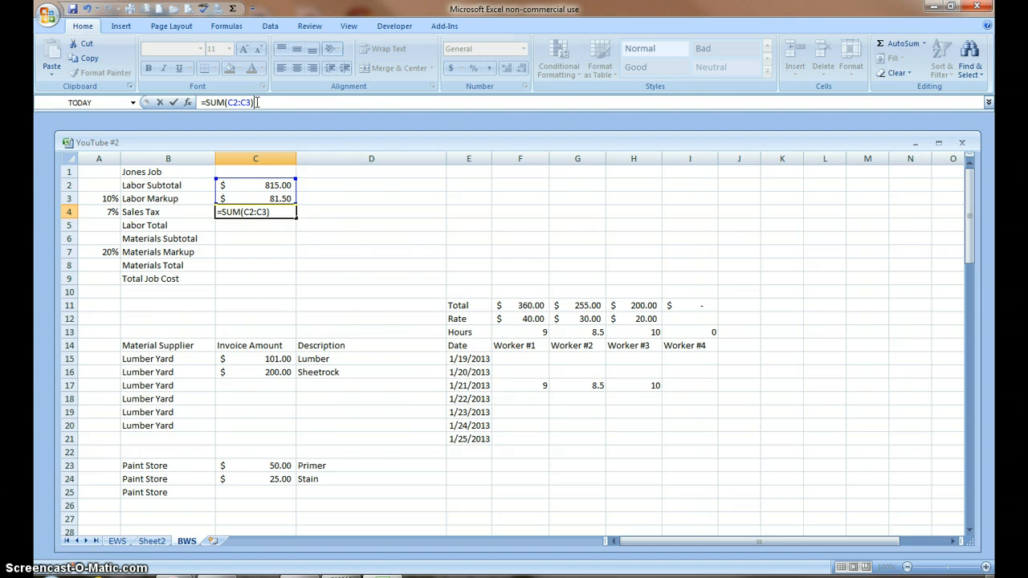
text(*)
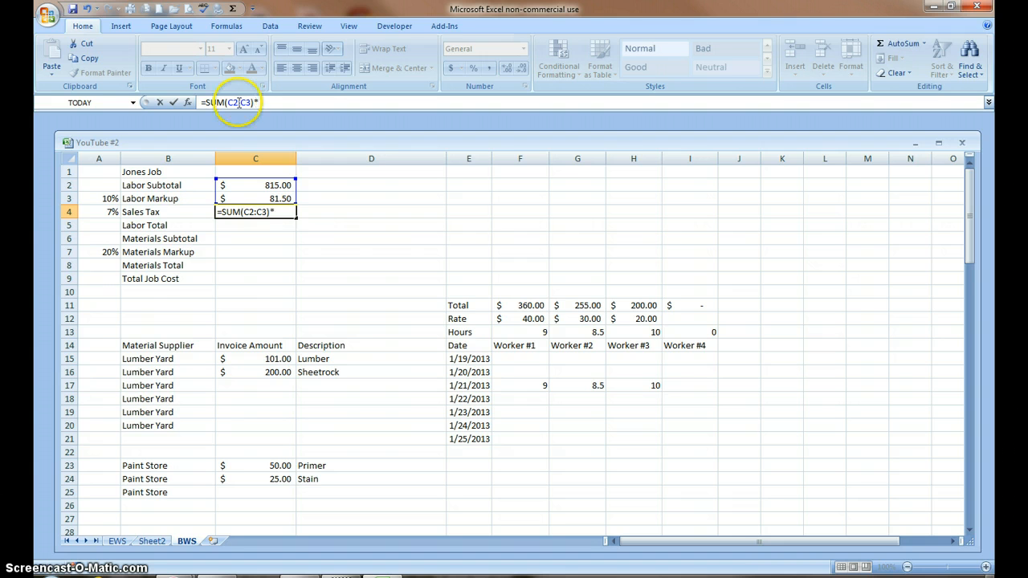
click(99, 212)
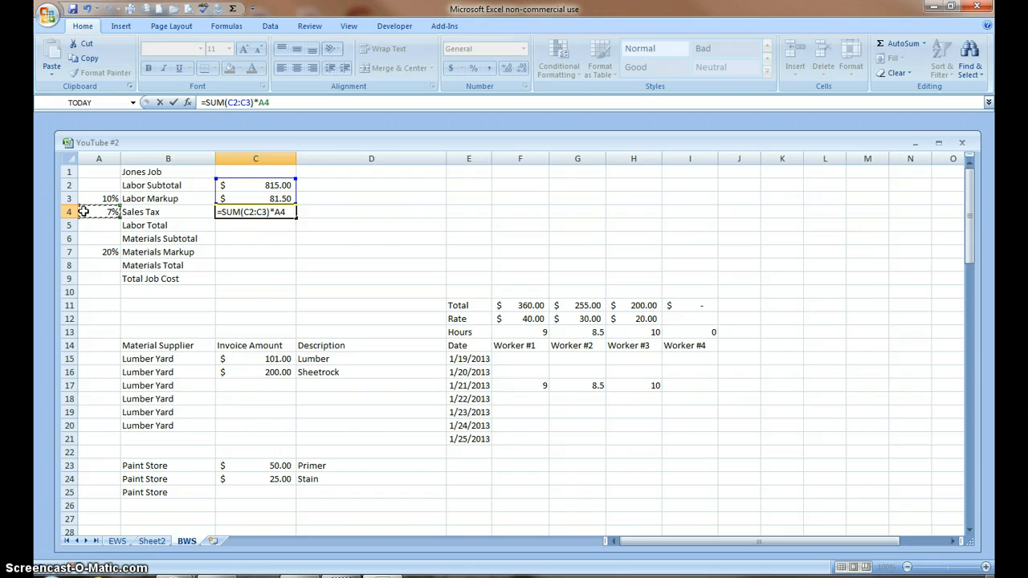
key(Return)
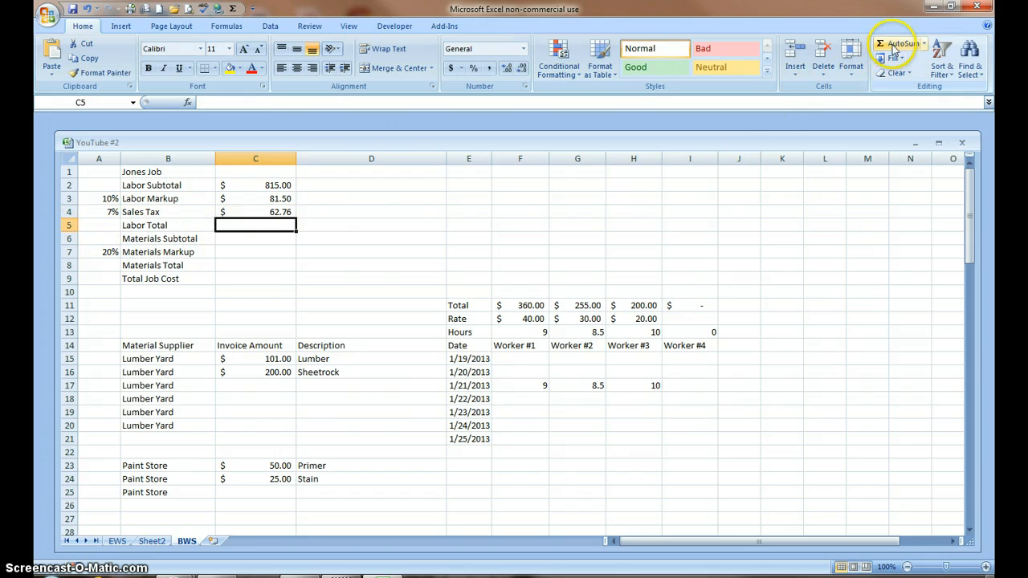
click(900, 44)
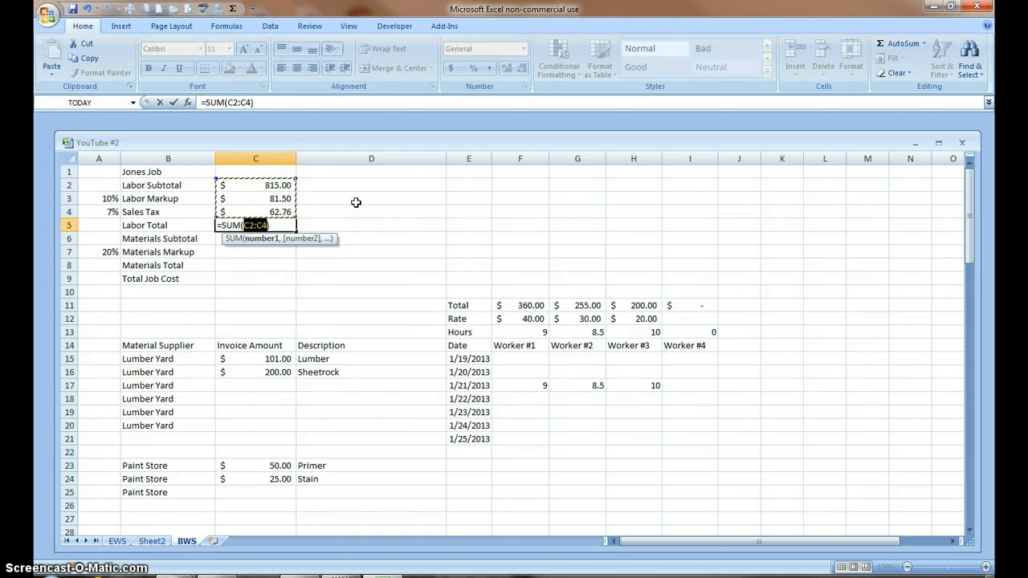
key(Return)
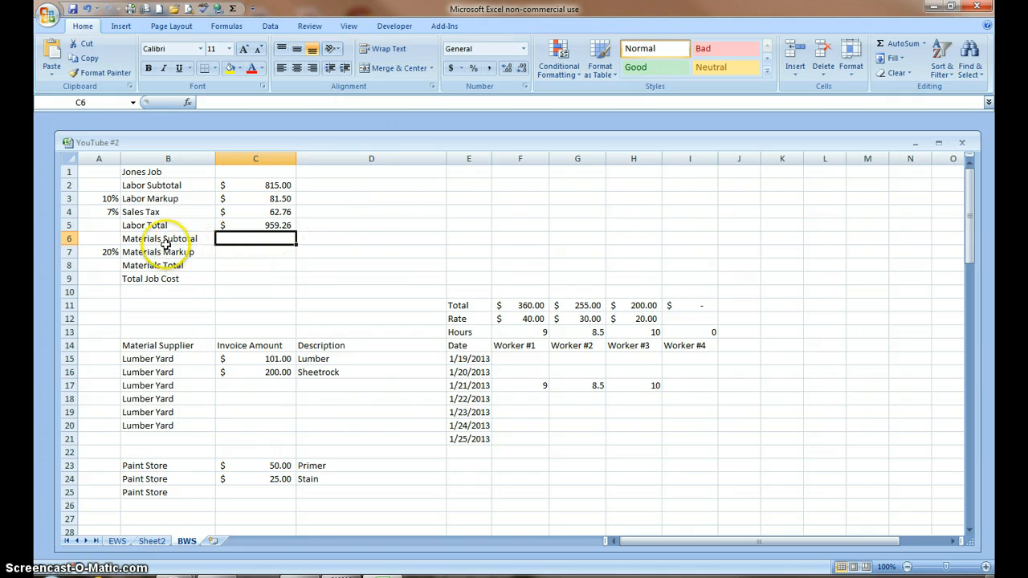
mouse_move(195, 259)
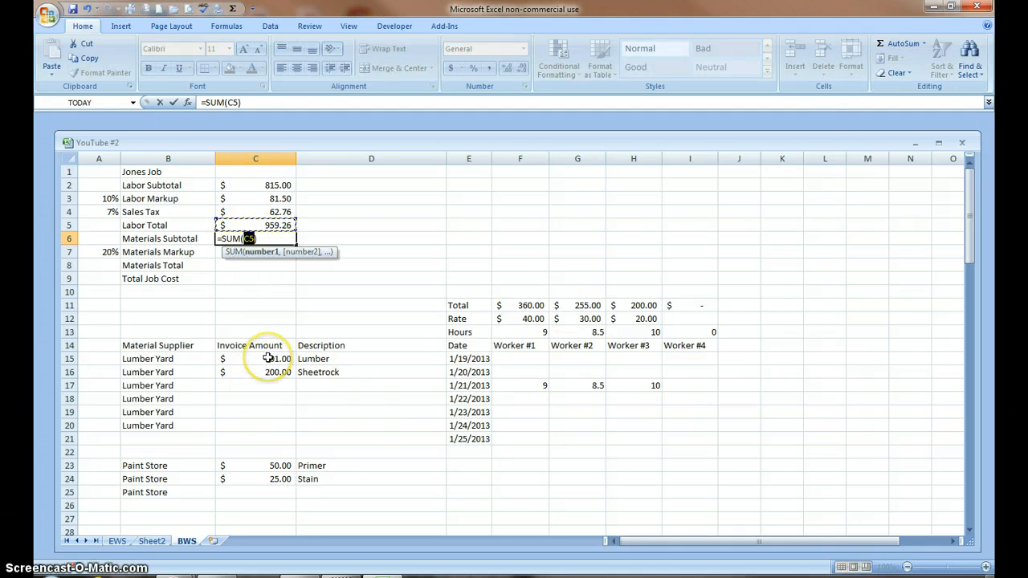
- Enter Materials Subtotal =SUM(C15:C100) ($376.00) and the 20% Materials Markup ($75.20)
click(255, 360)
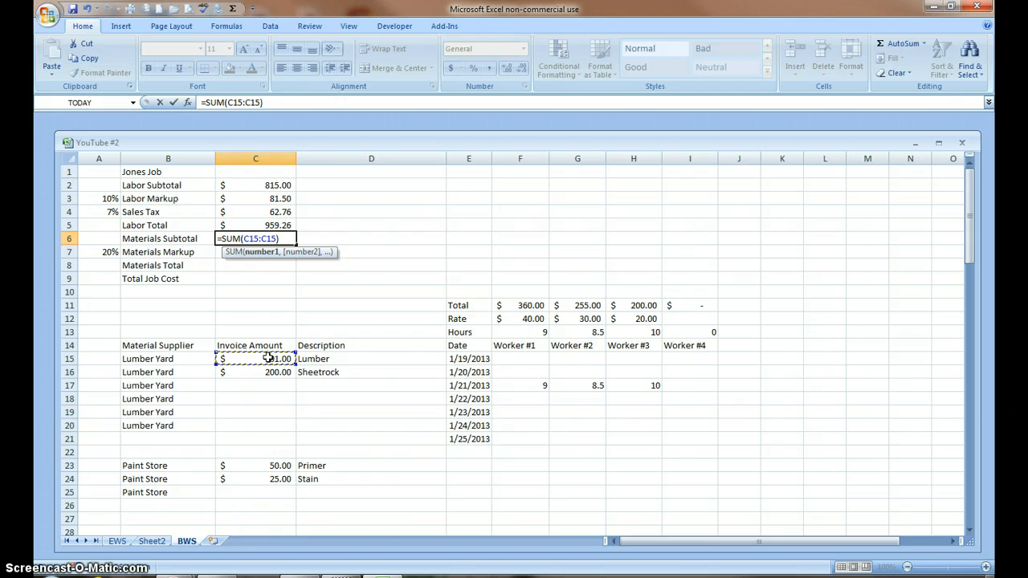
text(C)
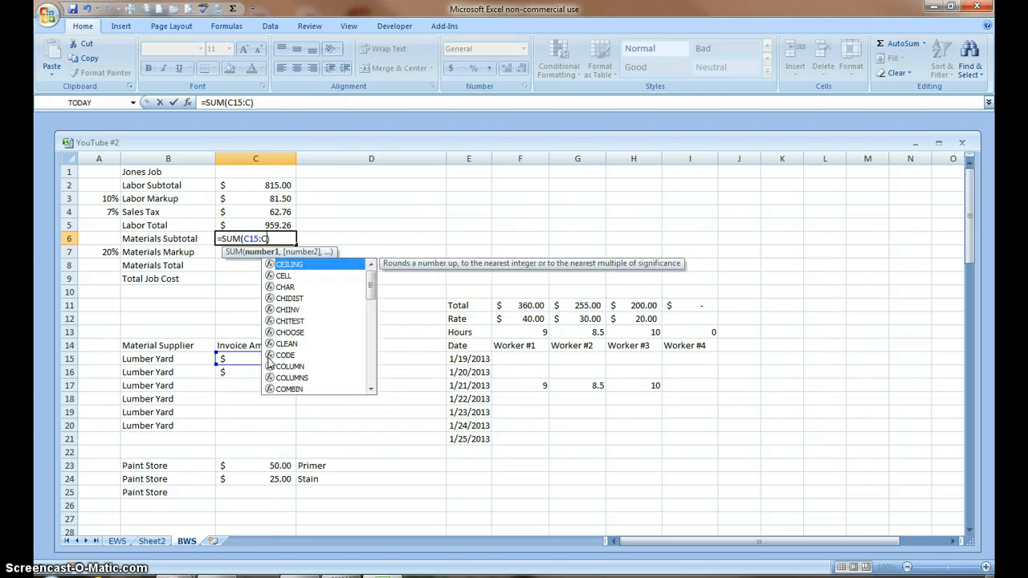
text(100)
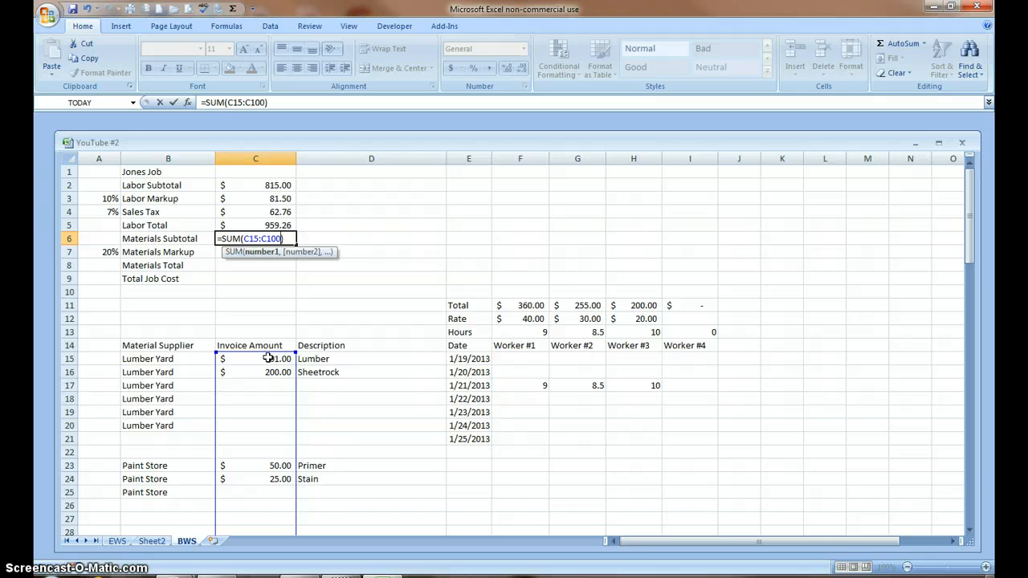
key(Return)
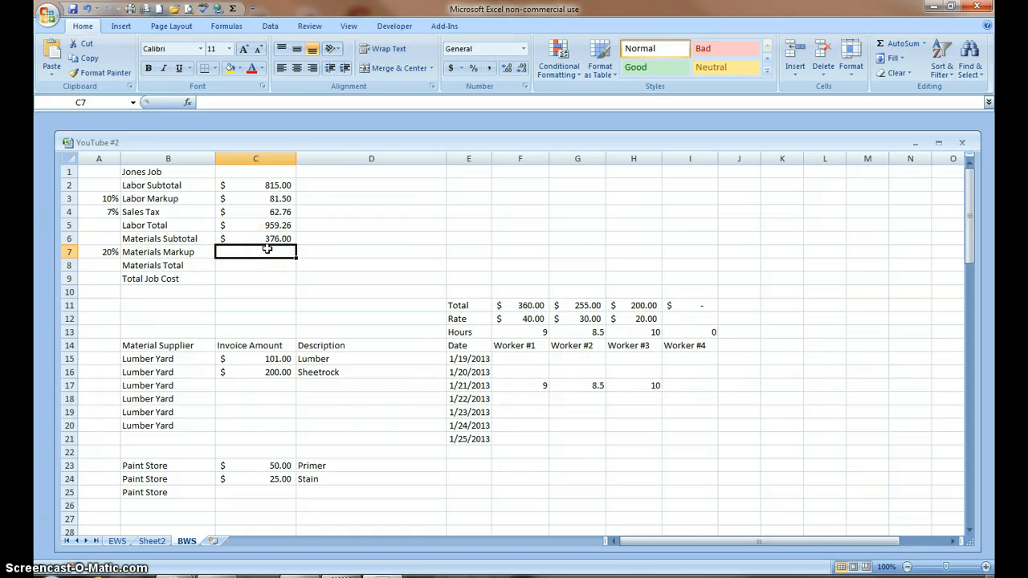
click(256, 238)
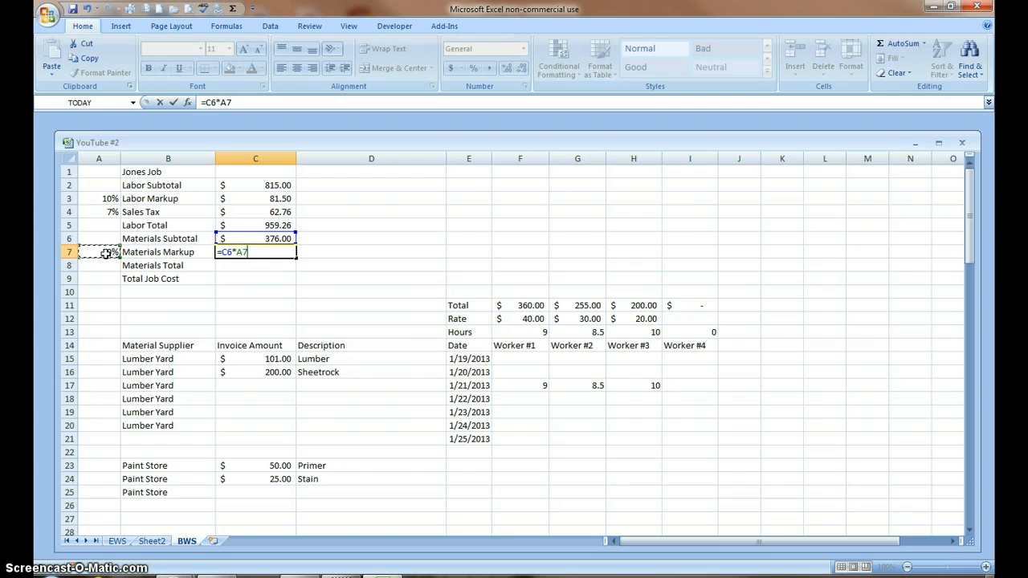
key(Return)
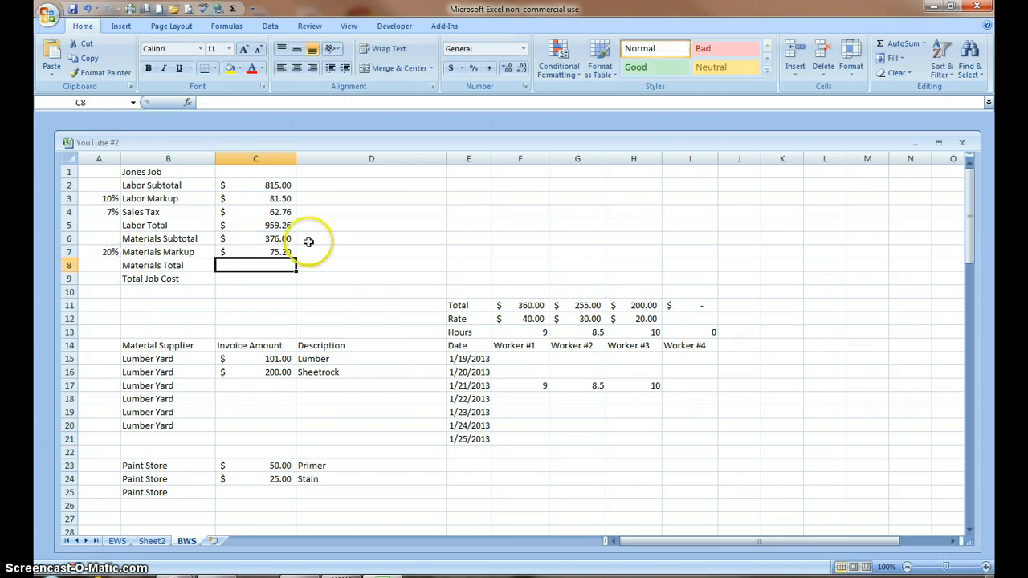
mouse_move(903, 43)
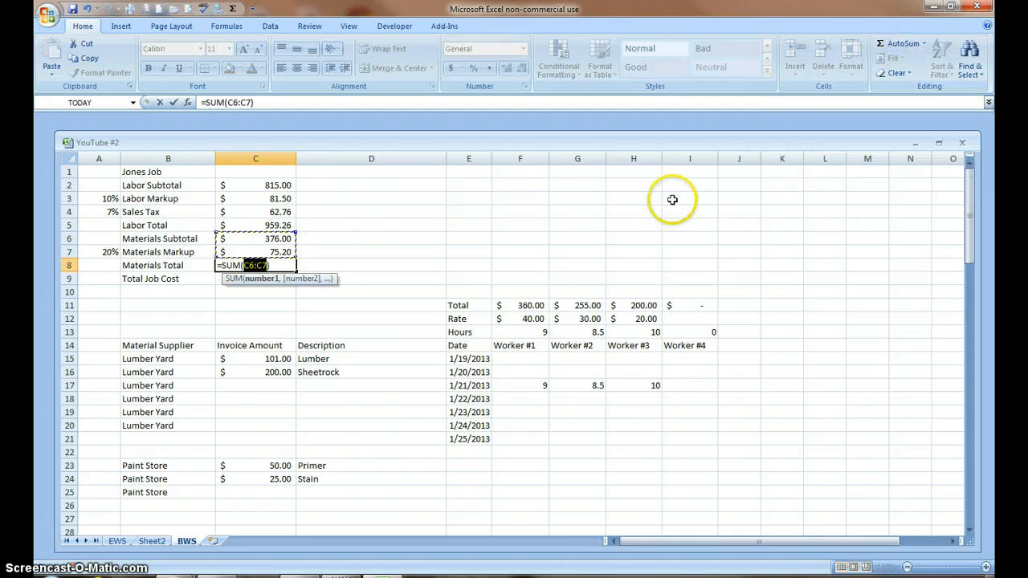
mouse_move(673, 199)
text(+)
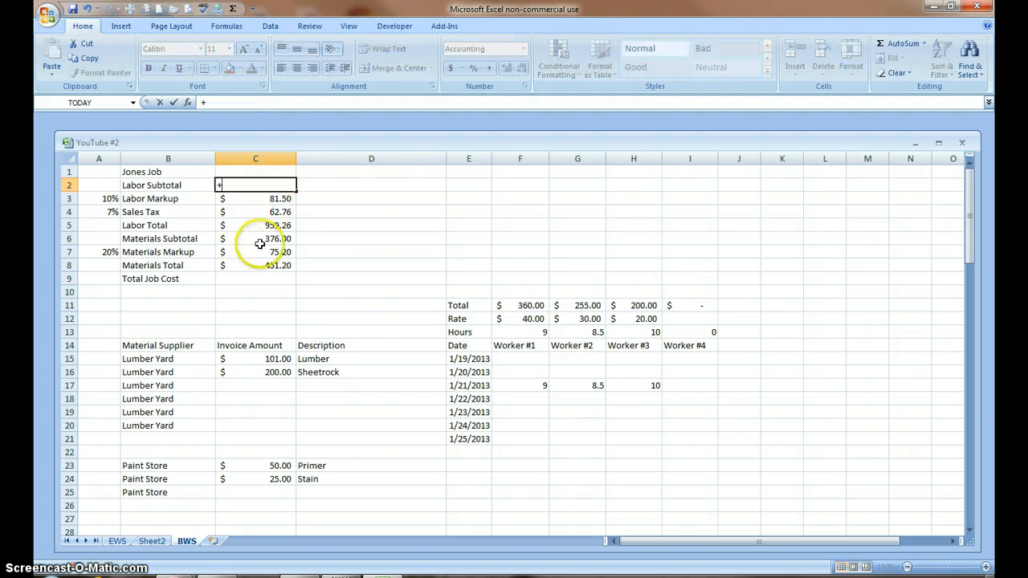
- Link Labor Subtotal to Materials Total ($451.20) and begin Total Job Cost with =C2
click(255, 265)
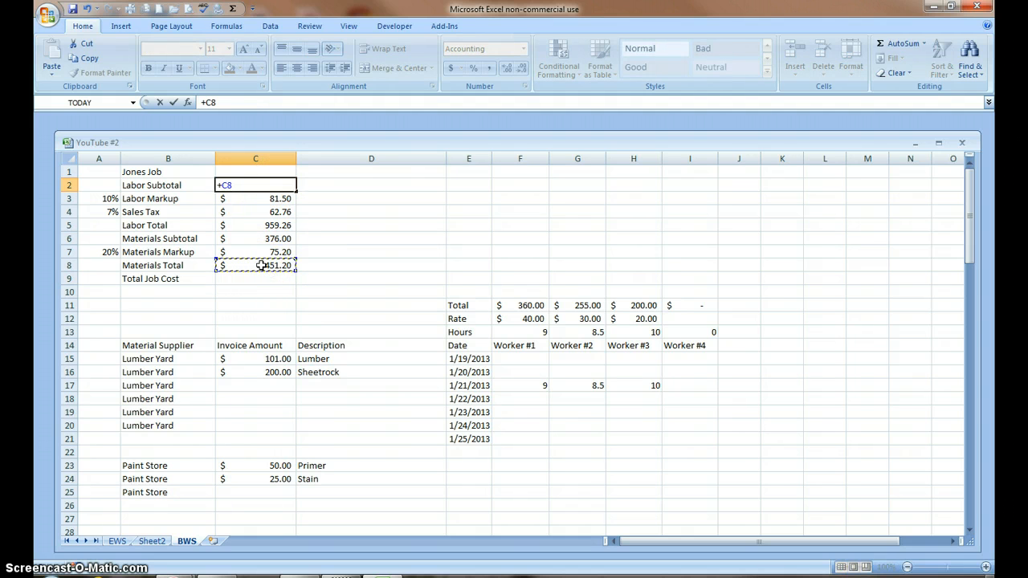
key(Return)
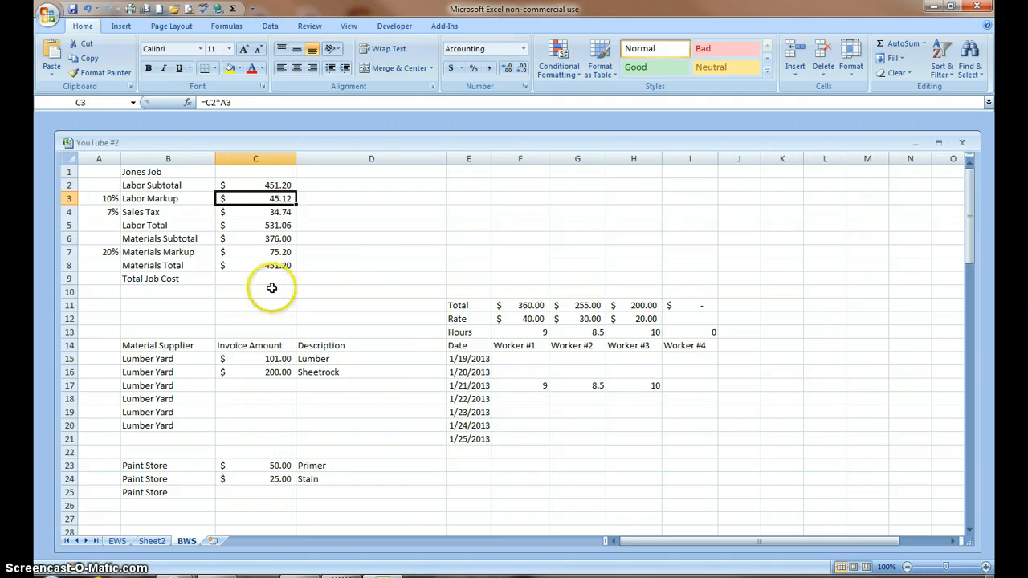
click(255, 279)
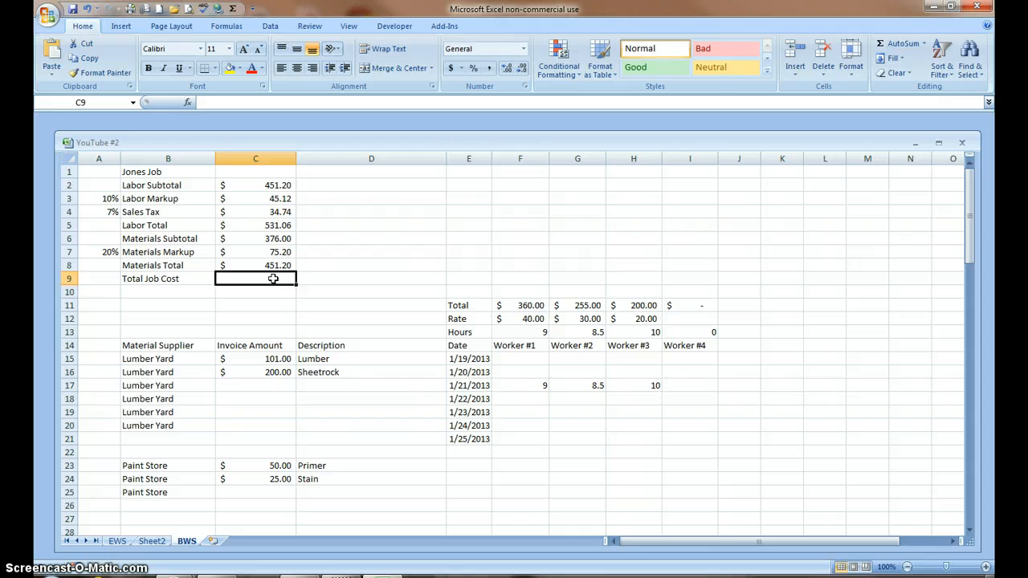
text(=)
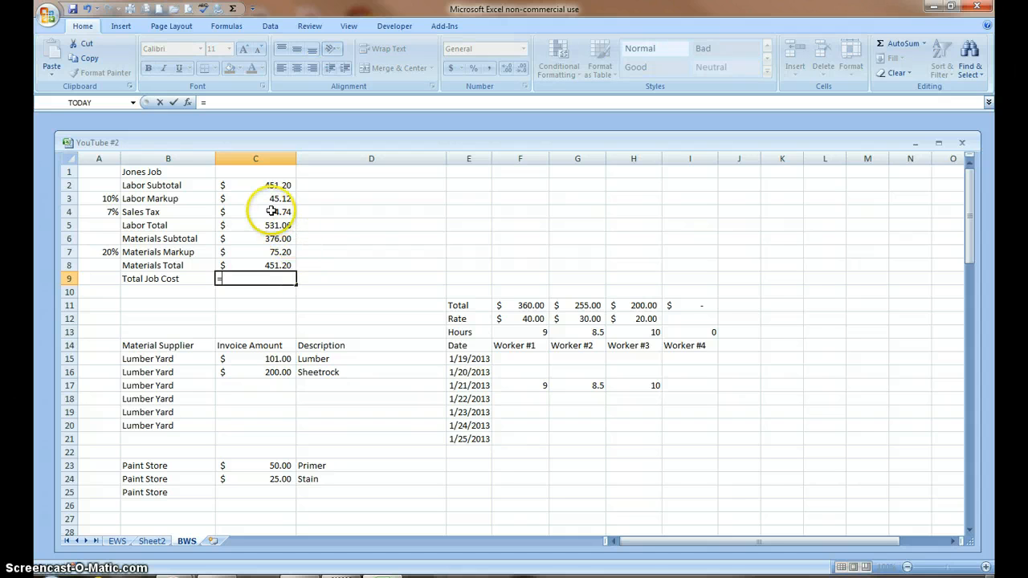
click(255, 185)
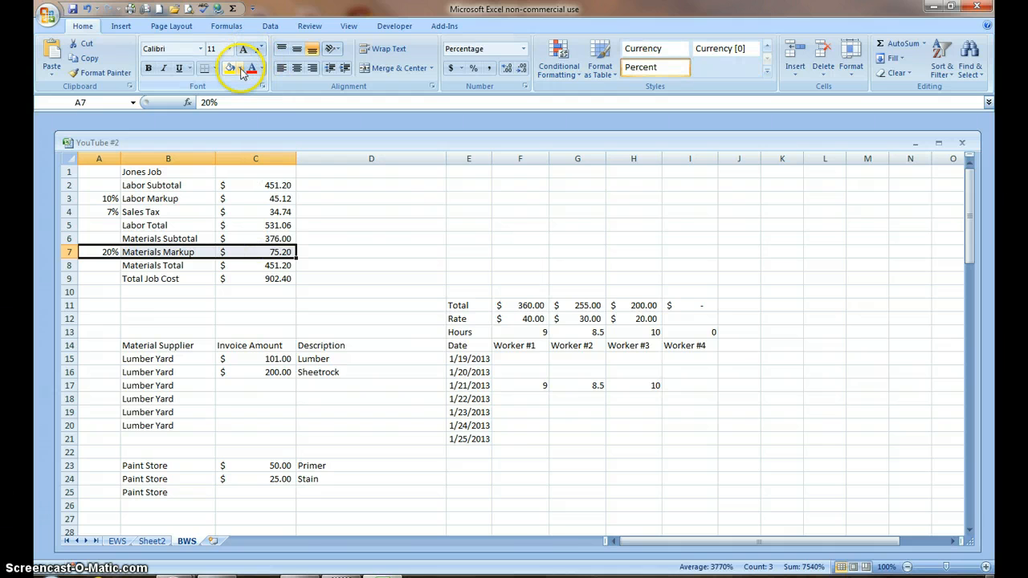
- Fill the Materials Markup row light blue and the Labor Total row green
click(263, 67)
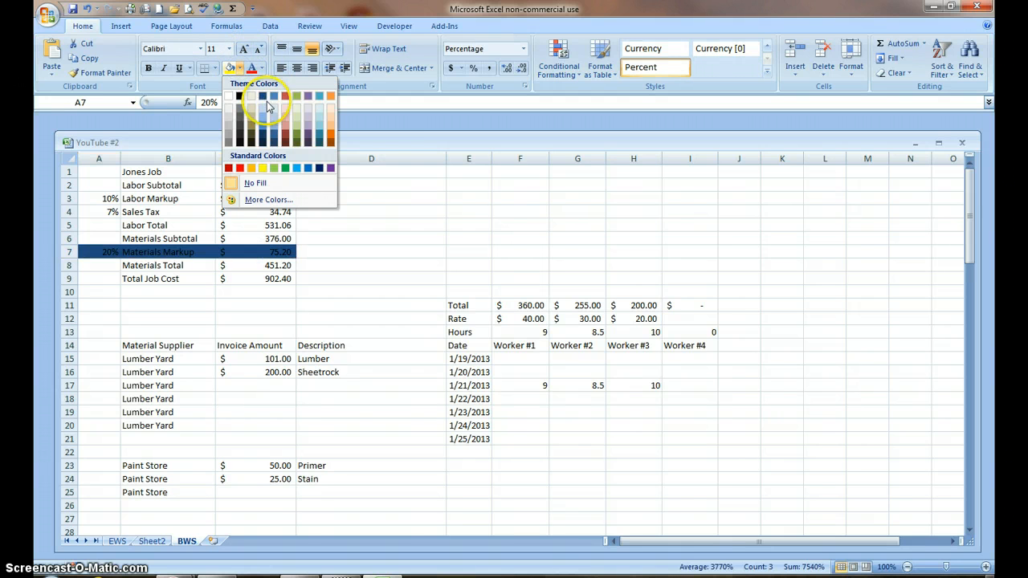
click(229, 183)
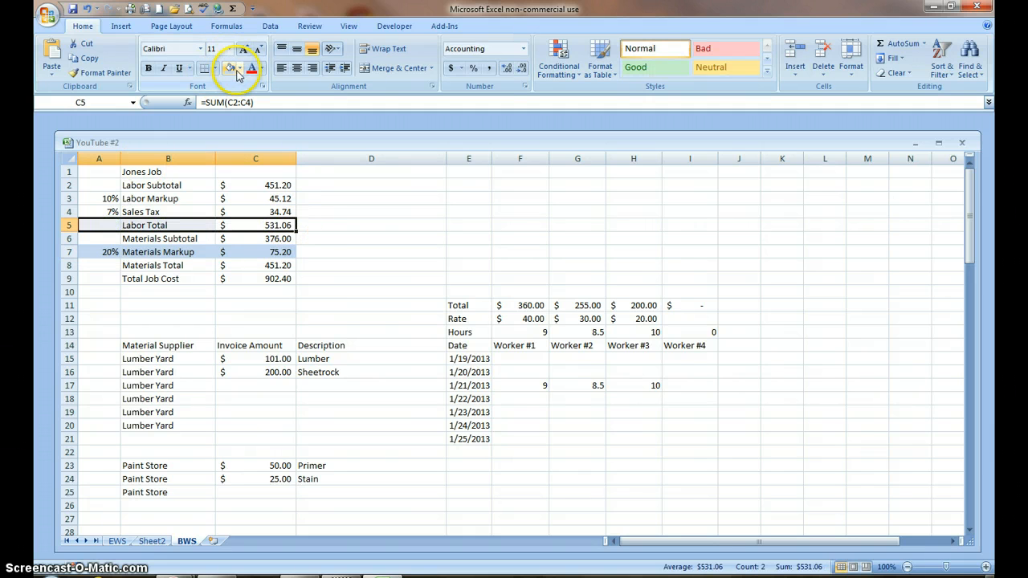
click(238, 67)
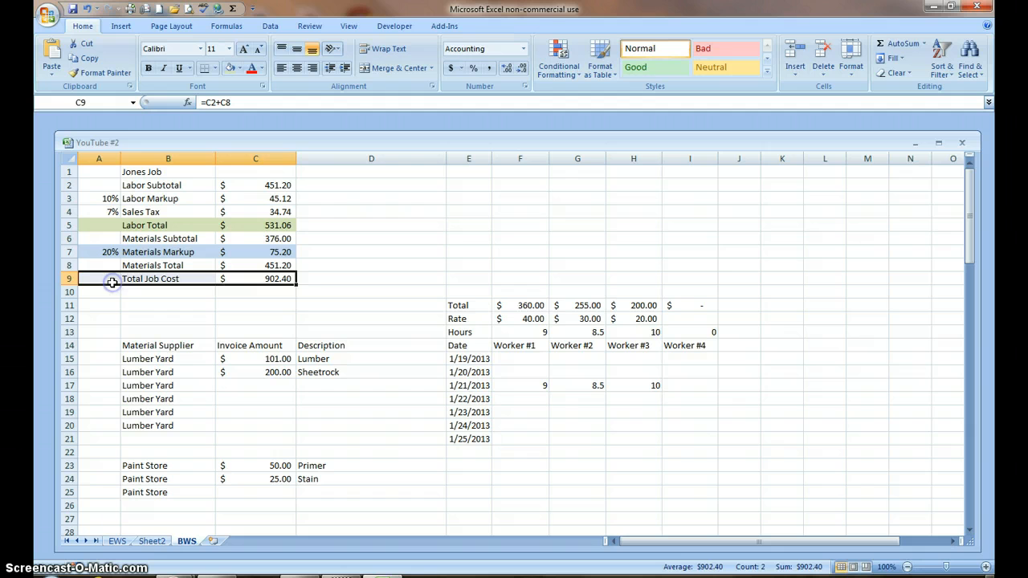
mouse_move(217, 159)
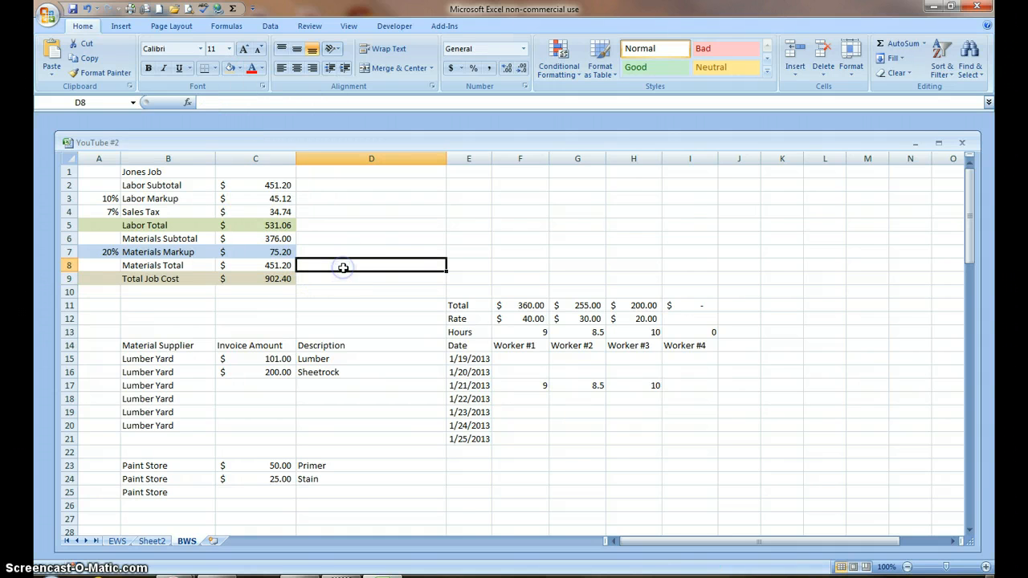
mouse_move(278, 342)
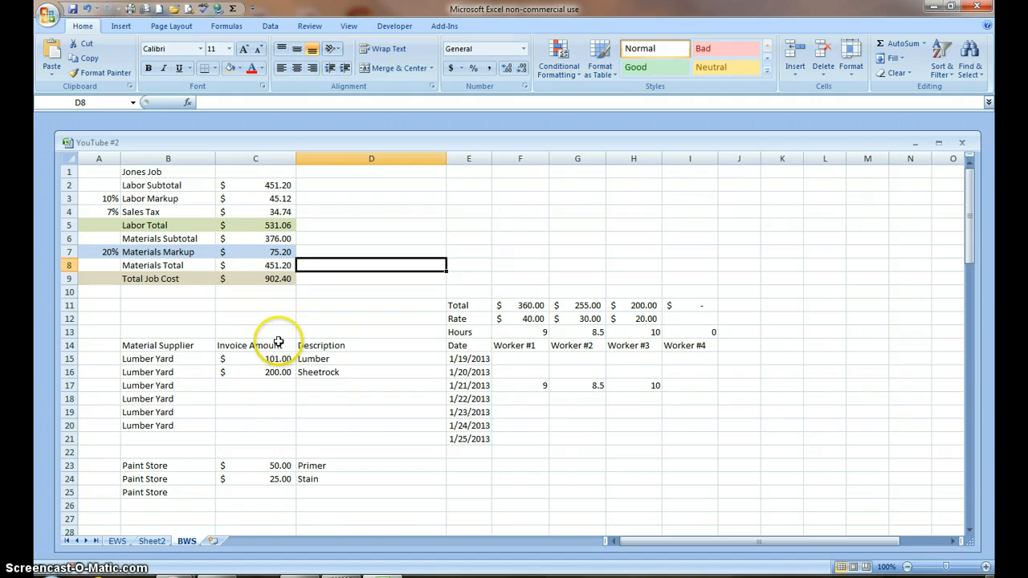
click(98, 346)
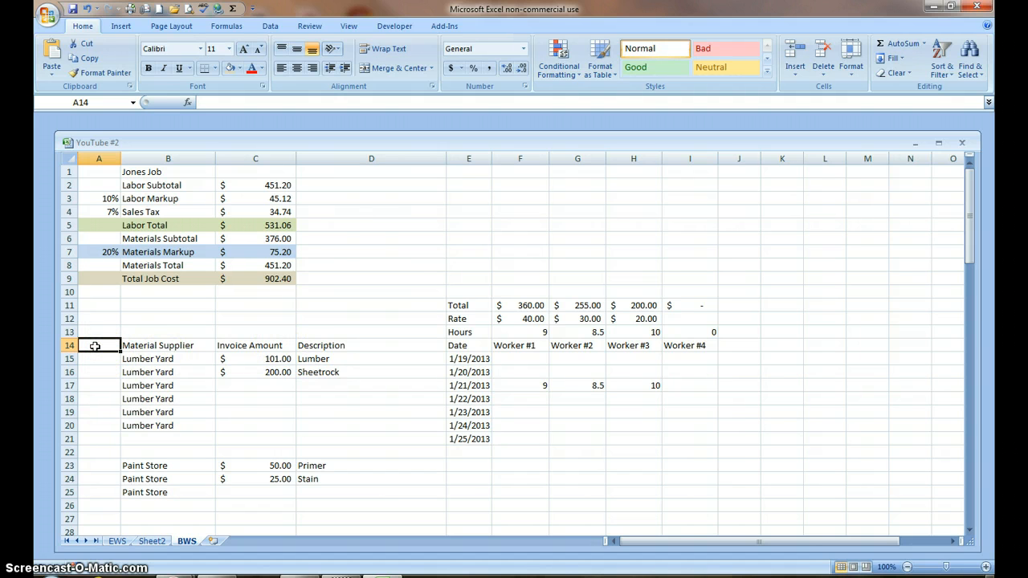
mouse_move(102, 331)
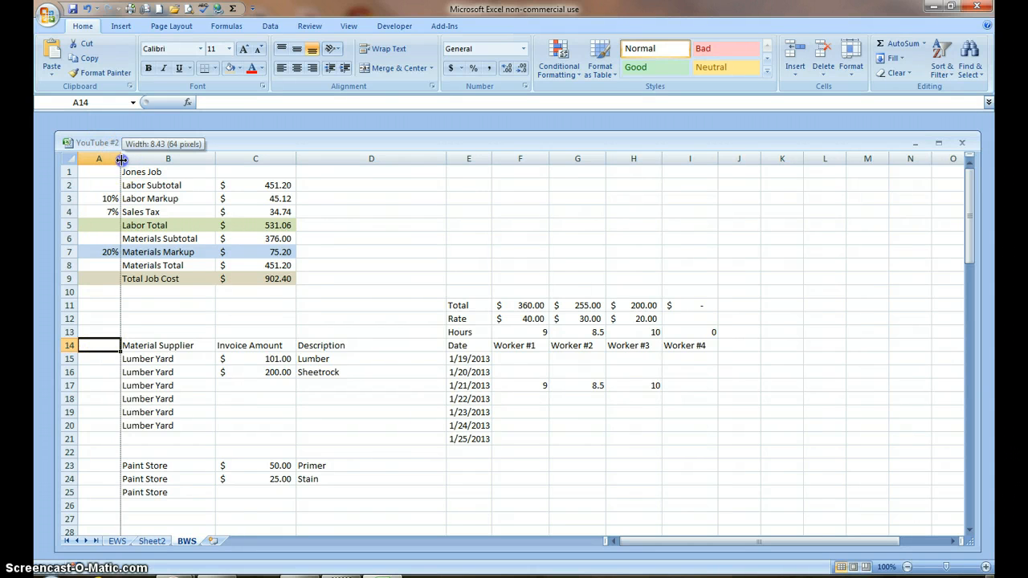
- Drag column A's header border left to narrow the column, then select A15
drag(122, 158, 96, 158)
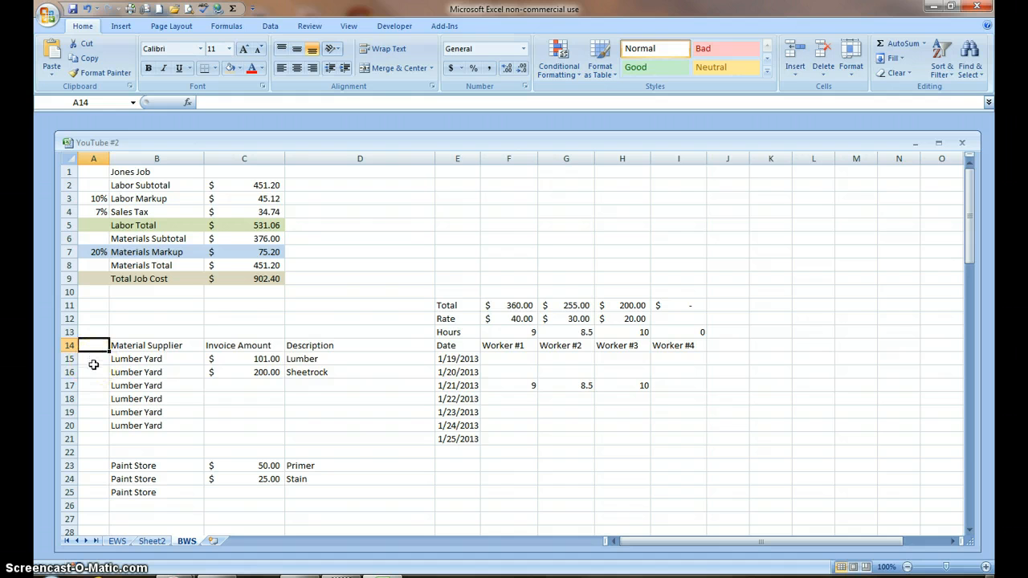
click(93, 359)
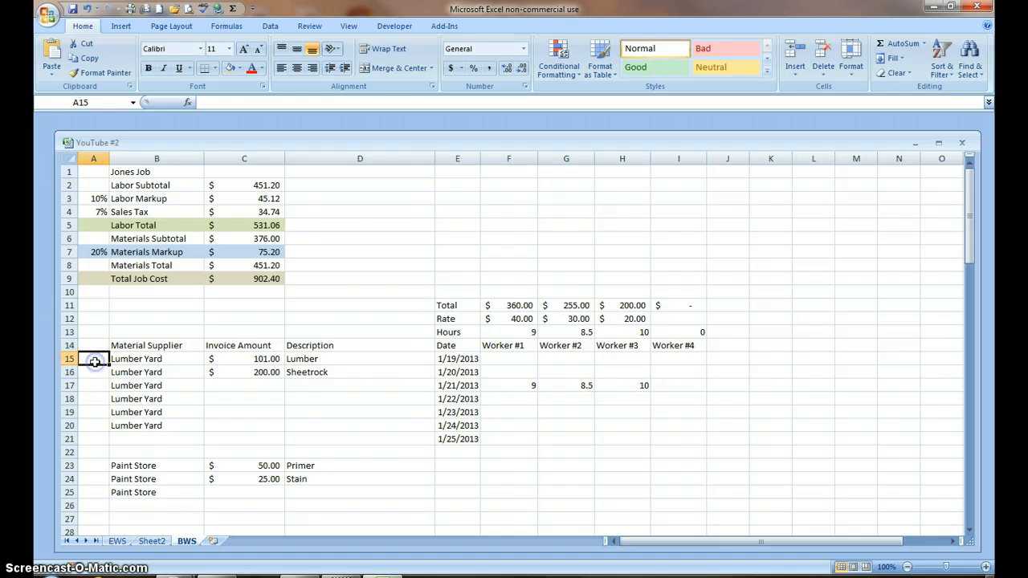